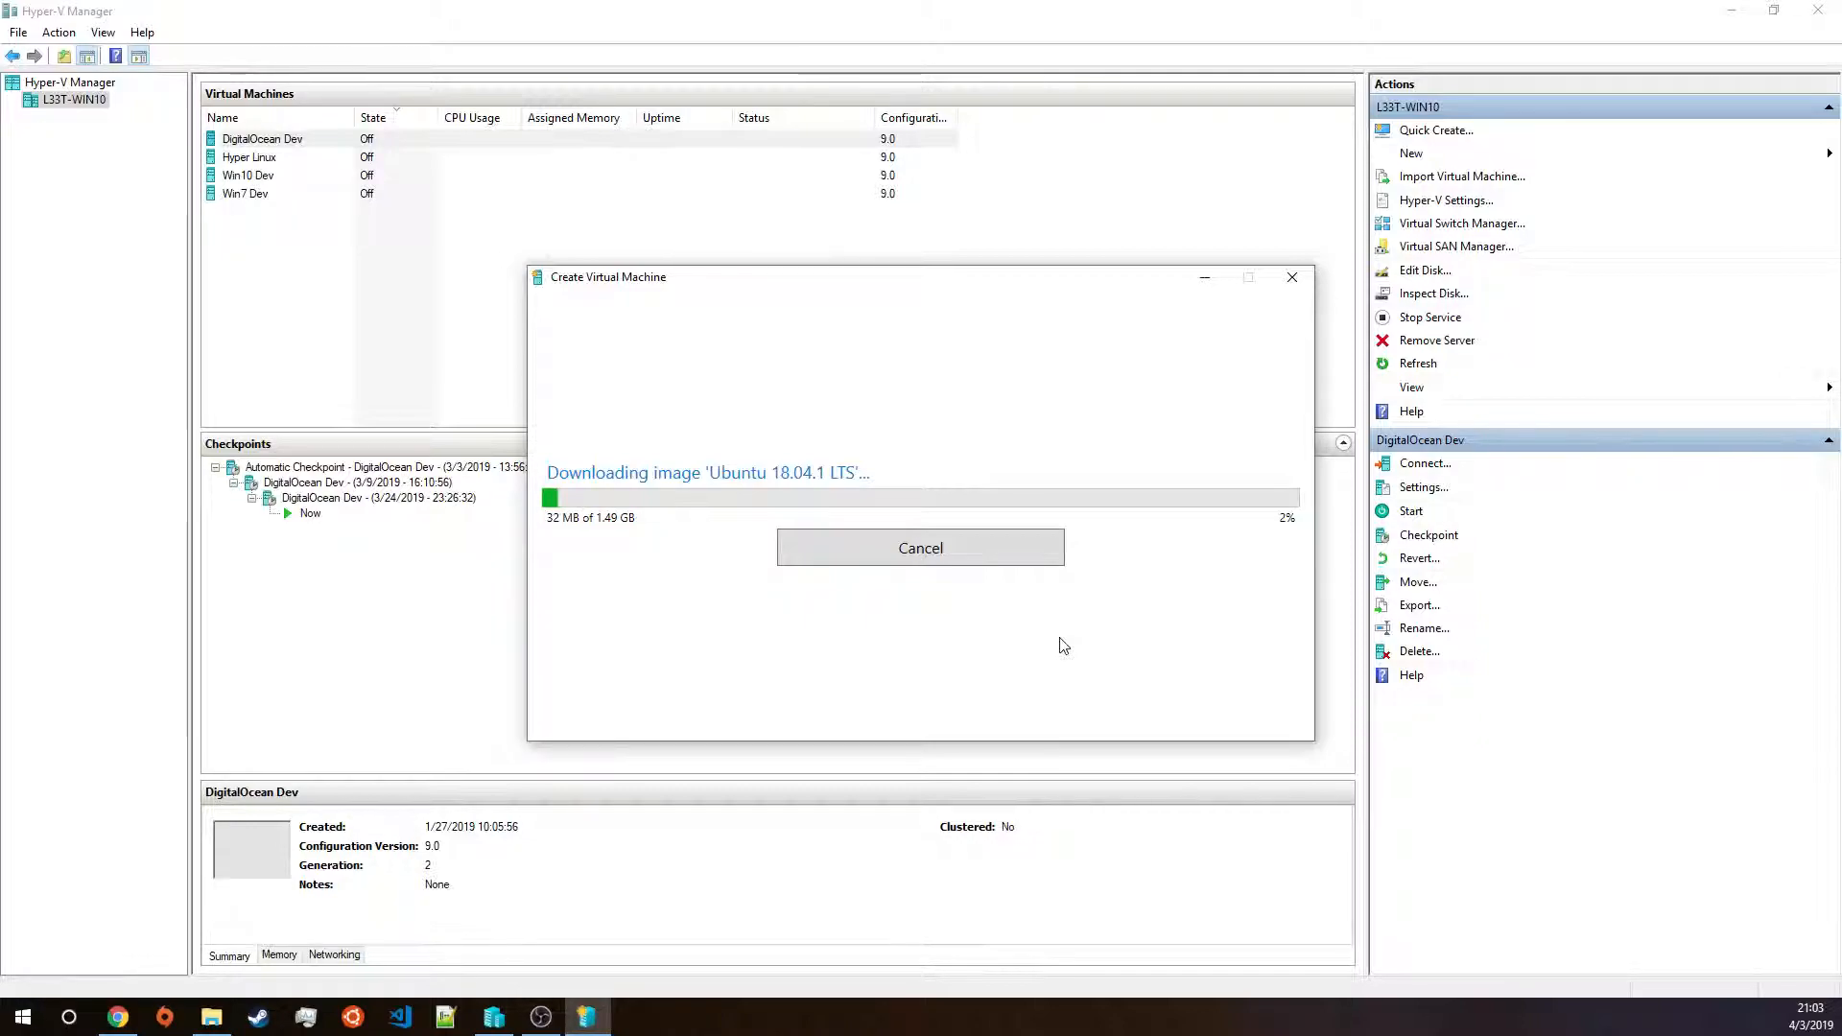
pyautogui.moveTo(1072, 600)
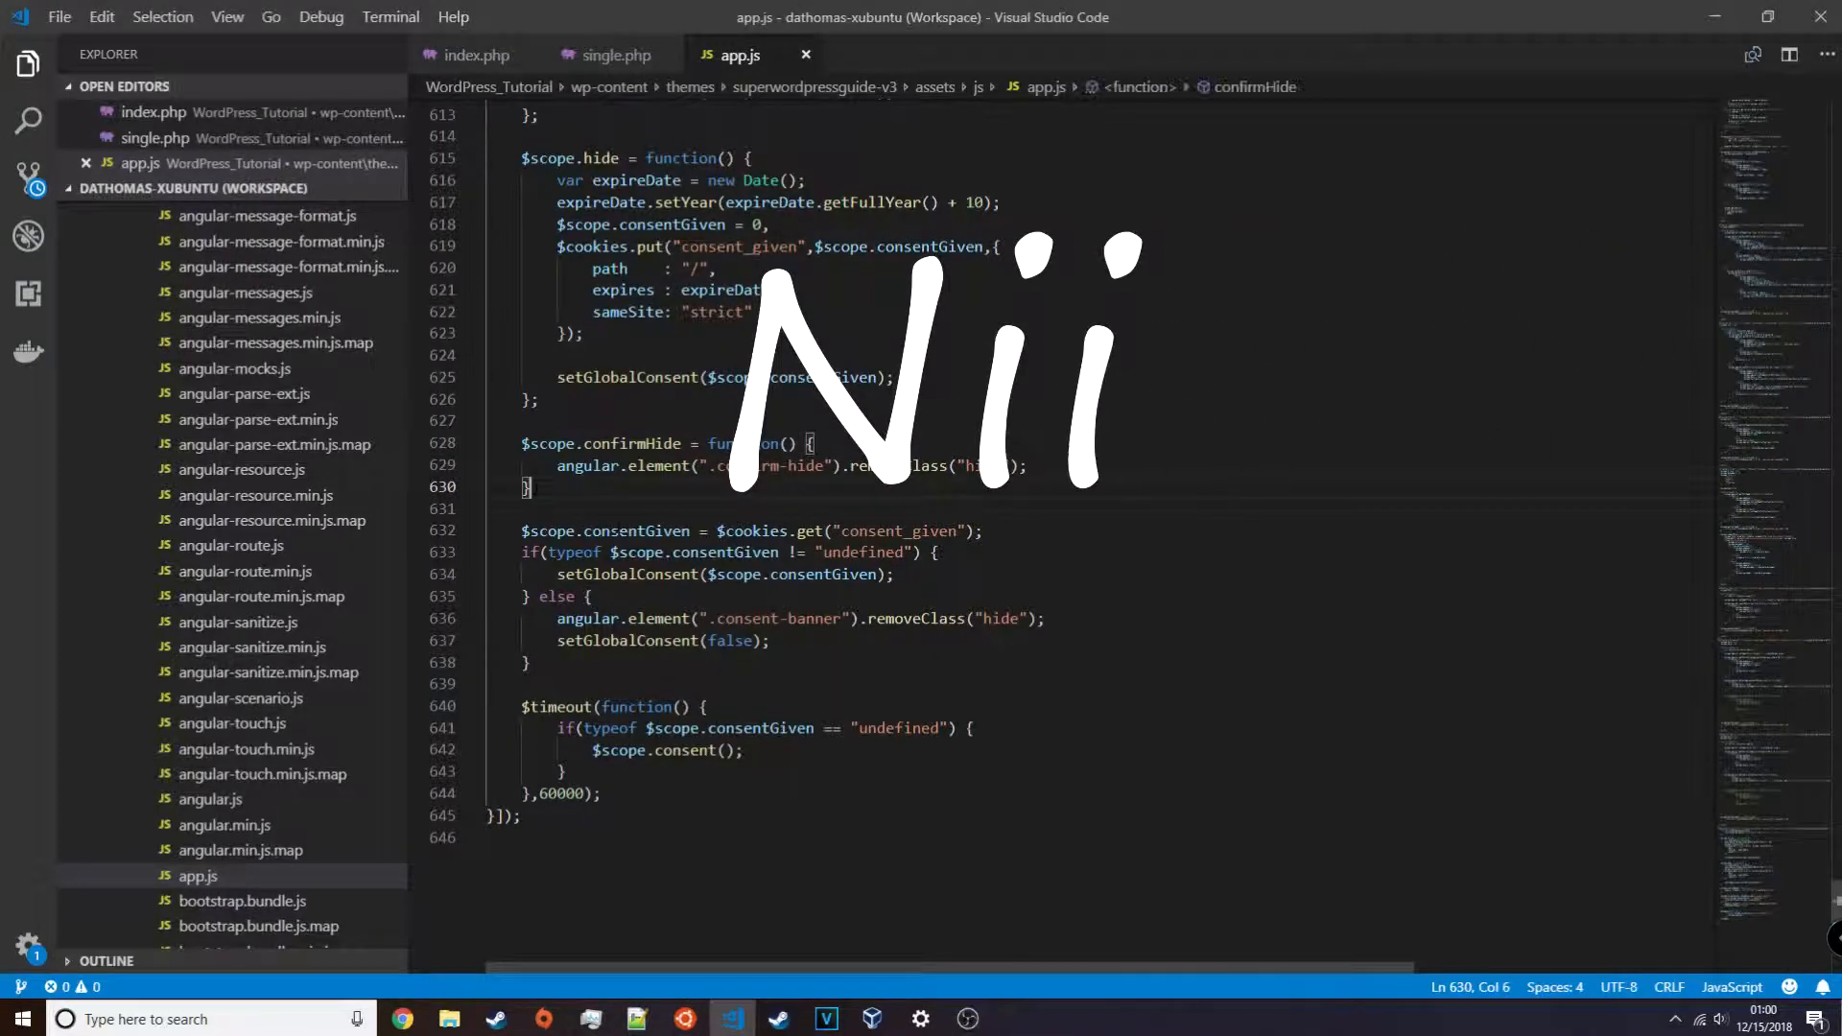
# - Type the '$scope.confirmShow = function() {' stub below confirmHide in app.js
pyautogui.write('$')
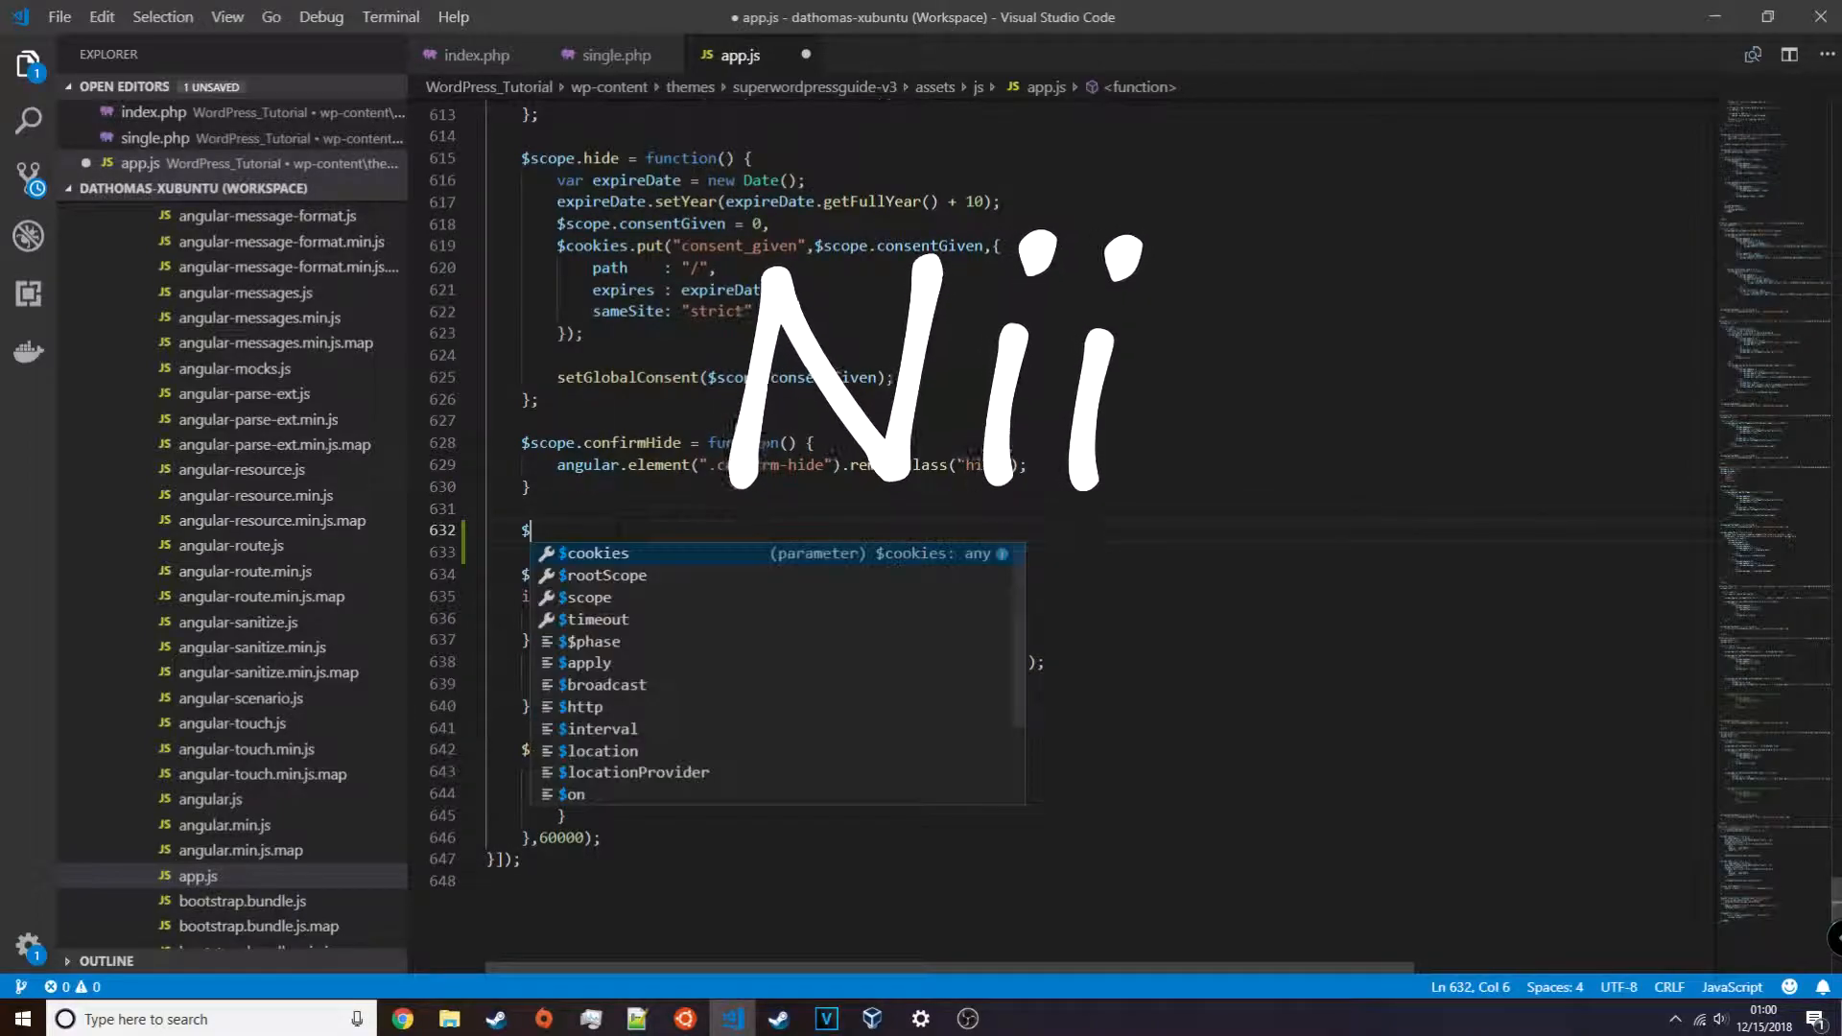
pyautogui.write('scope.')
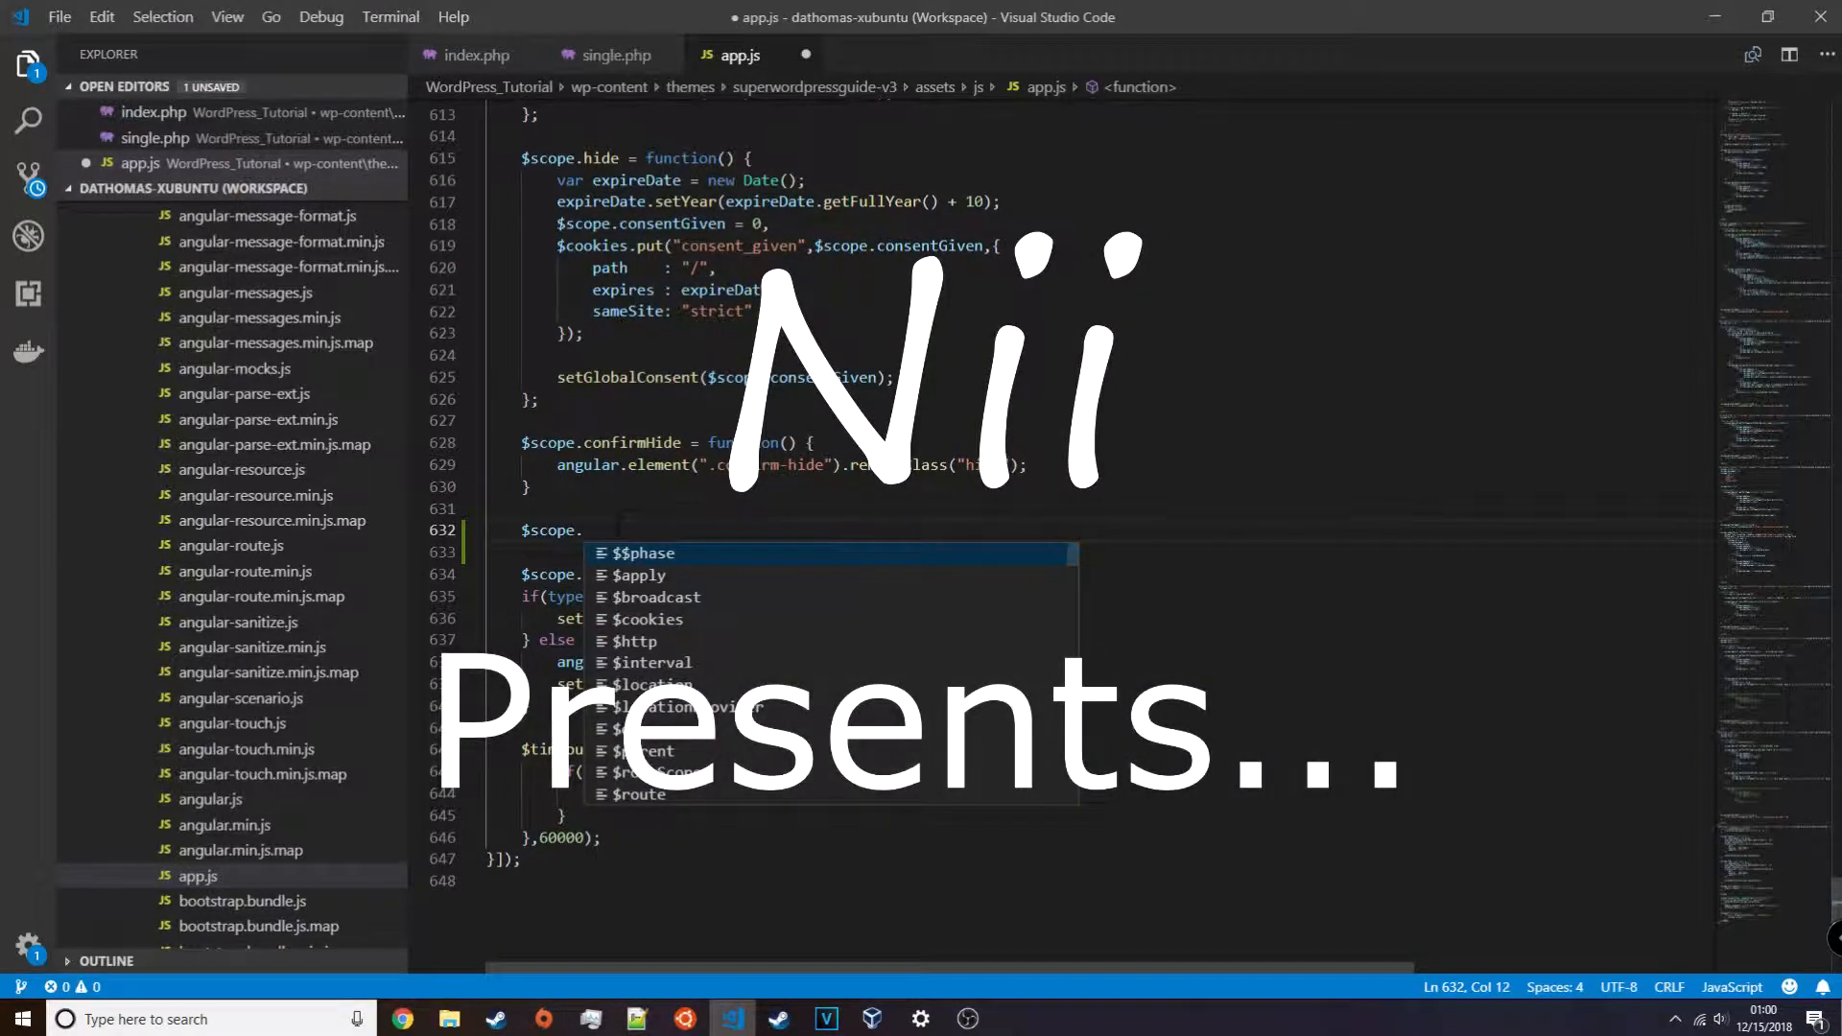
pyautogui.write('confirm')
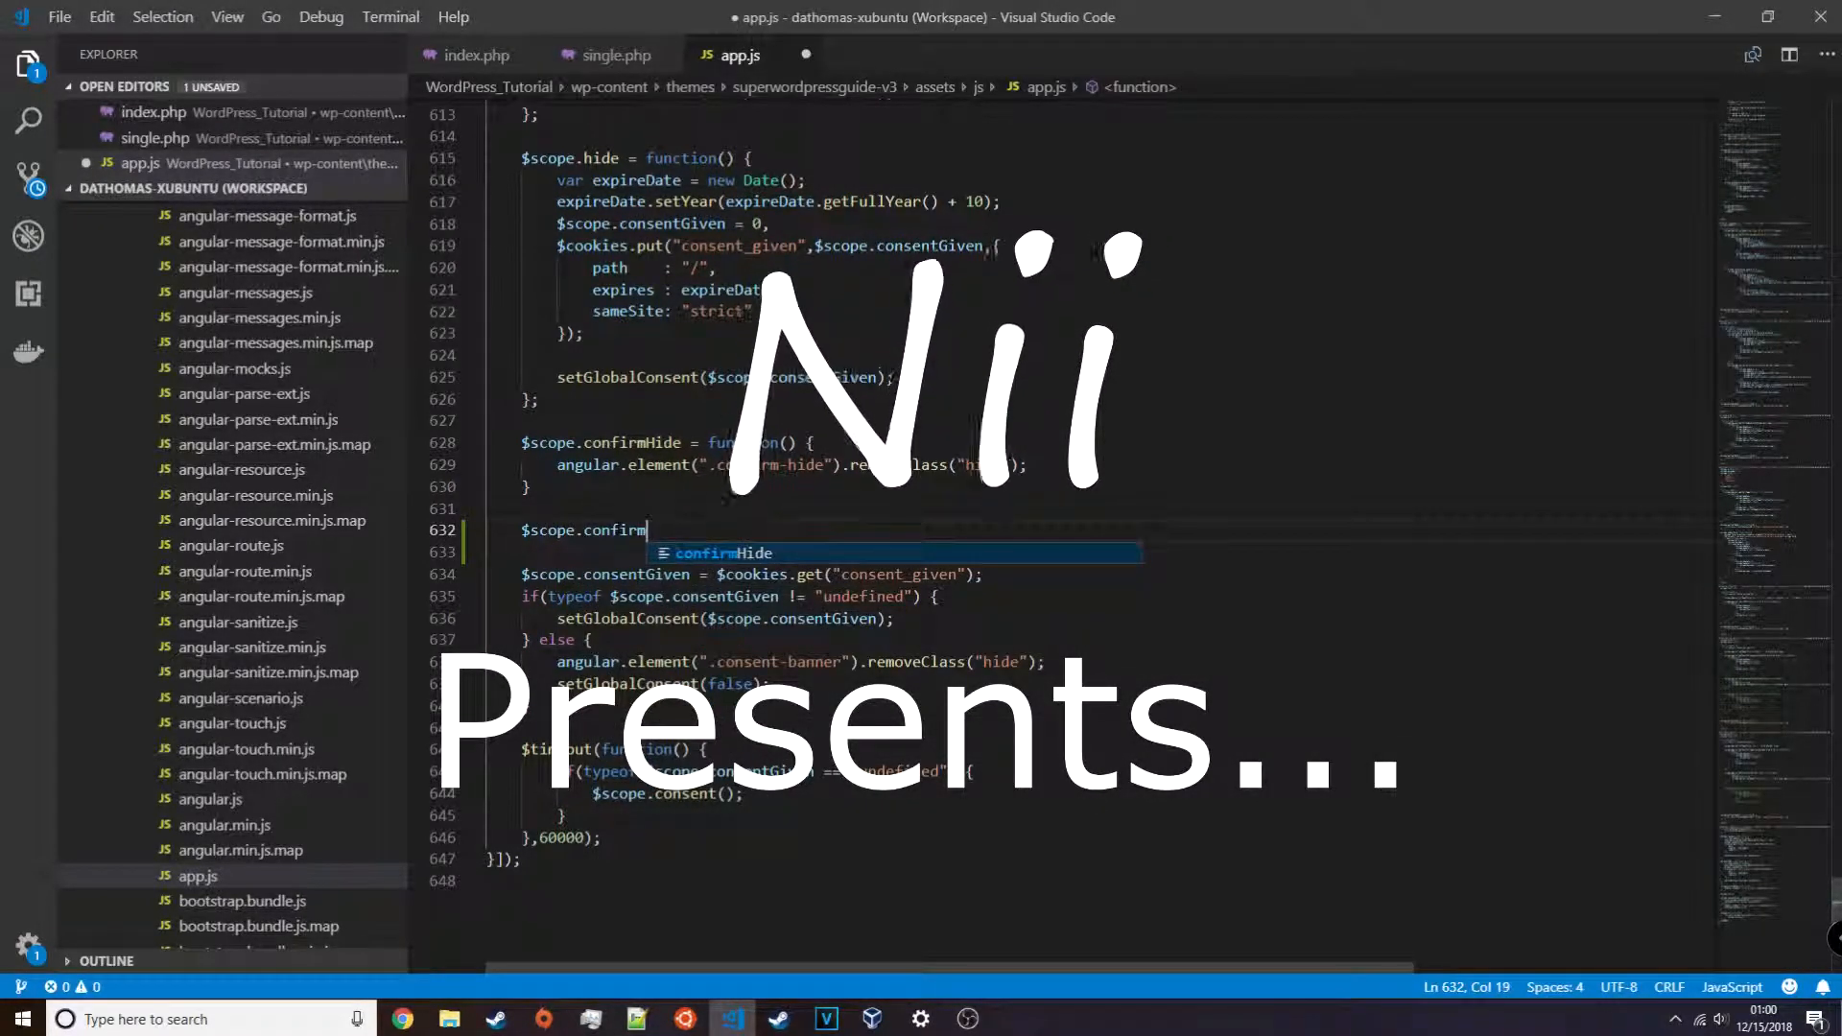
pyautogui.write('Show = function() {')
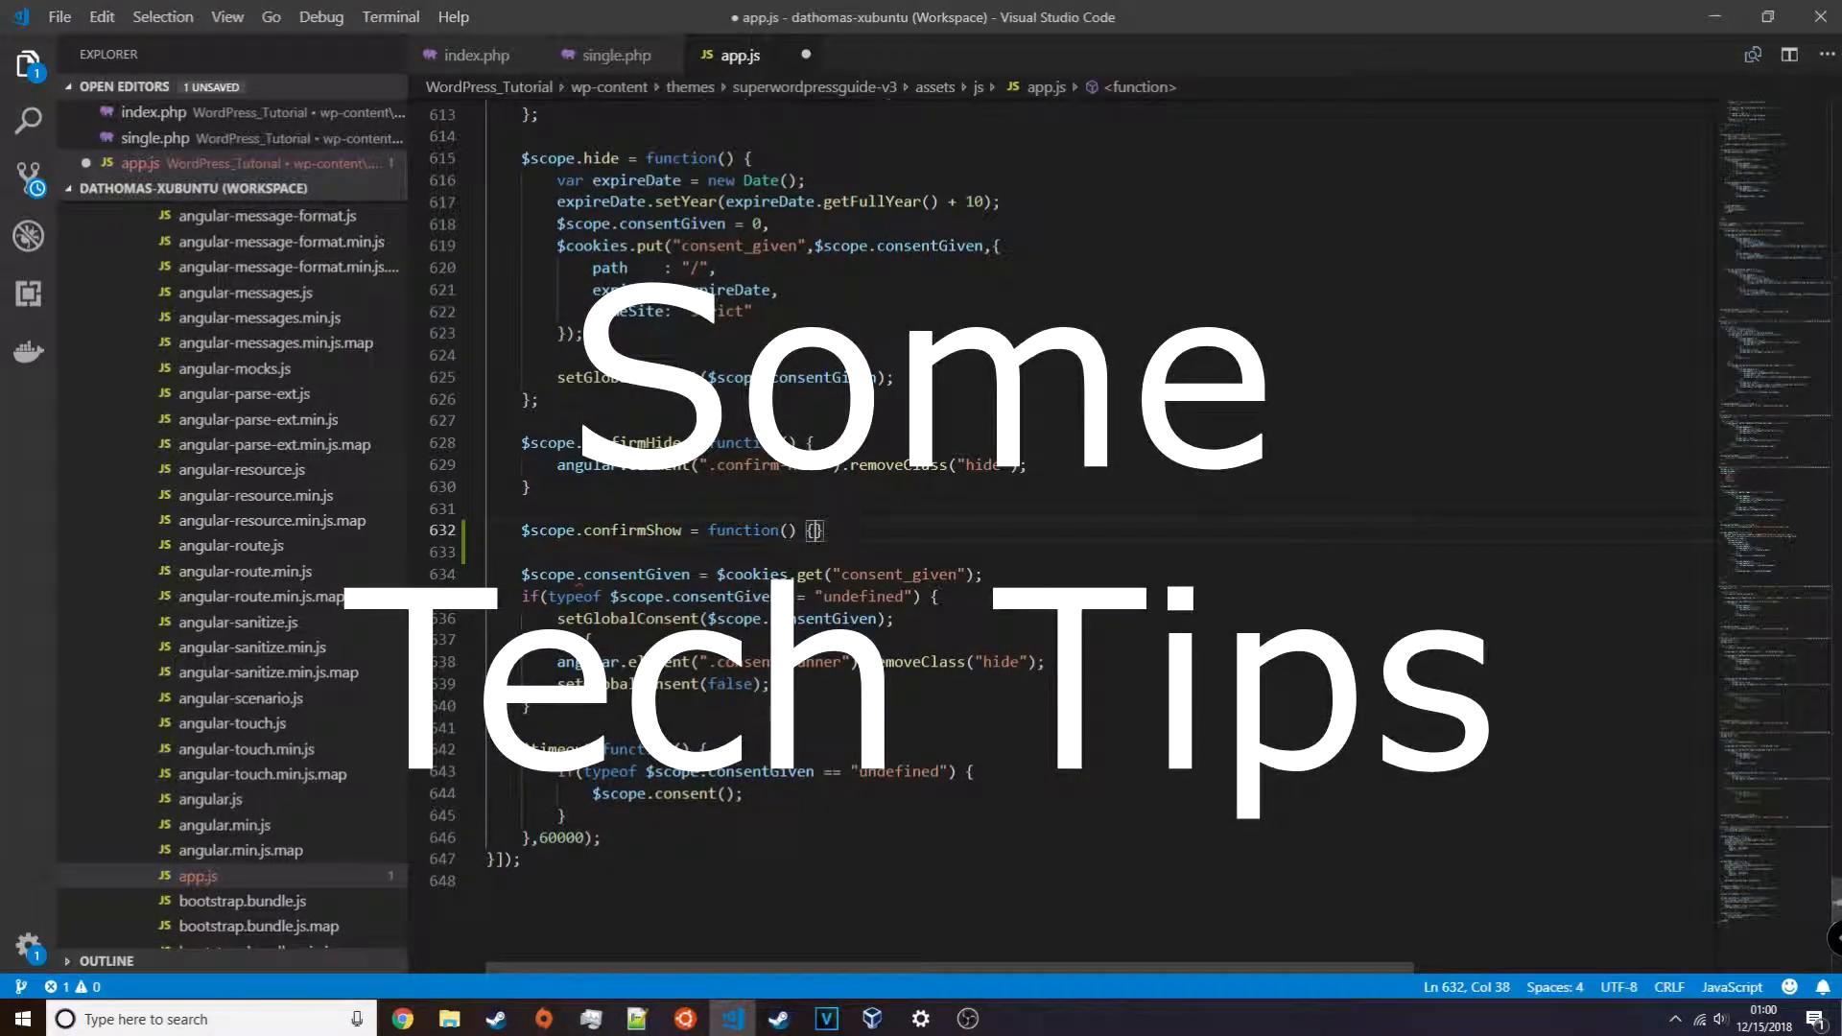
pyautogui.write('ang')
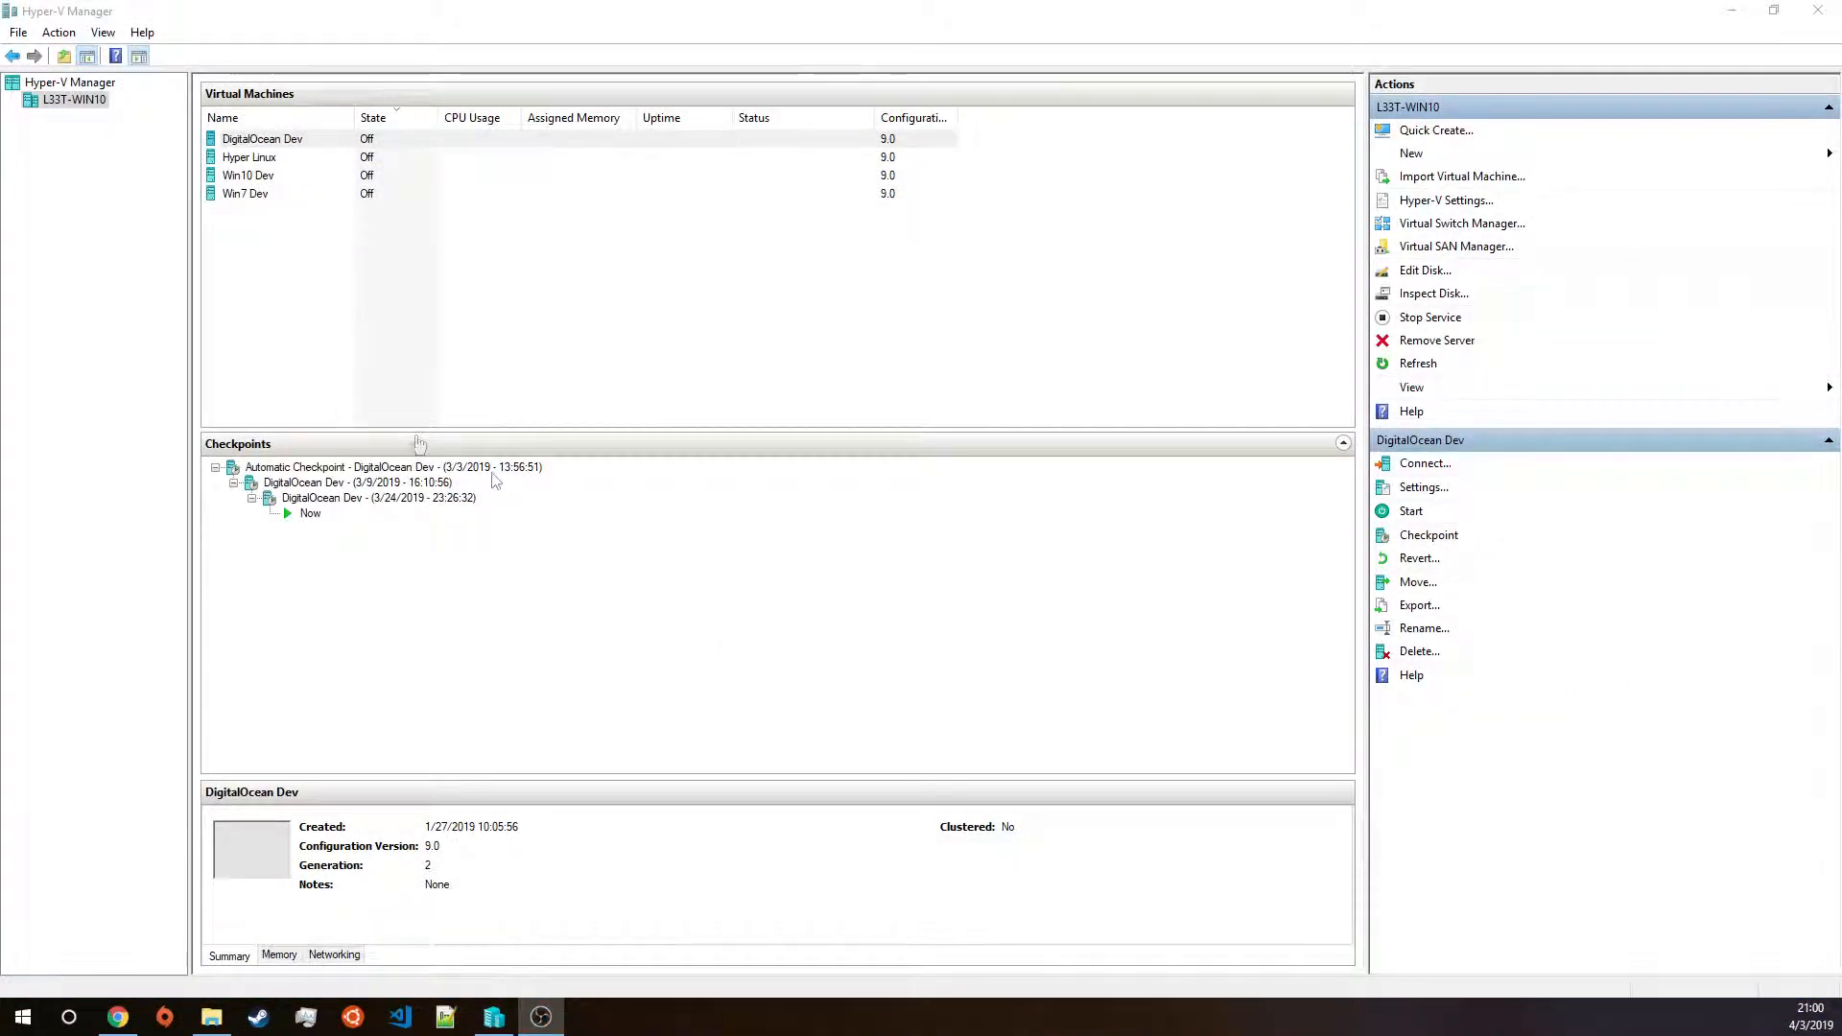
pyautogui.moveTo(160, 260)
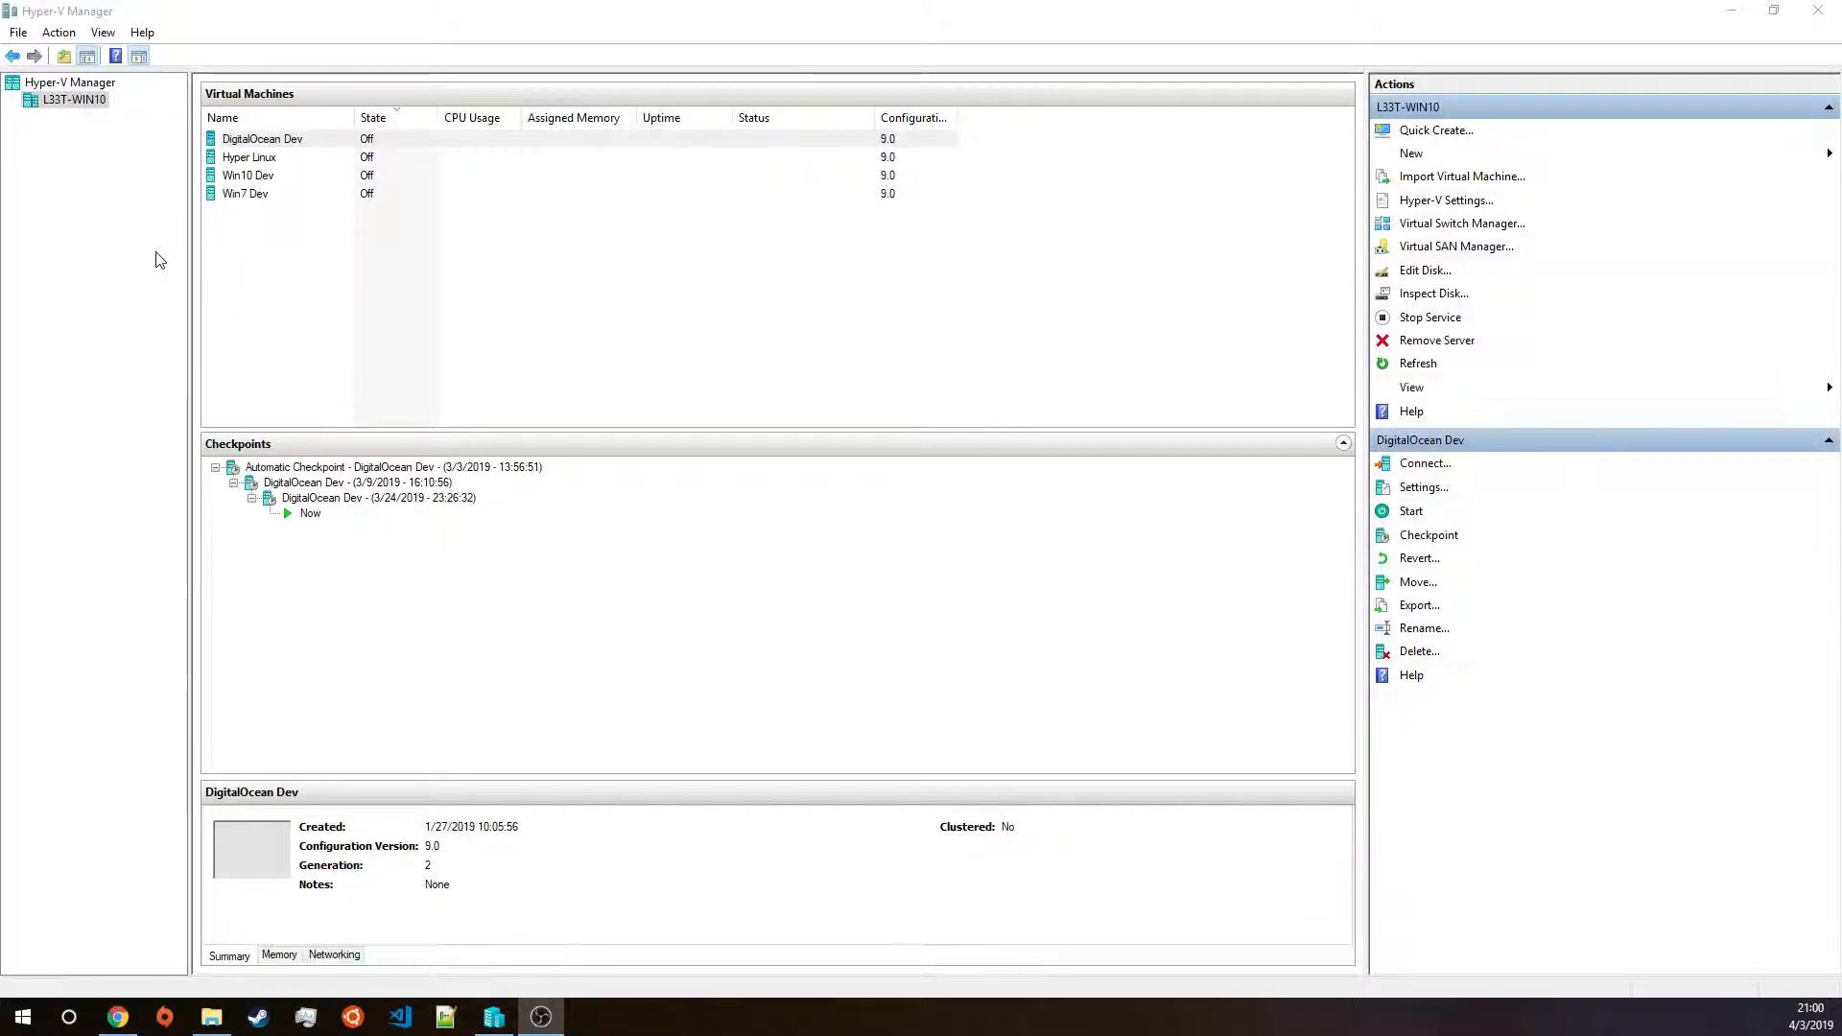
pyautogui.moveTo(107, 195)
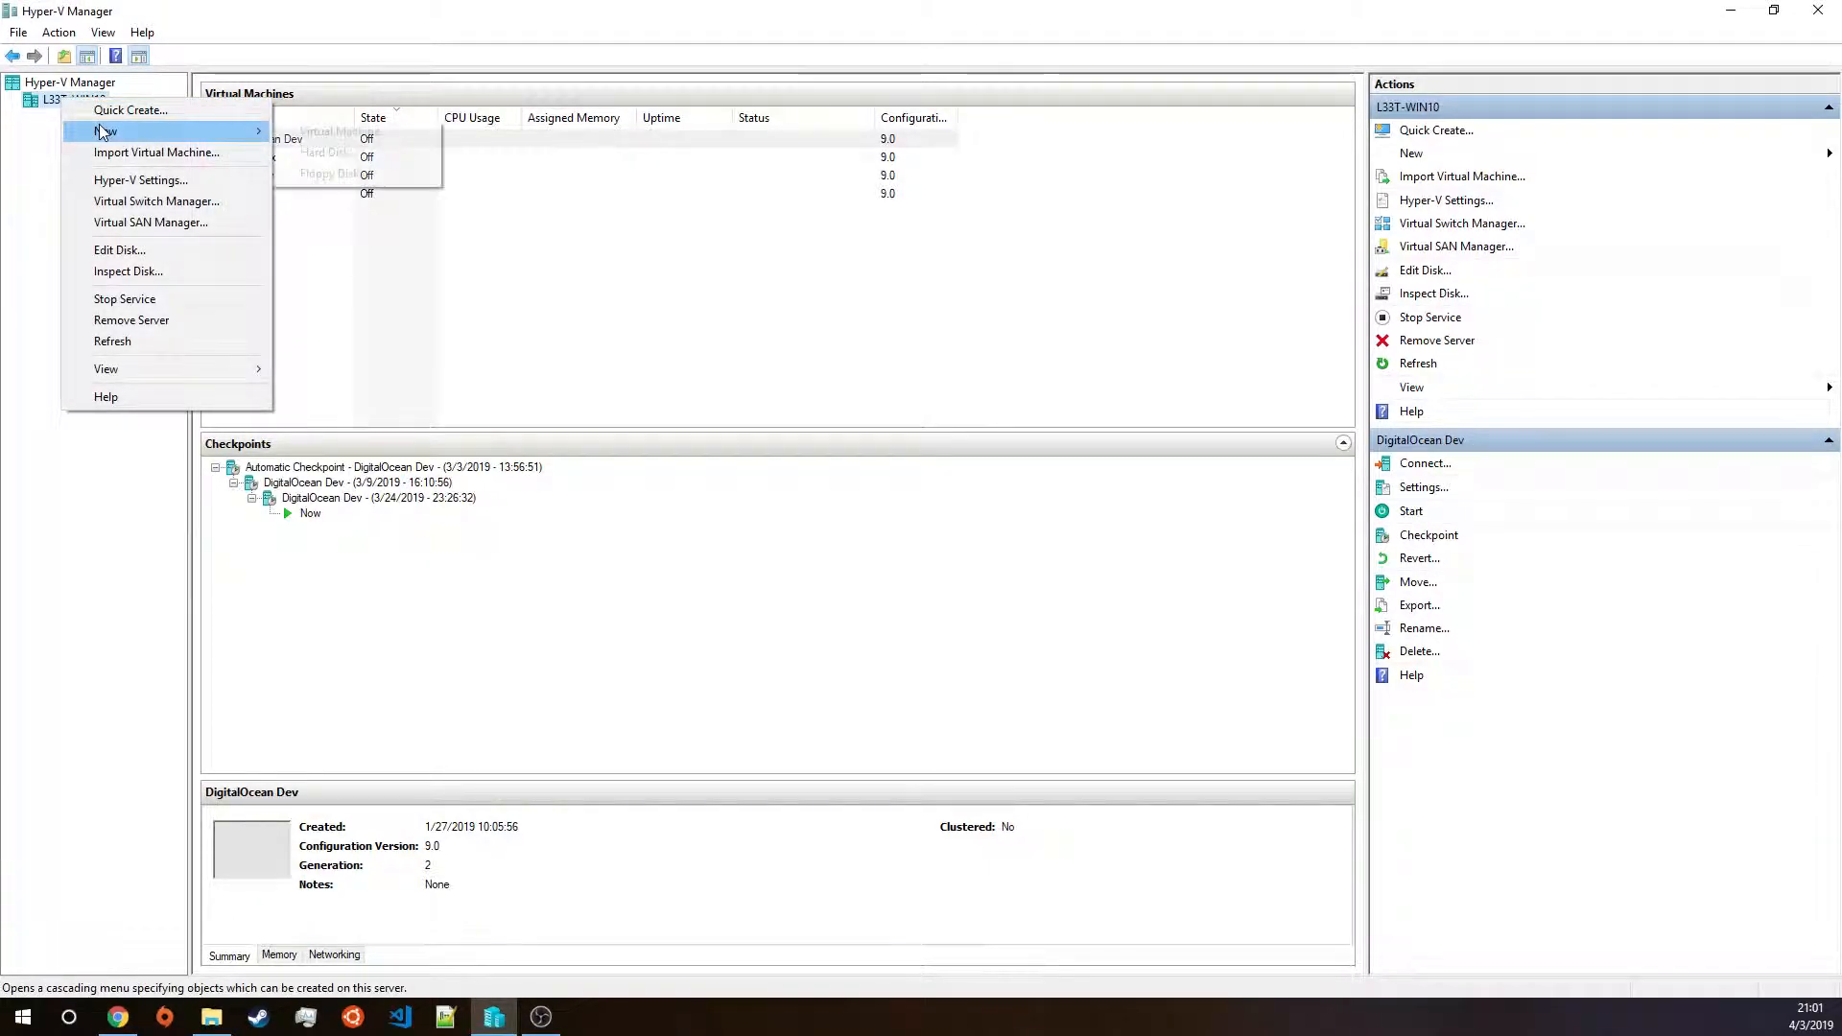
# - Quick-create an Ubuntu 18.04.1 LTS machine named 'YouTube Hyper V'
pyautogui.click(129, 109)
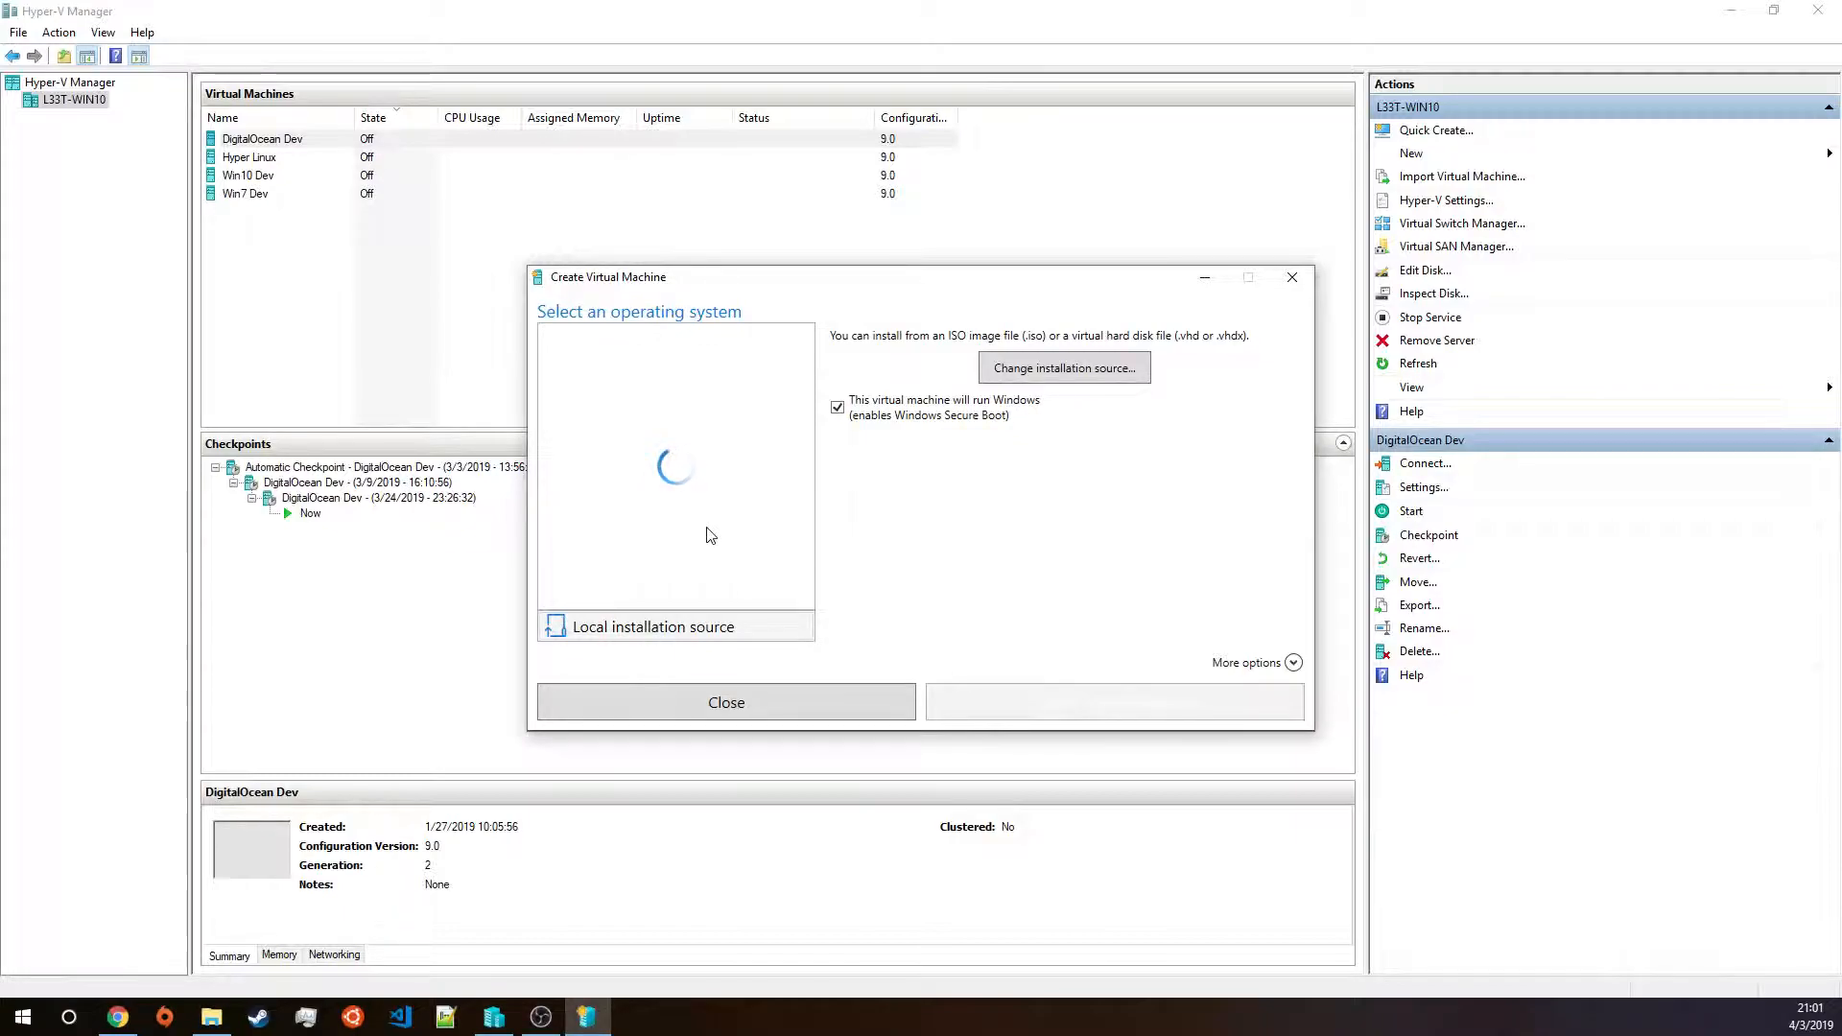
pyautogui.click(639, 366)
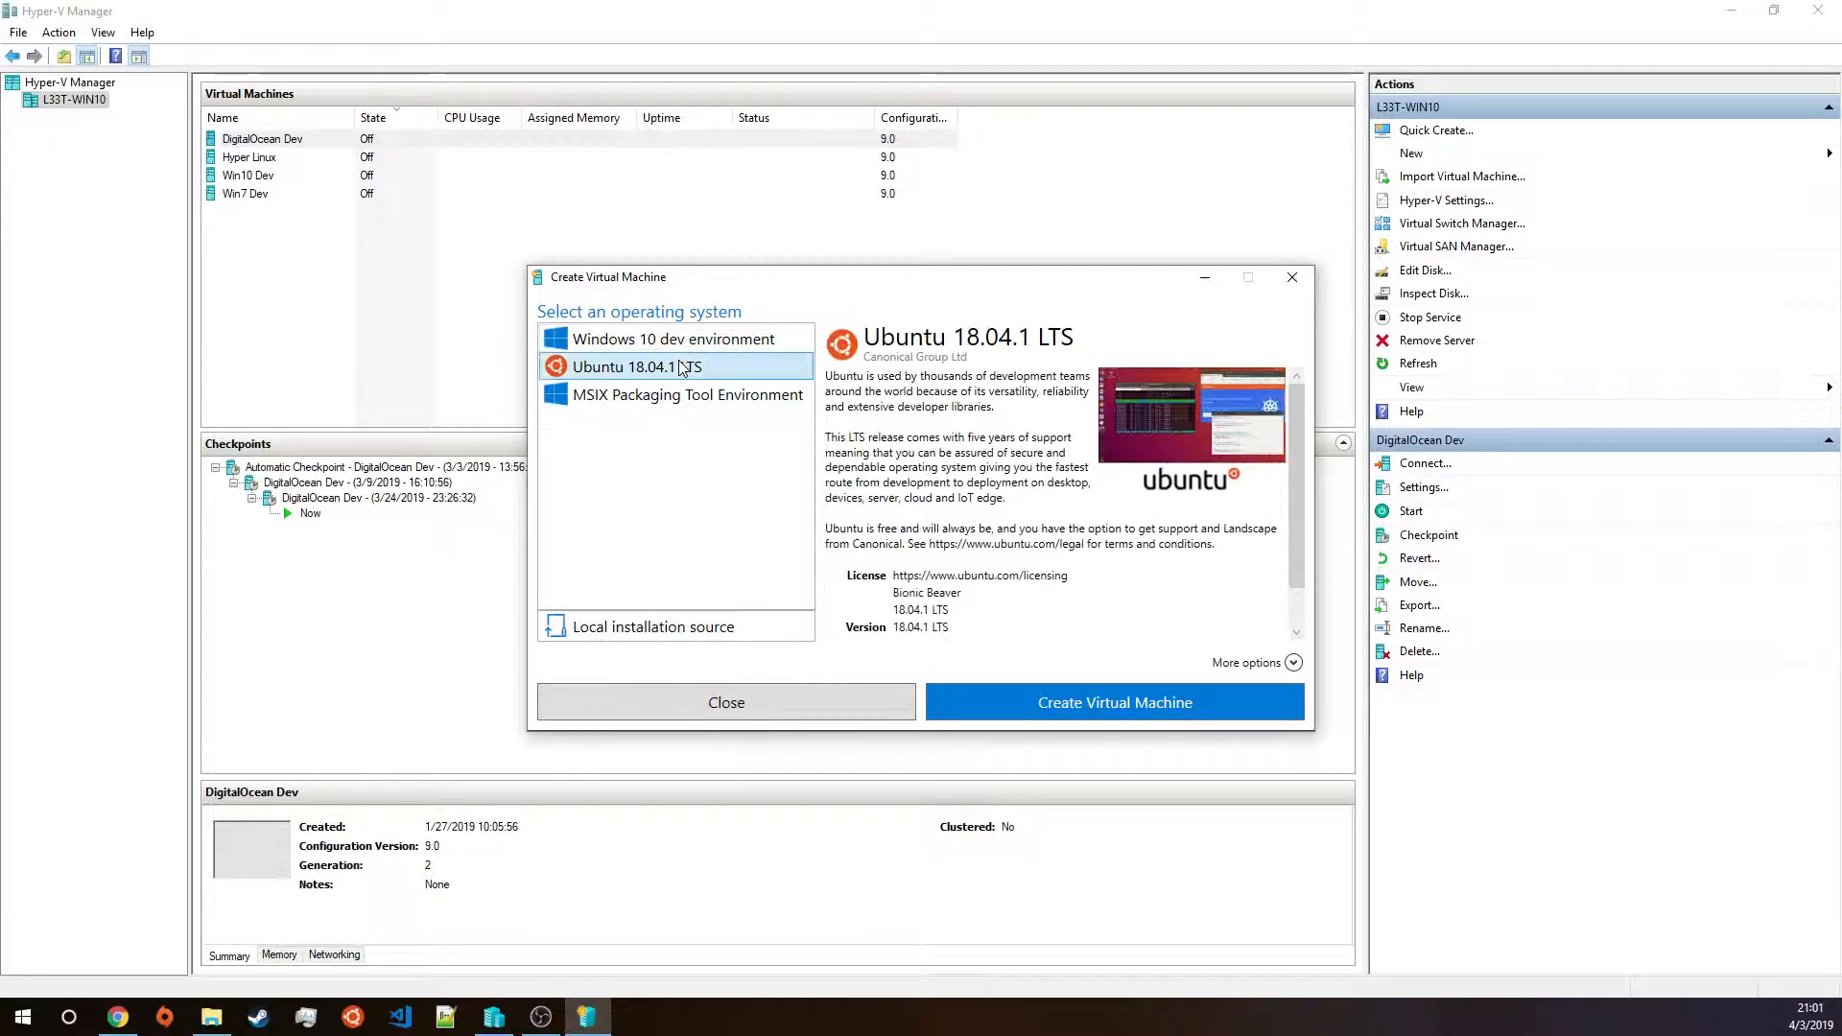
pyautogui.click(1292, 662)
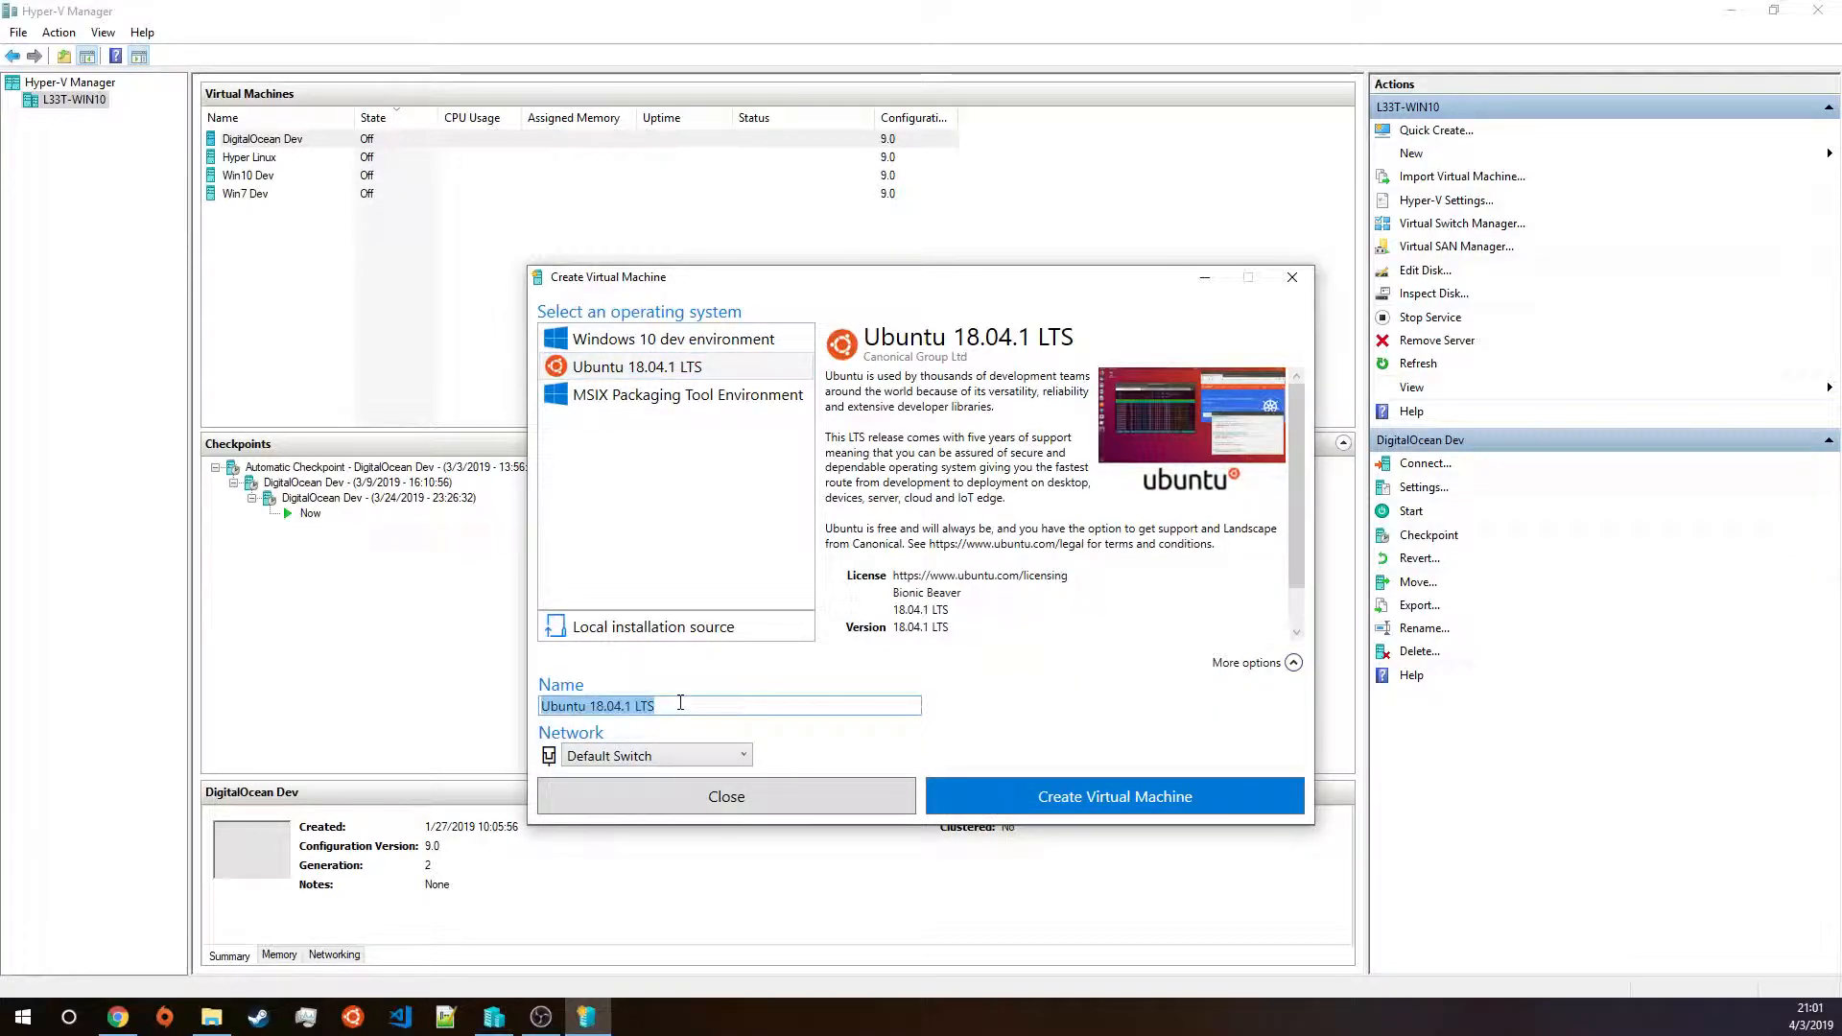
pyautogui.write('YouTube Hyper V')
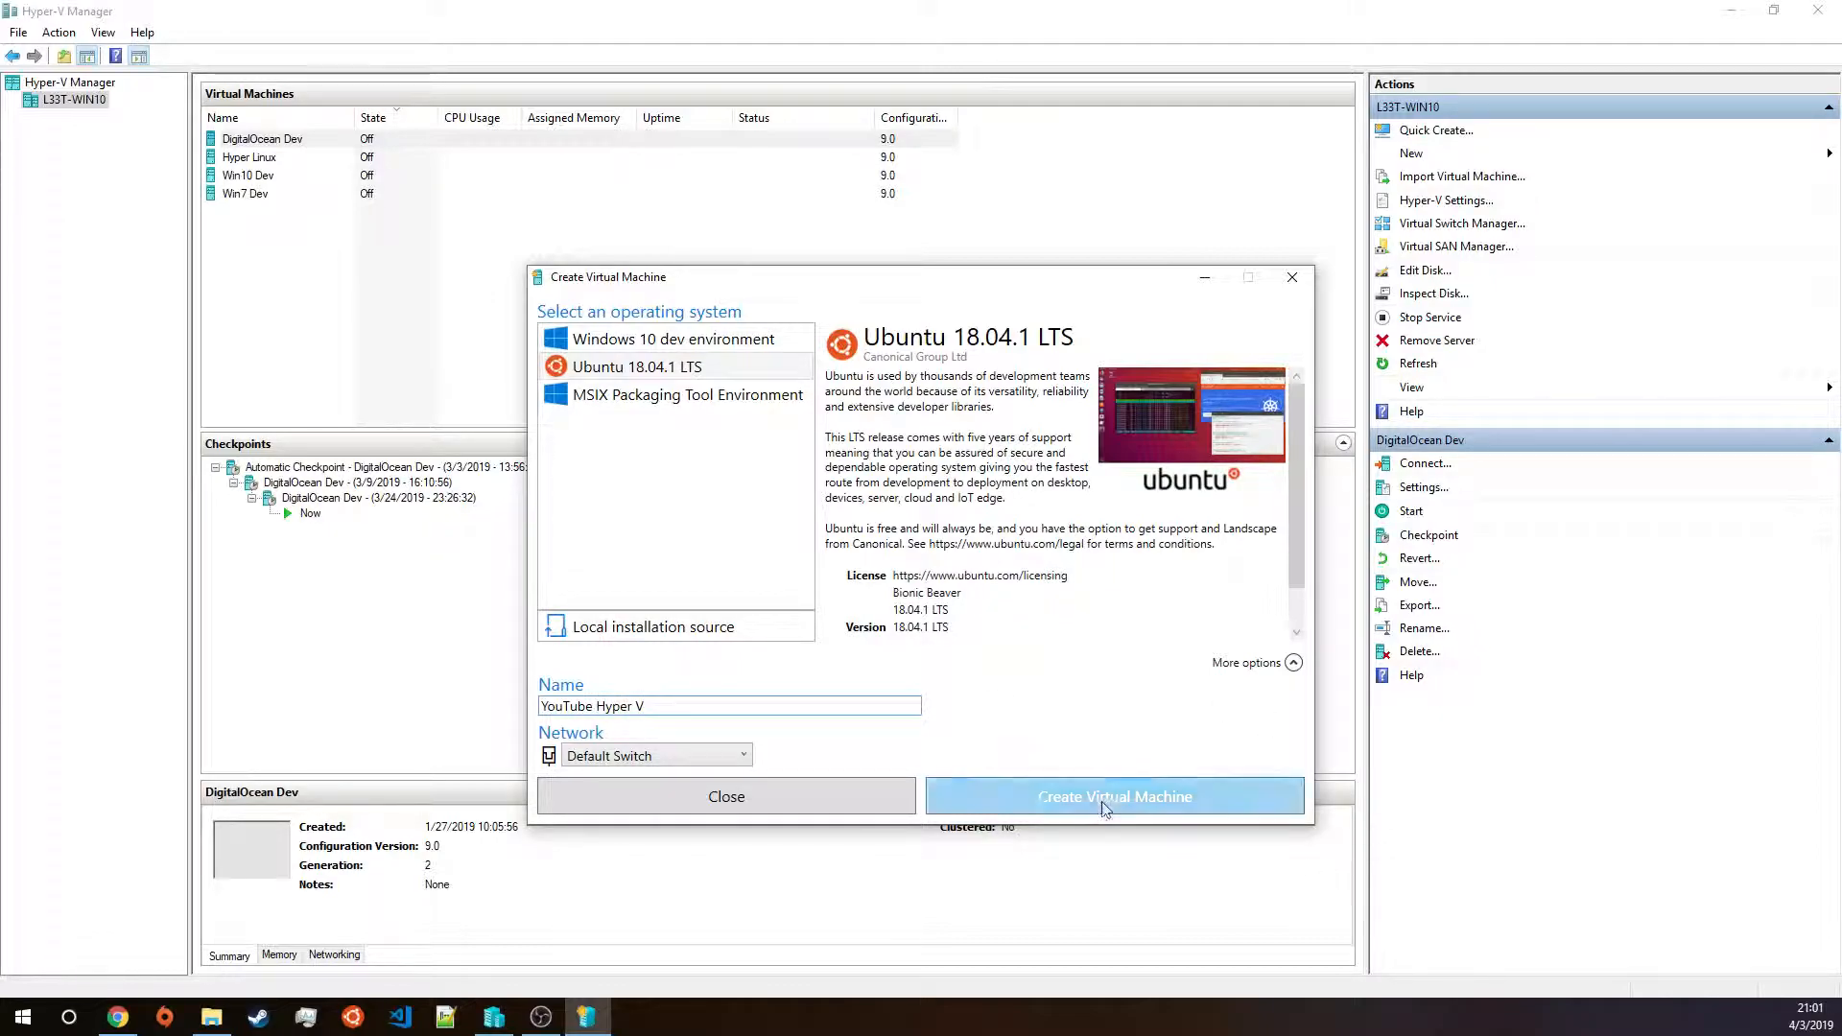
# - Create the YouTube Hyper V machine and wait for download and creation to finish
pyautogui.click(1114, 796)
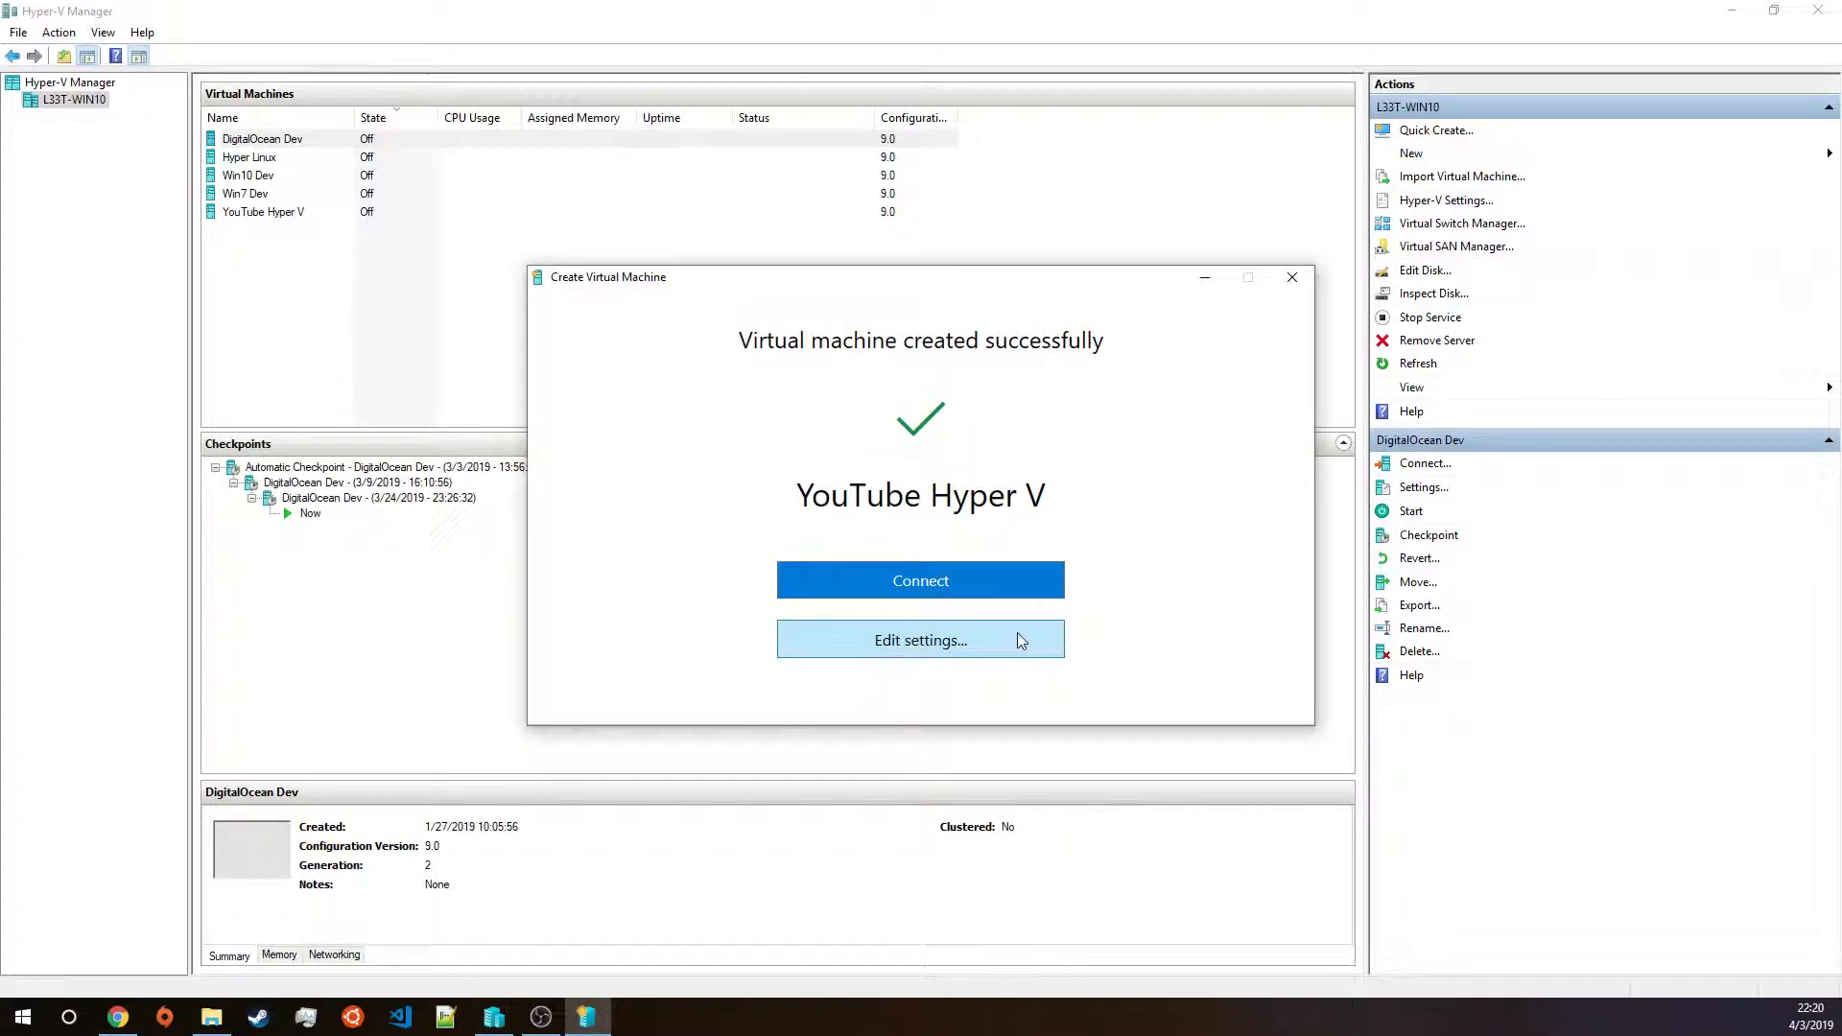
# - Expand the YouTube Hyper V virtual hard disk to 100 GB from its settings
pyautogui.click(920, 640)
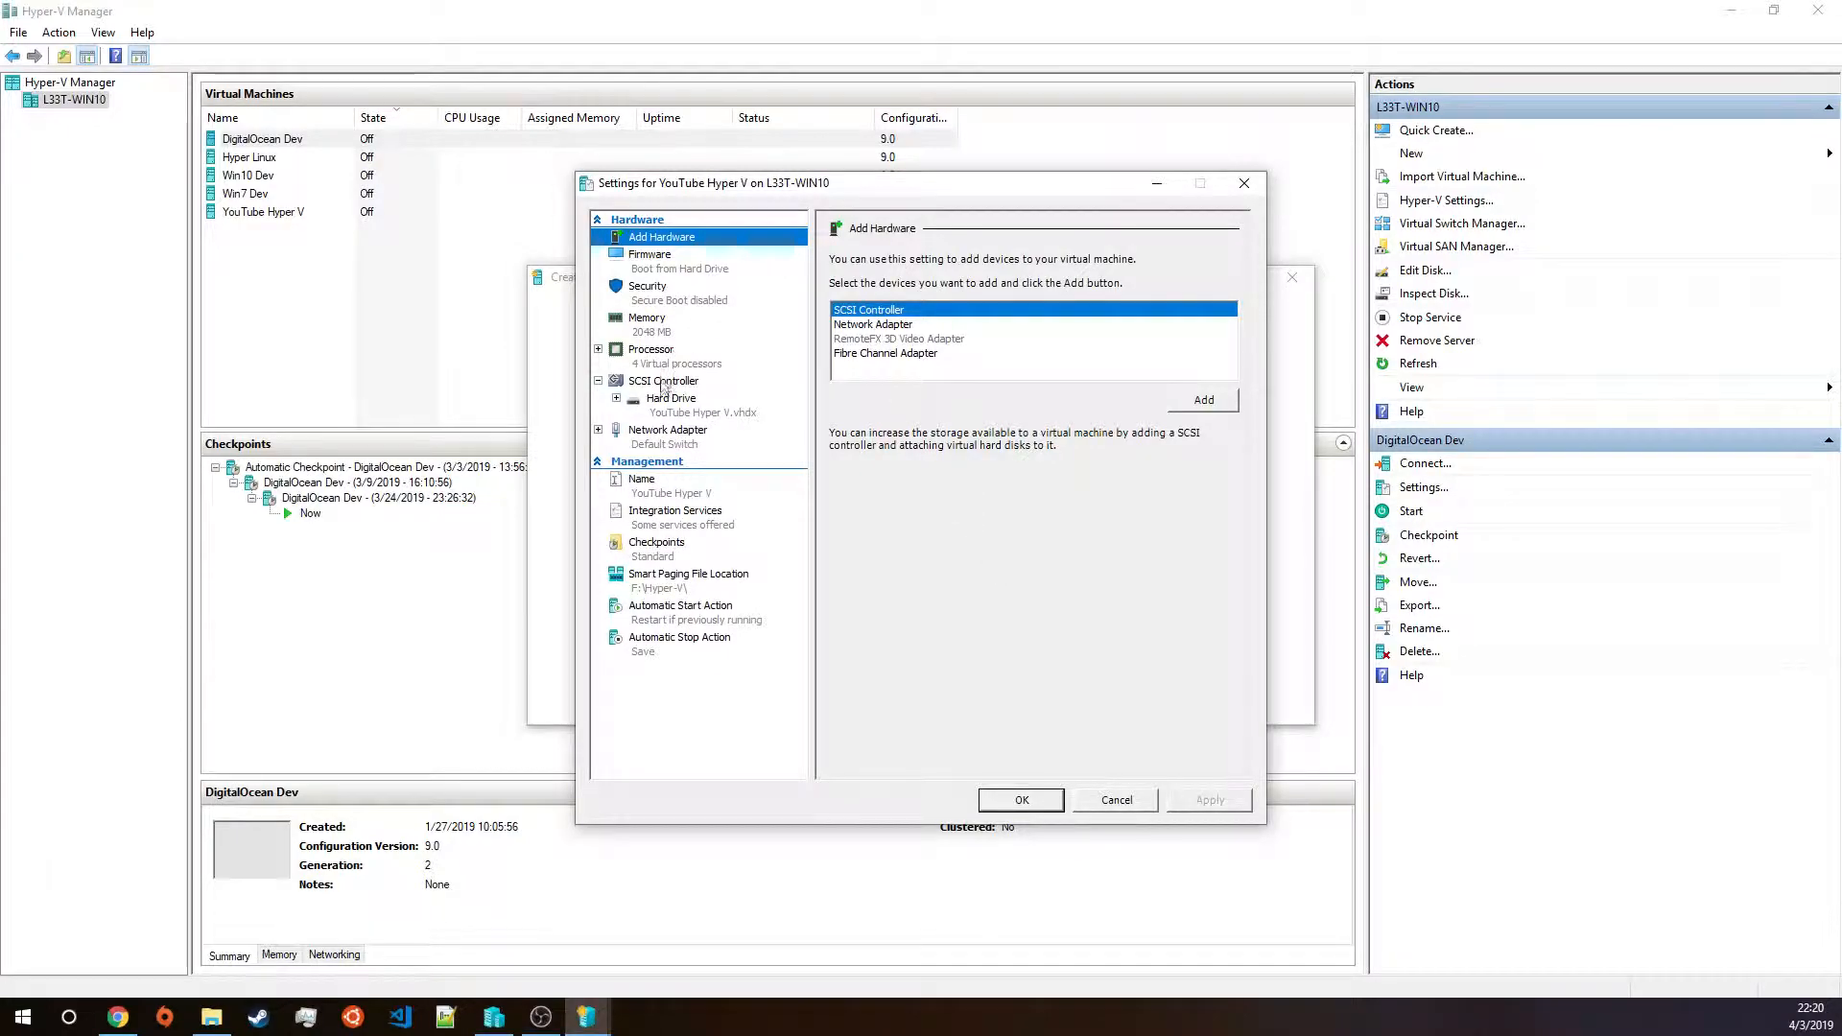
pyautogui.click(671, 404)
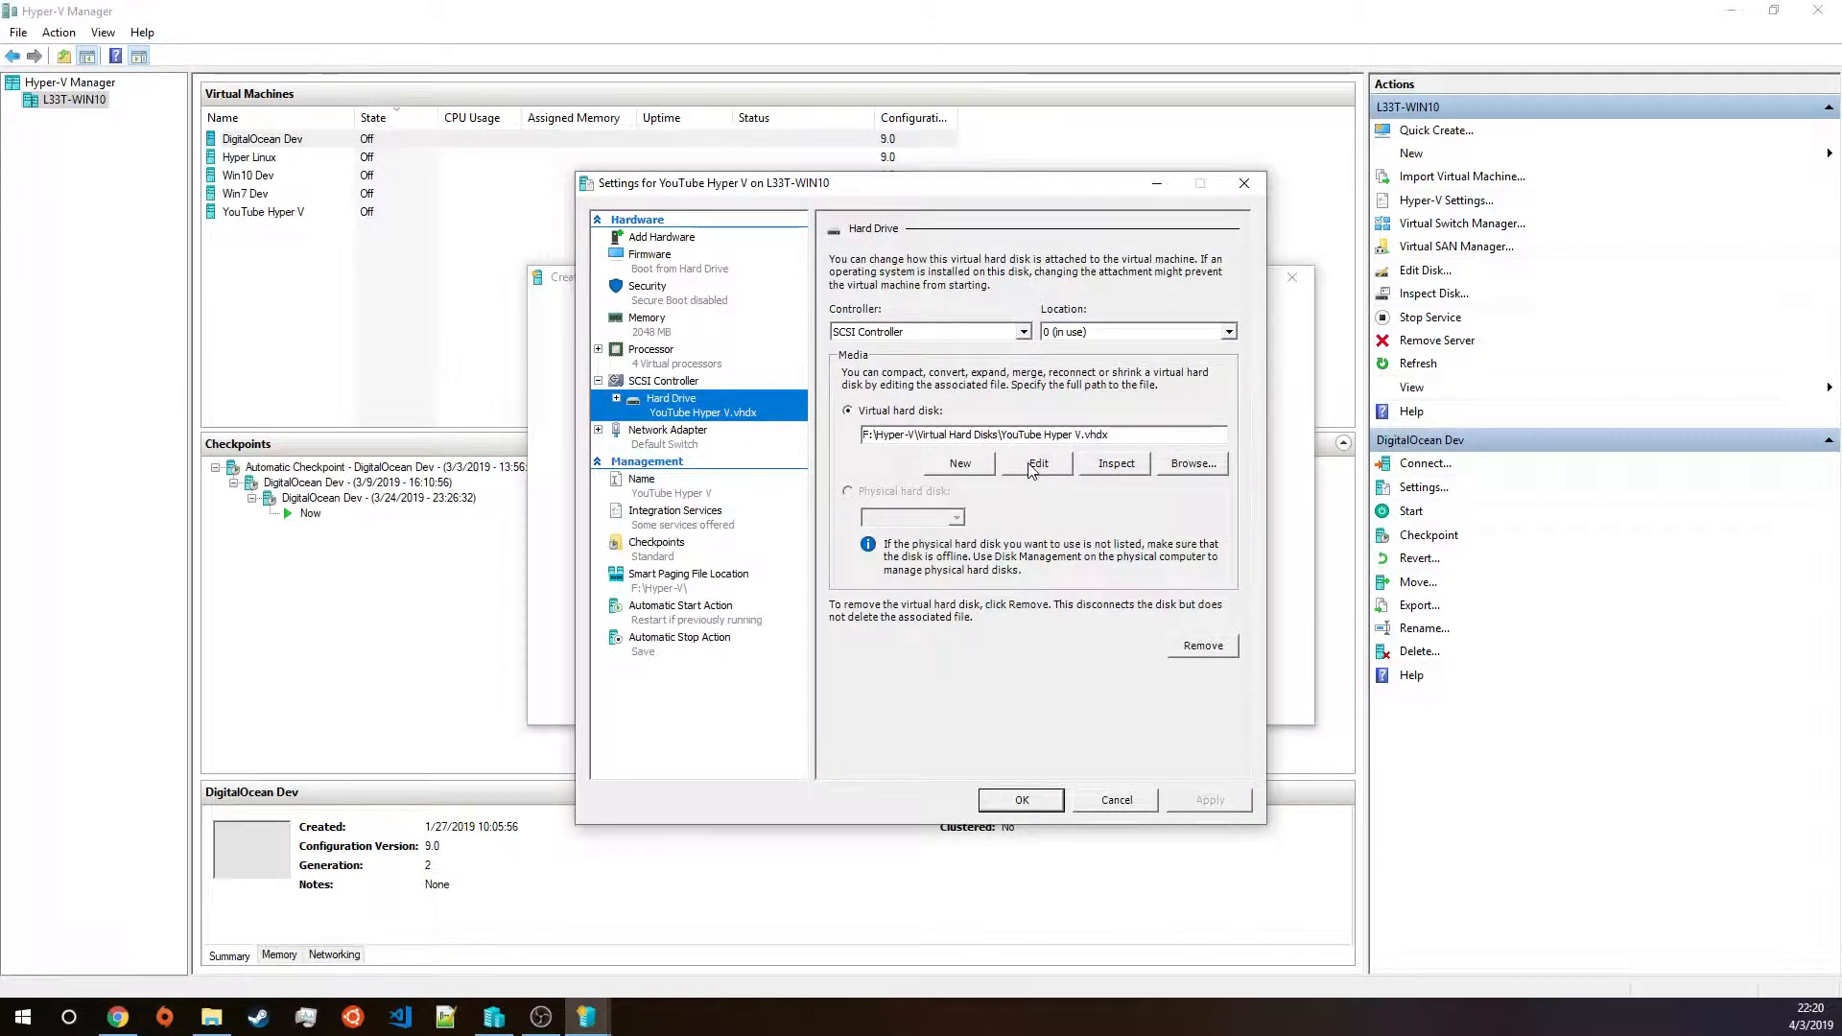
pyautogui.click(1037, 462)
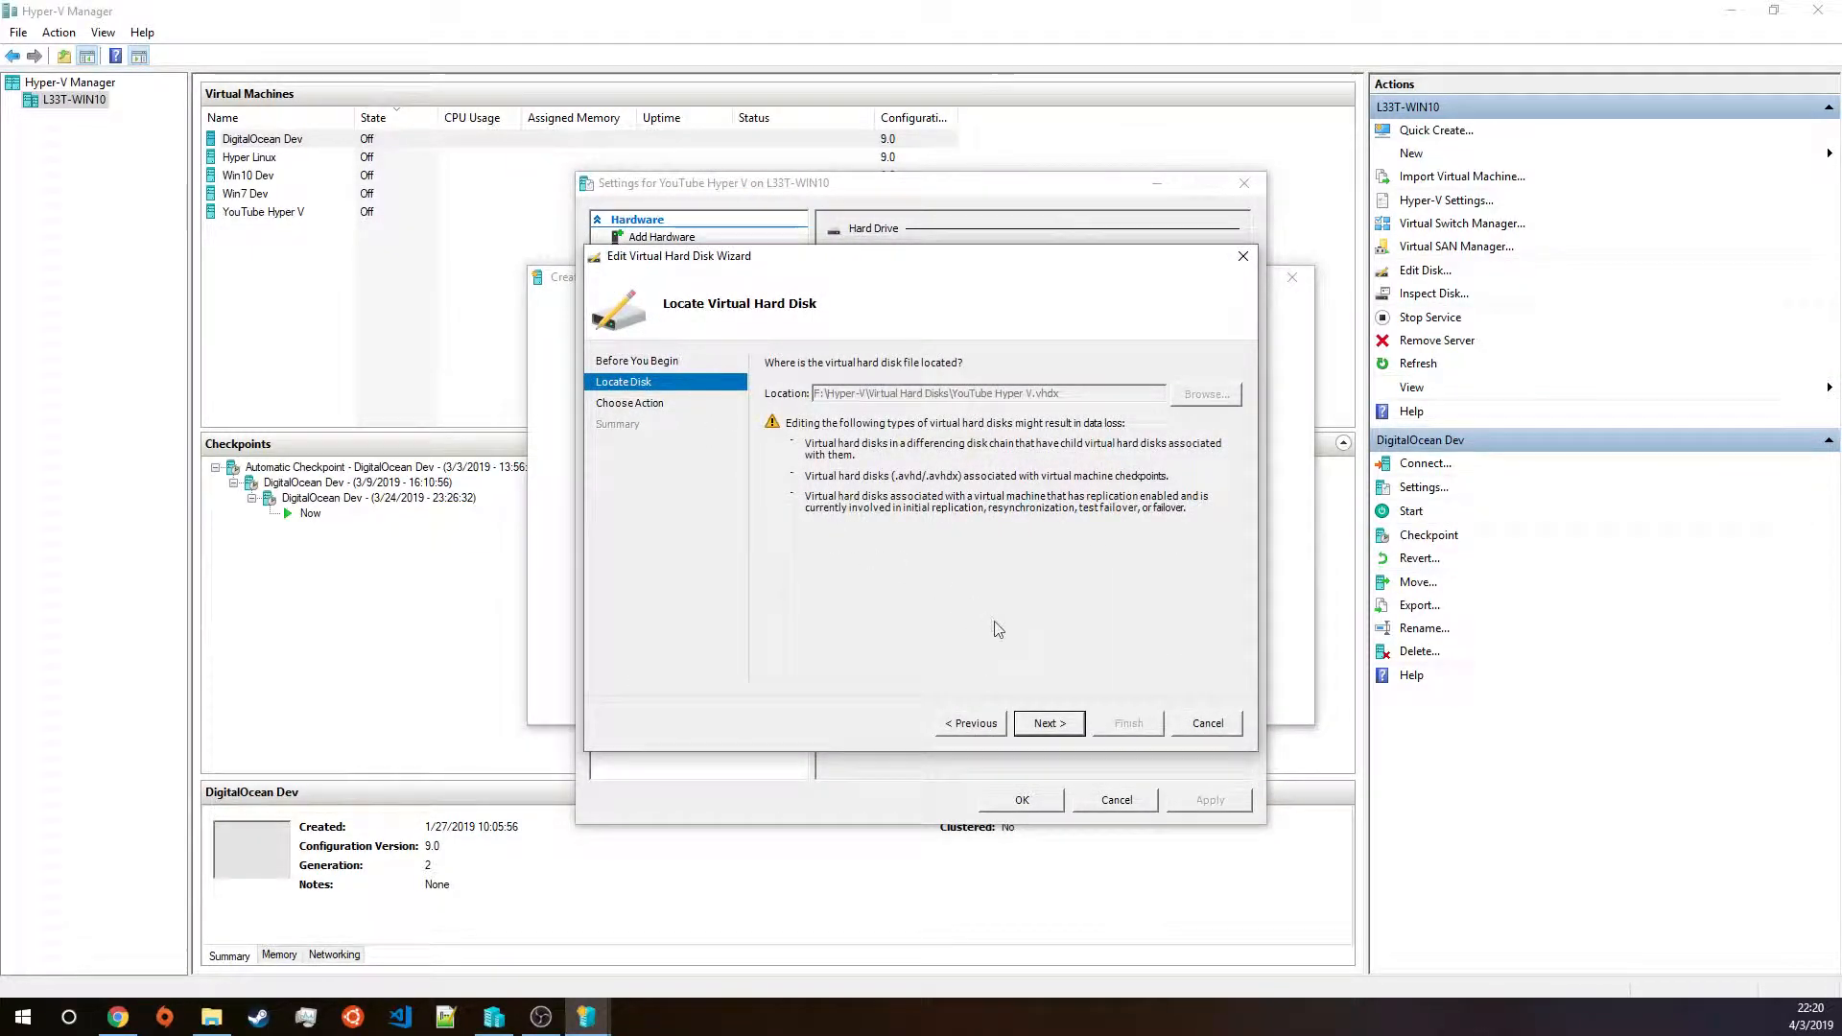
pyautogui.click(1046, 722)
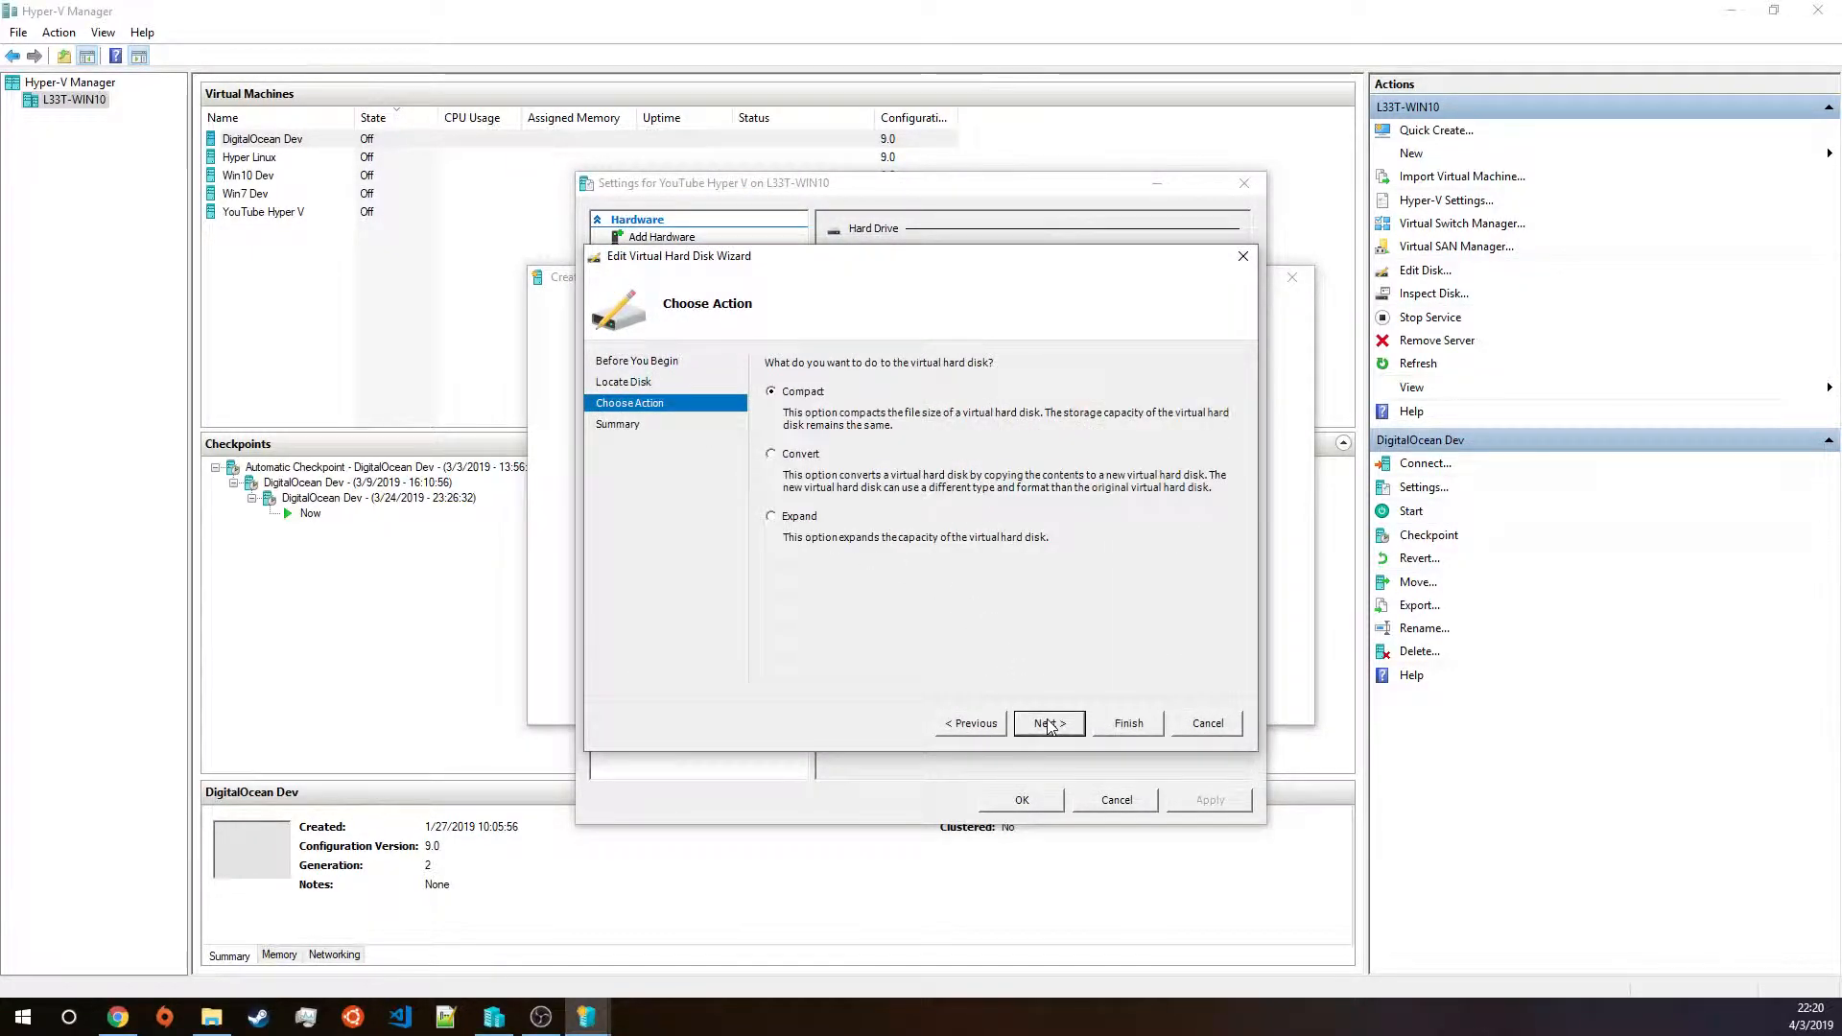
pyautogui.click(771, 517)
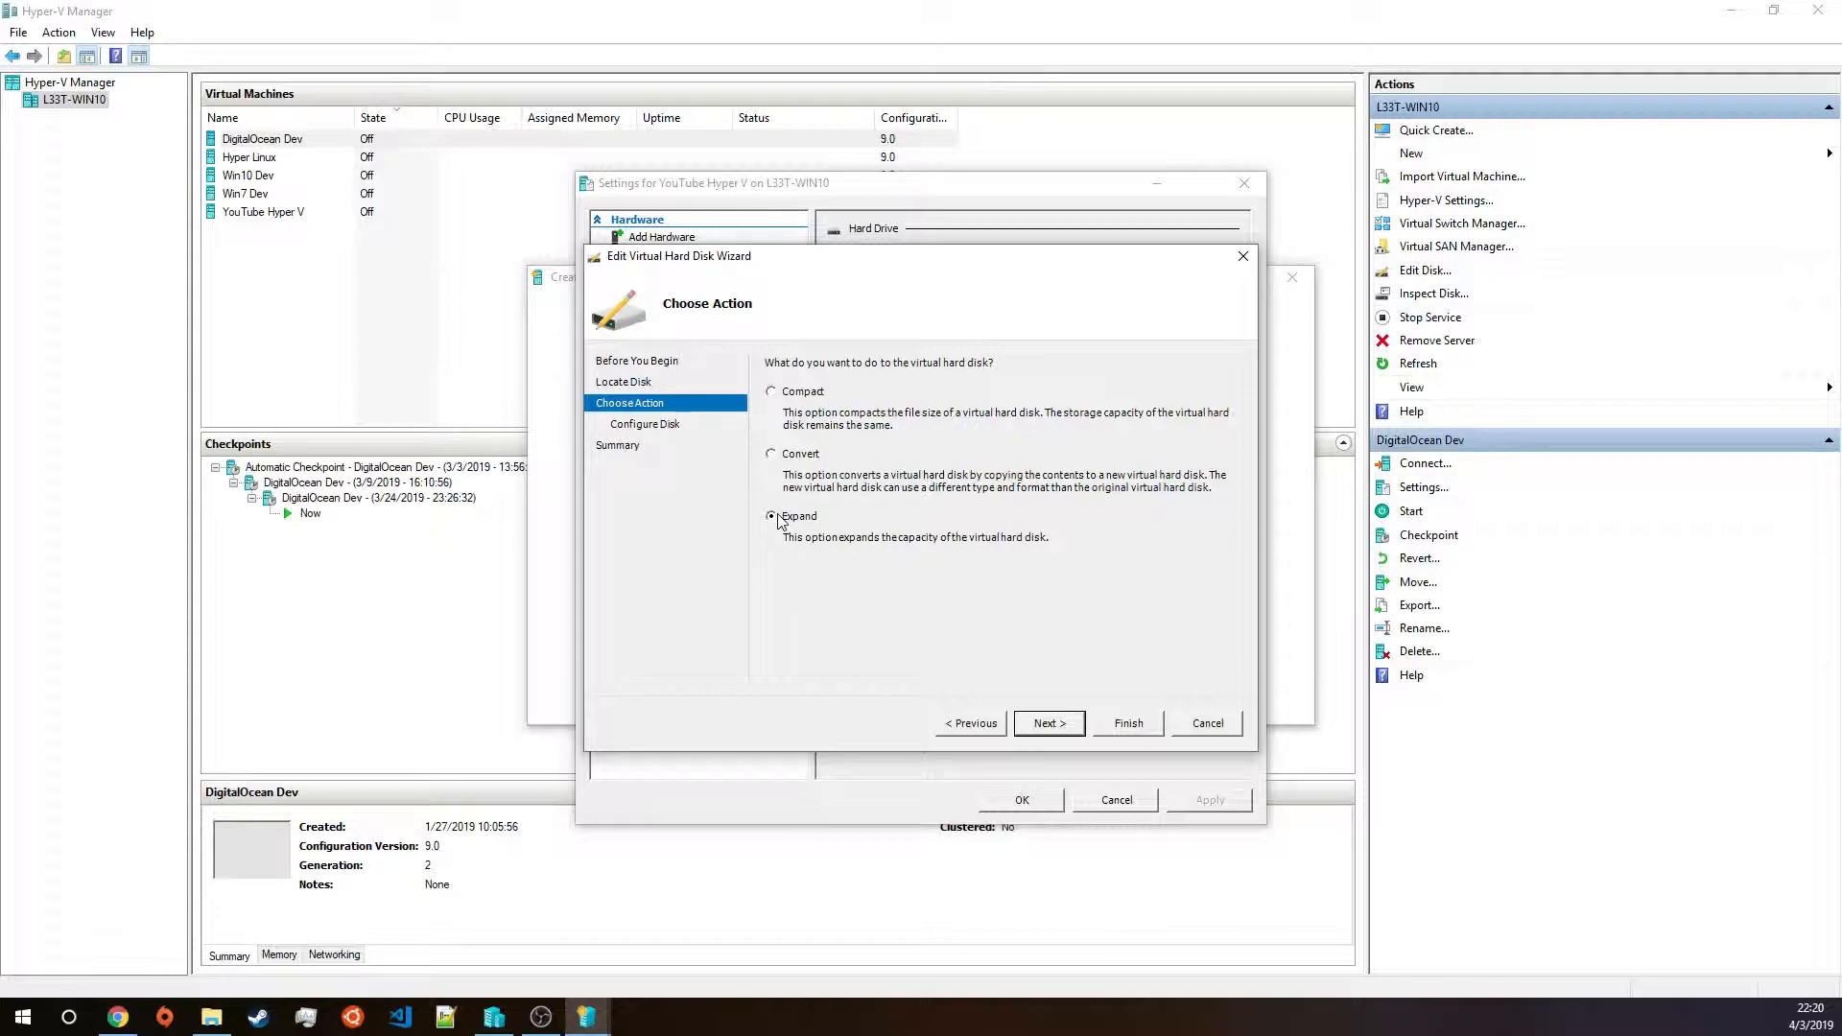
pyautogui.click(1045, 722)
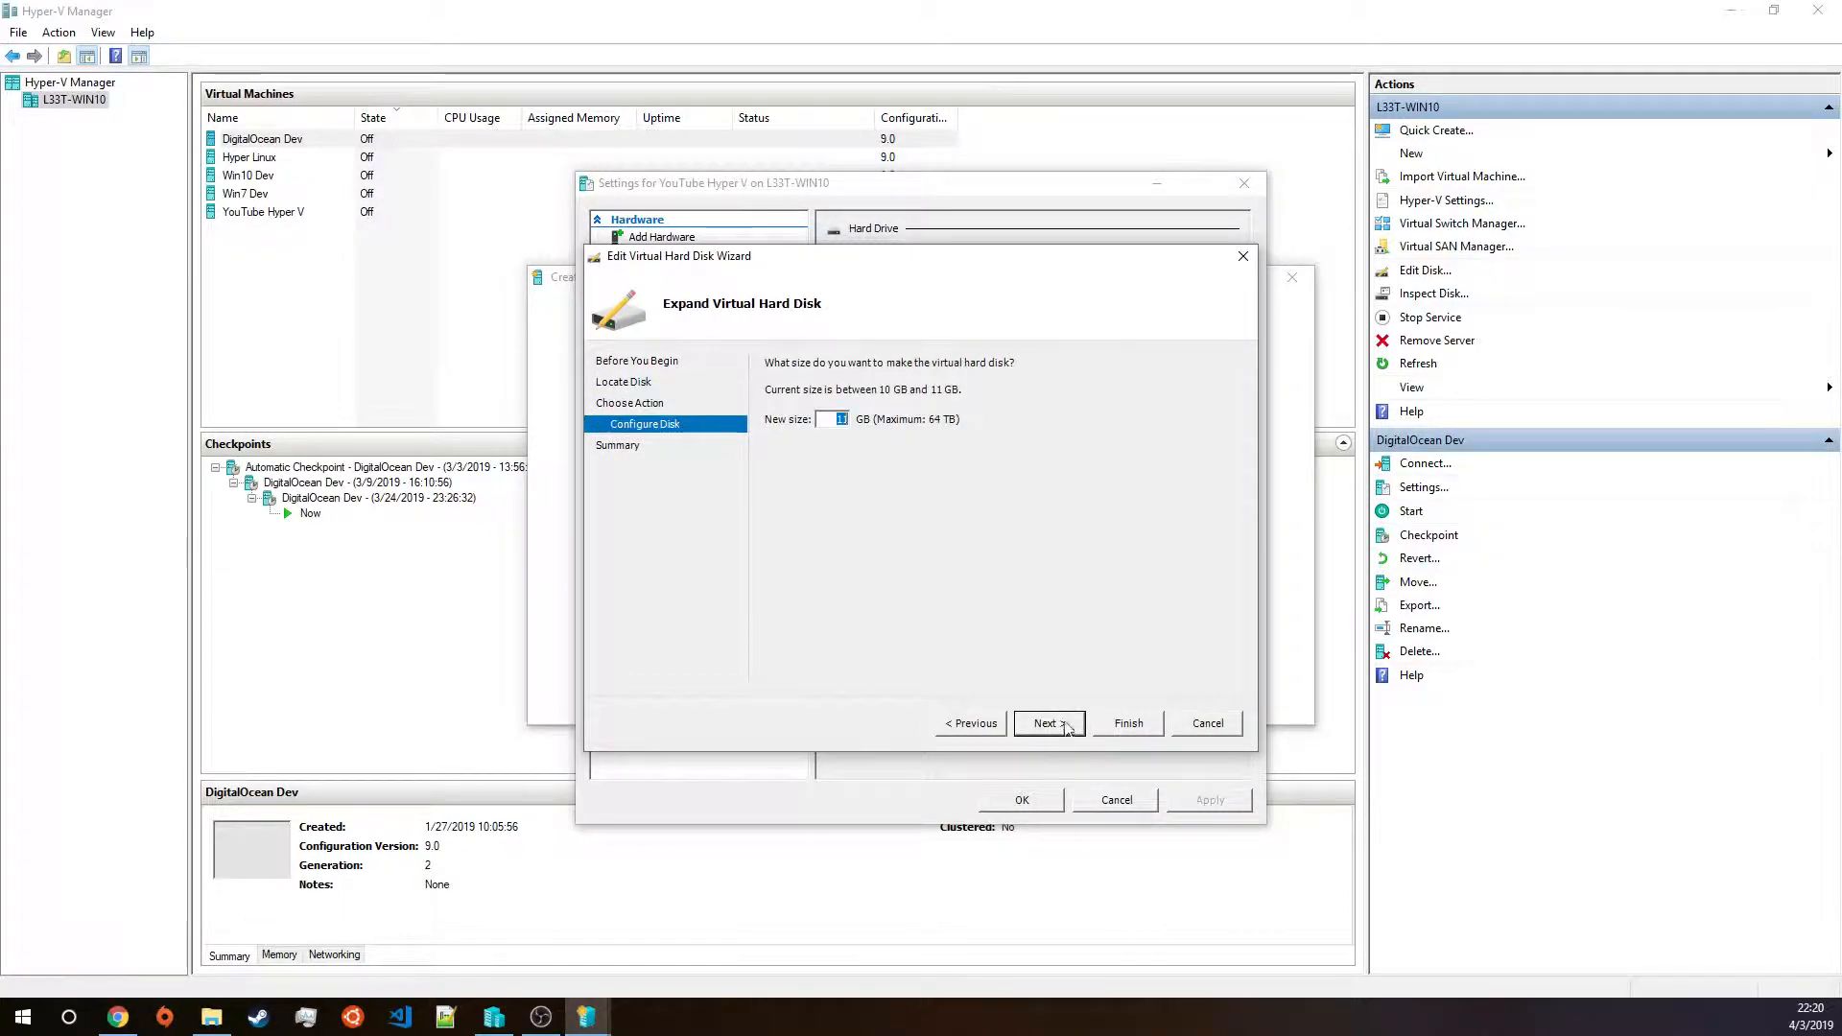
pyautogui.moveTo(1027, 681)
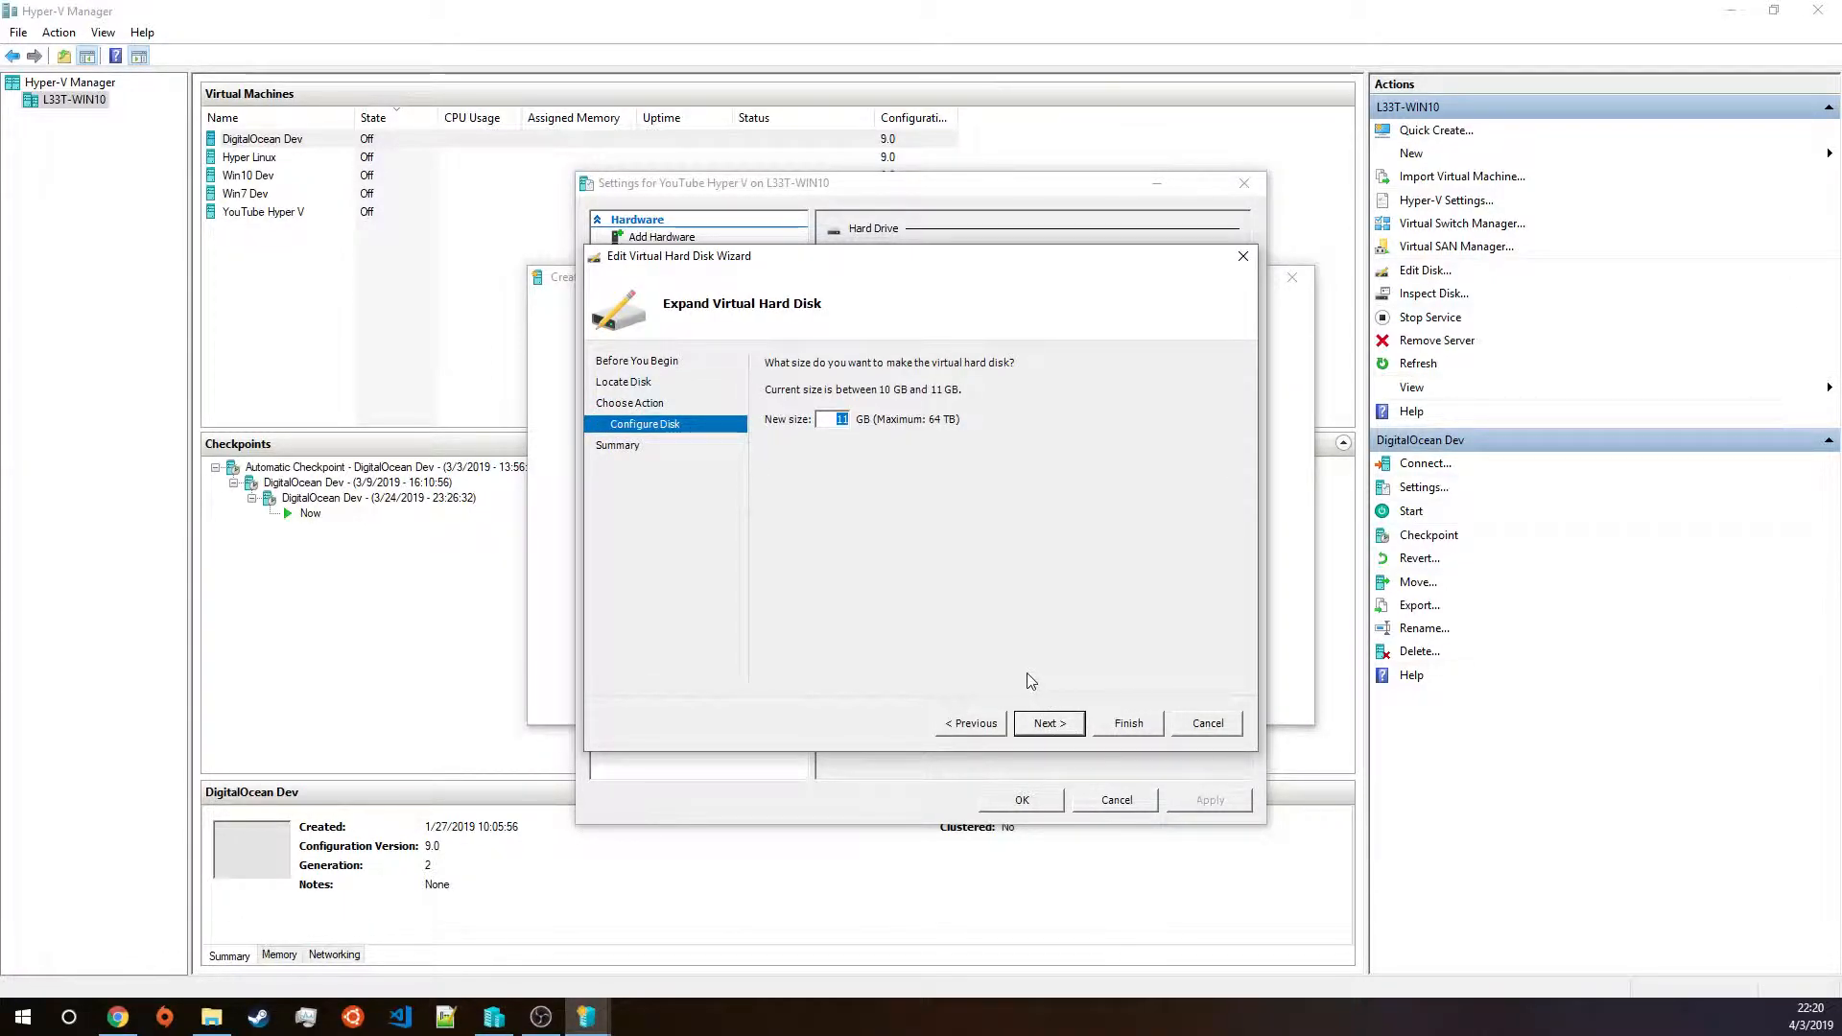
pyautogui.moveTo(1017, 670)
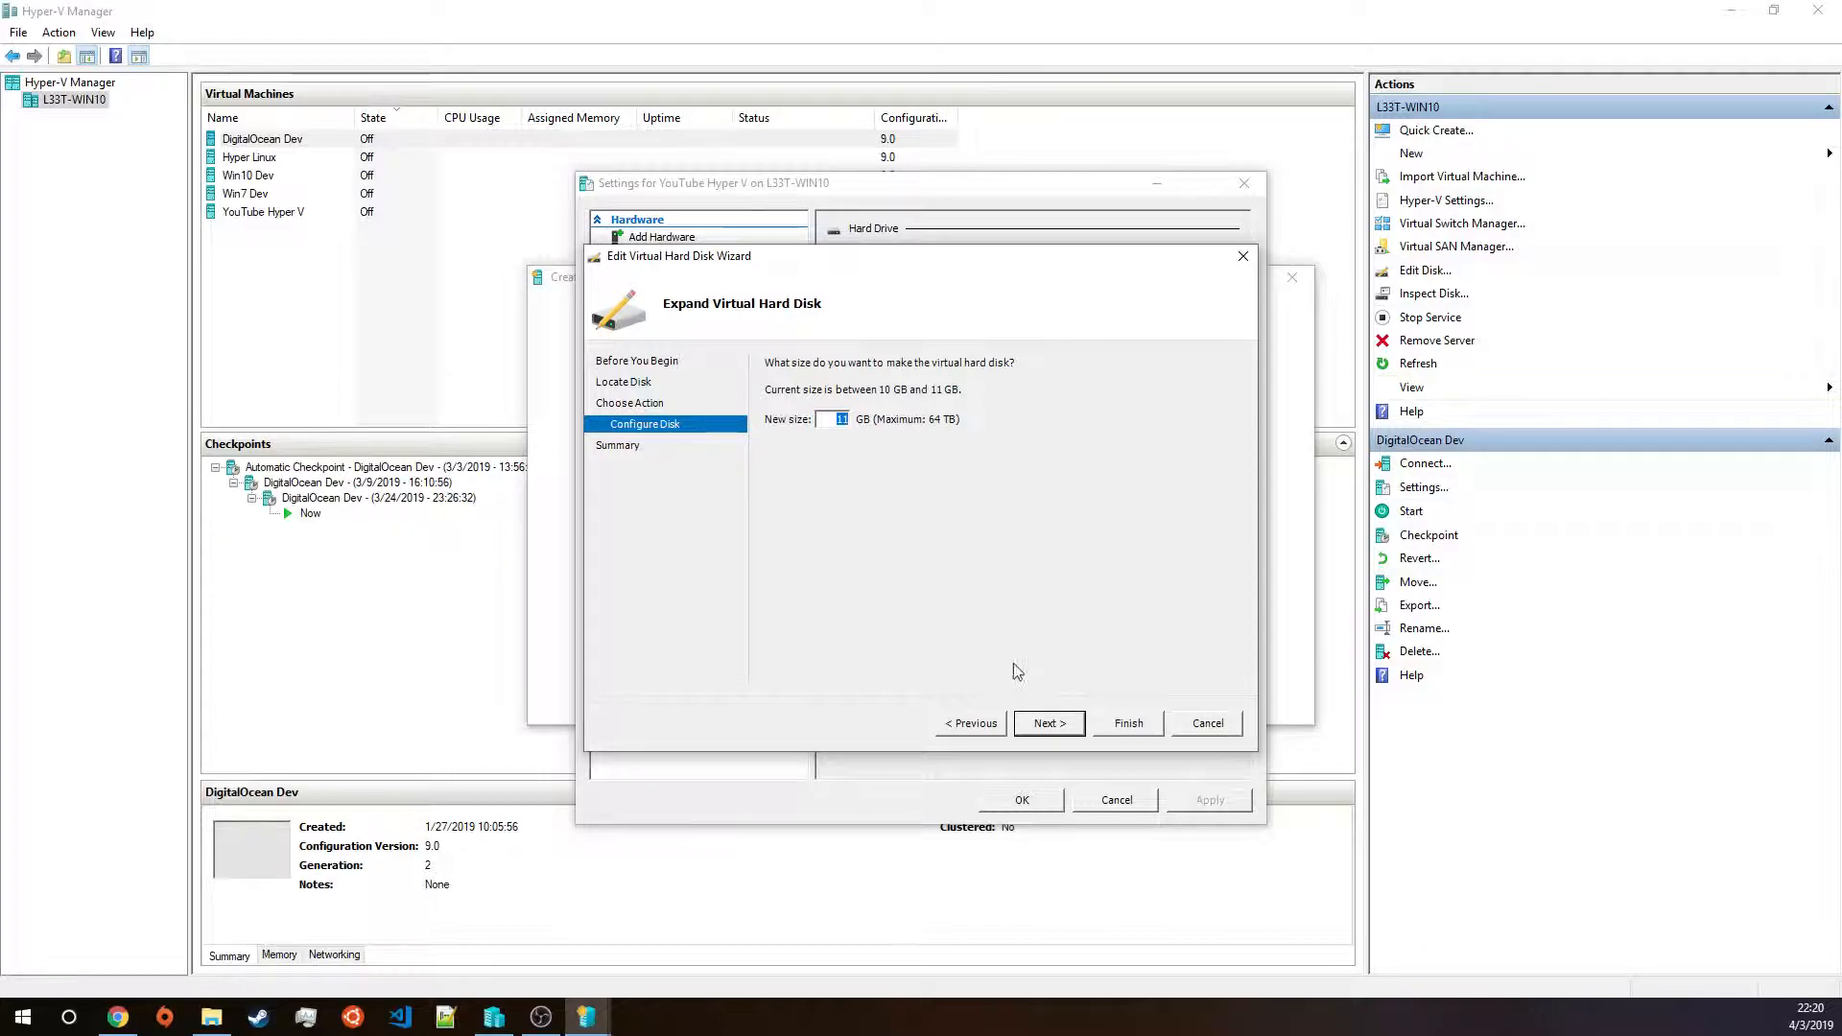
pyautogui.moveTo(947, 610)
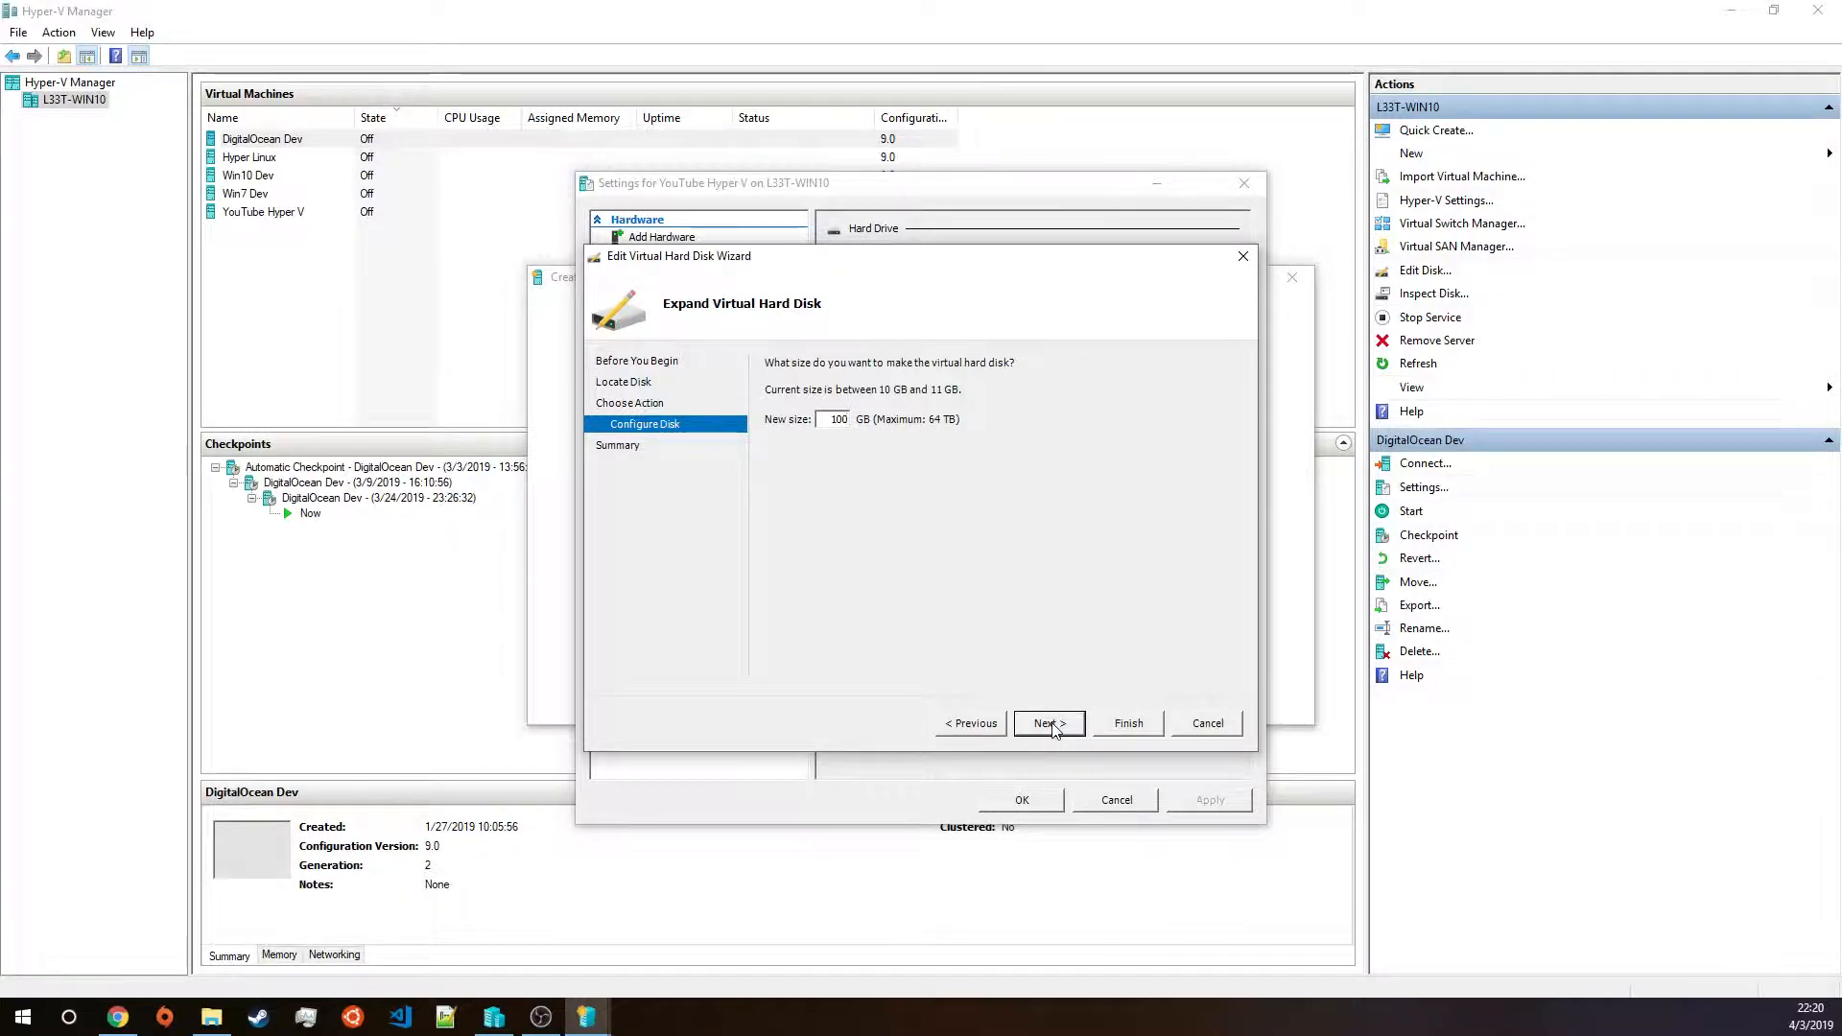
pyautogui.click(1047, 722)
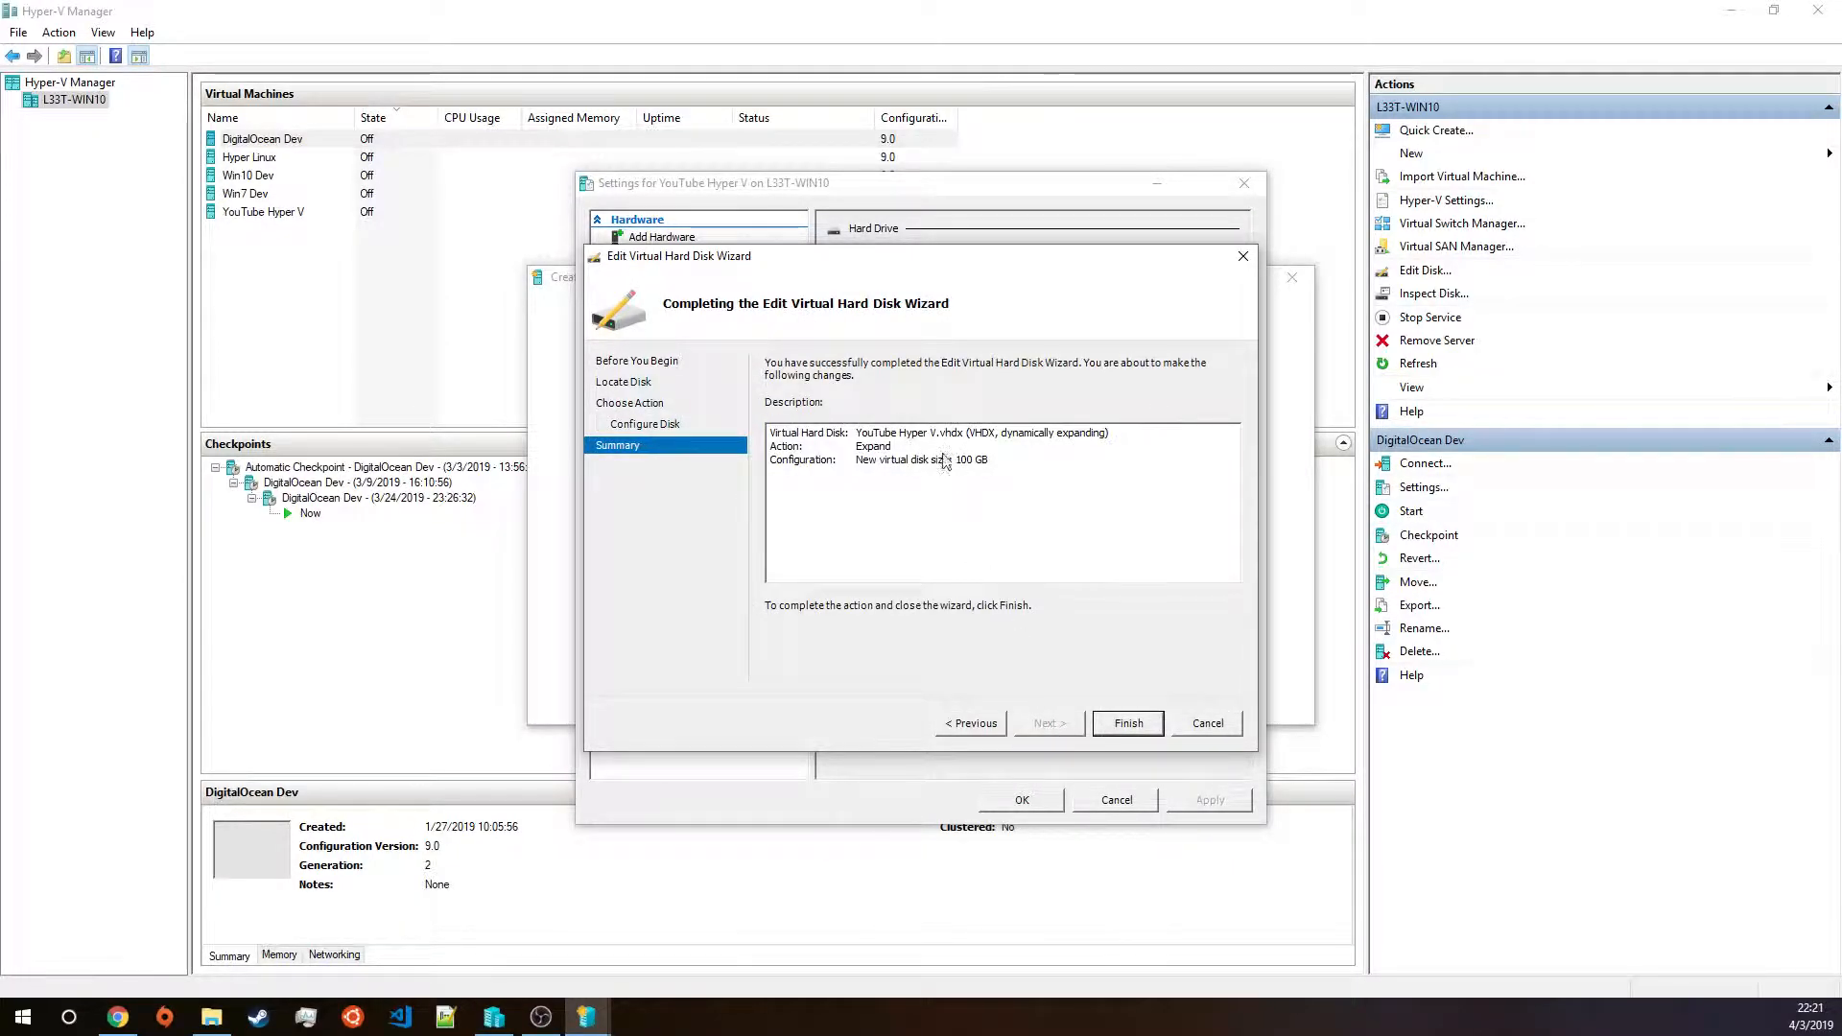
pyautogui.click(1125, 723)
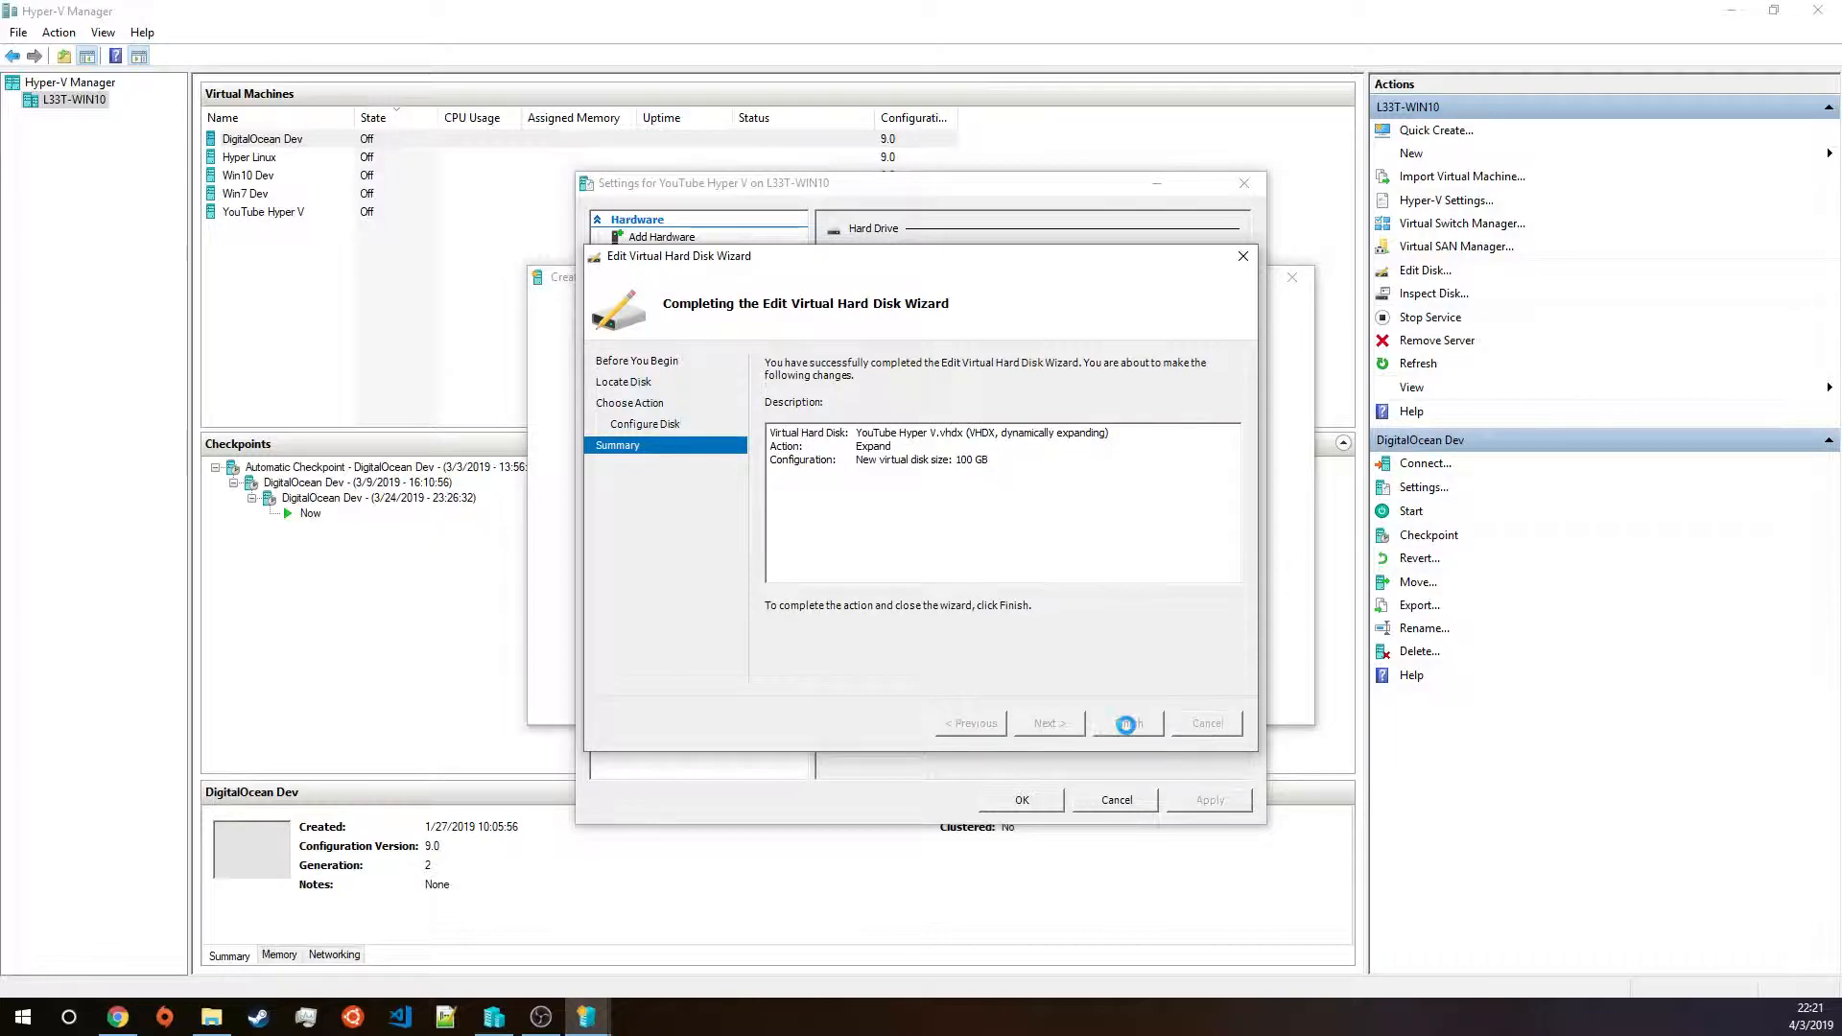
pyautogui.click(1125, 722)
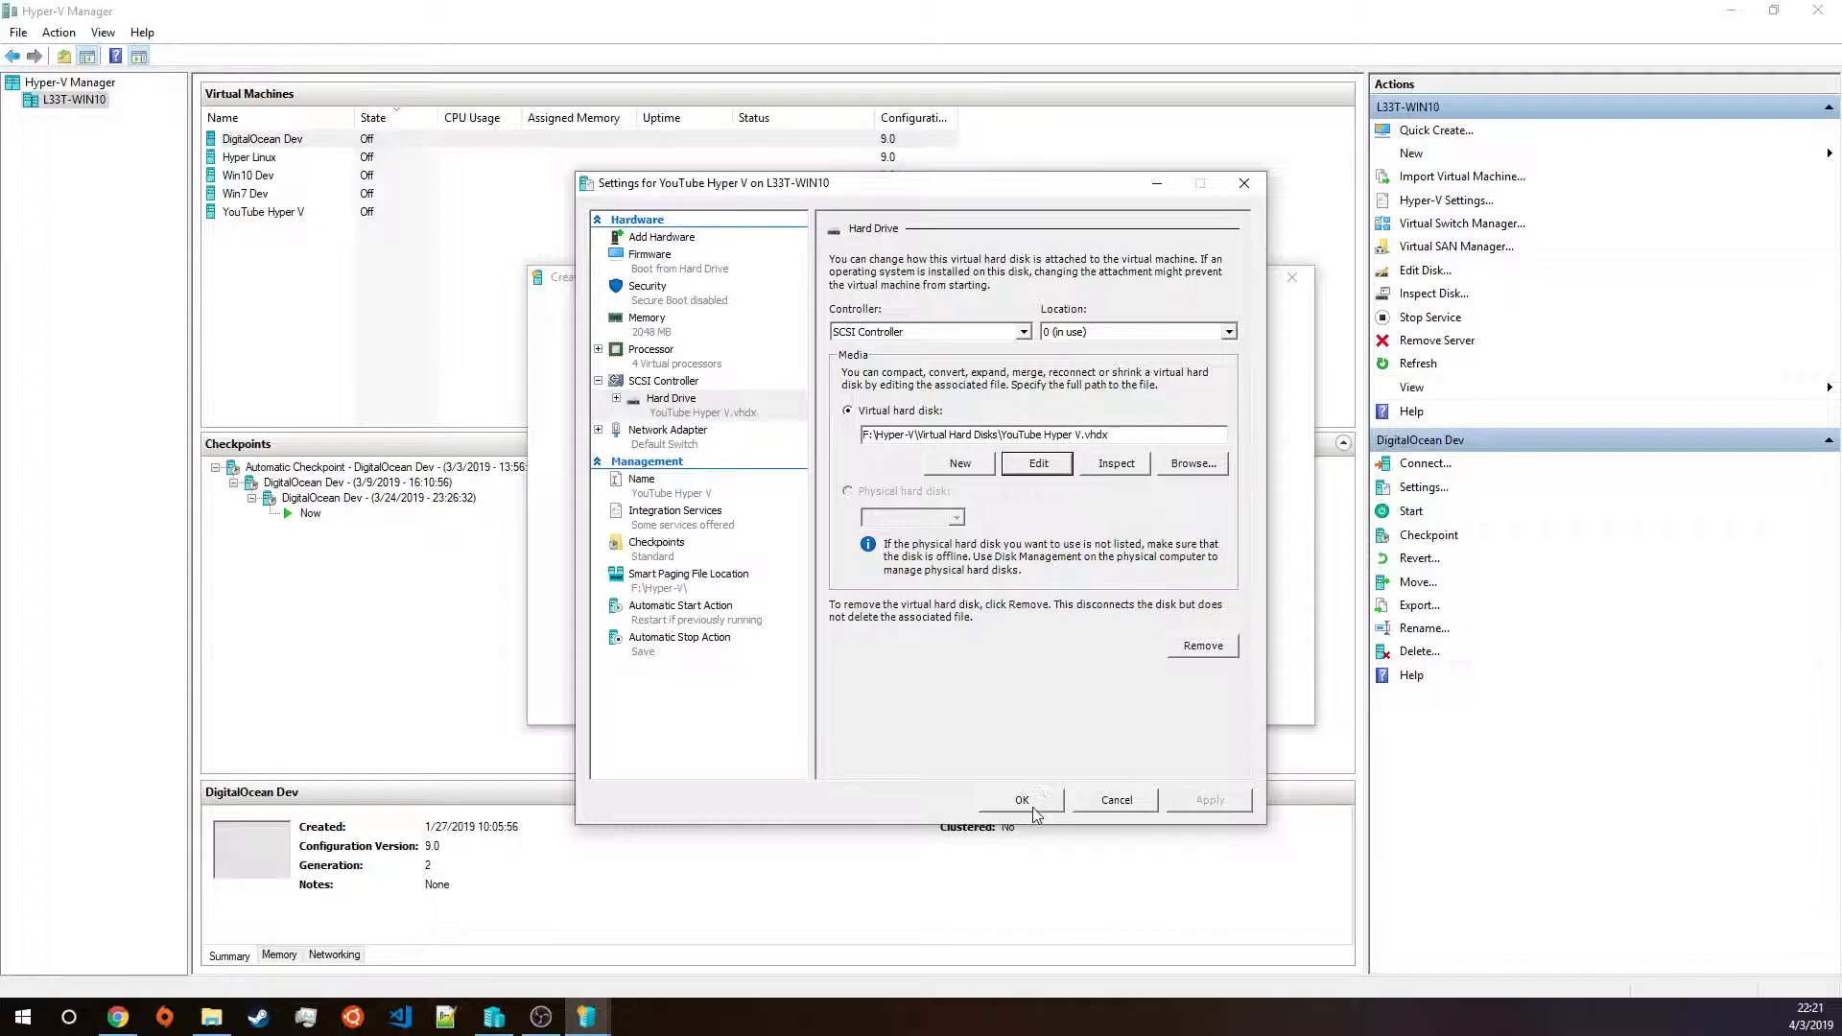
# - Save the VM settings, dismiss the creation message, then connect and power on YouTube Hyper V
pyautogui.click(1021, 799)
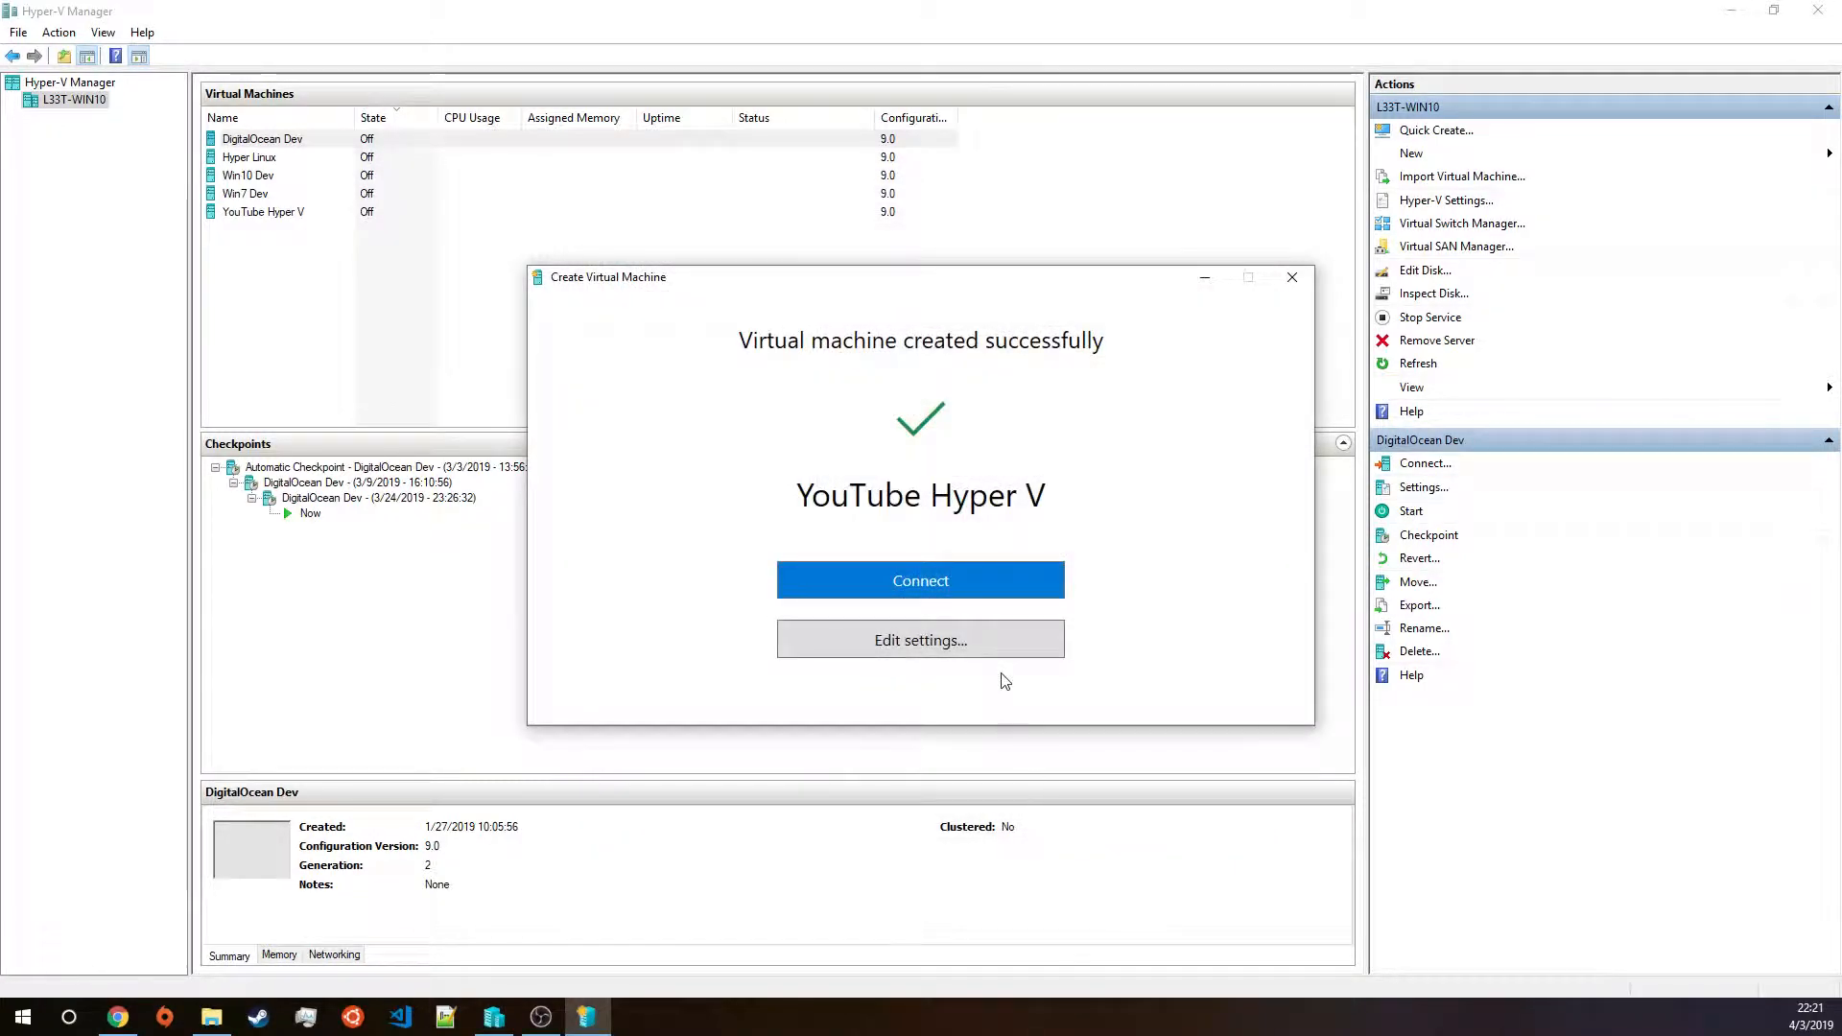
pyautogui.click(1292, 277)
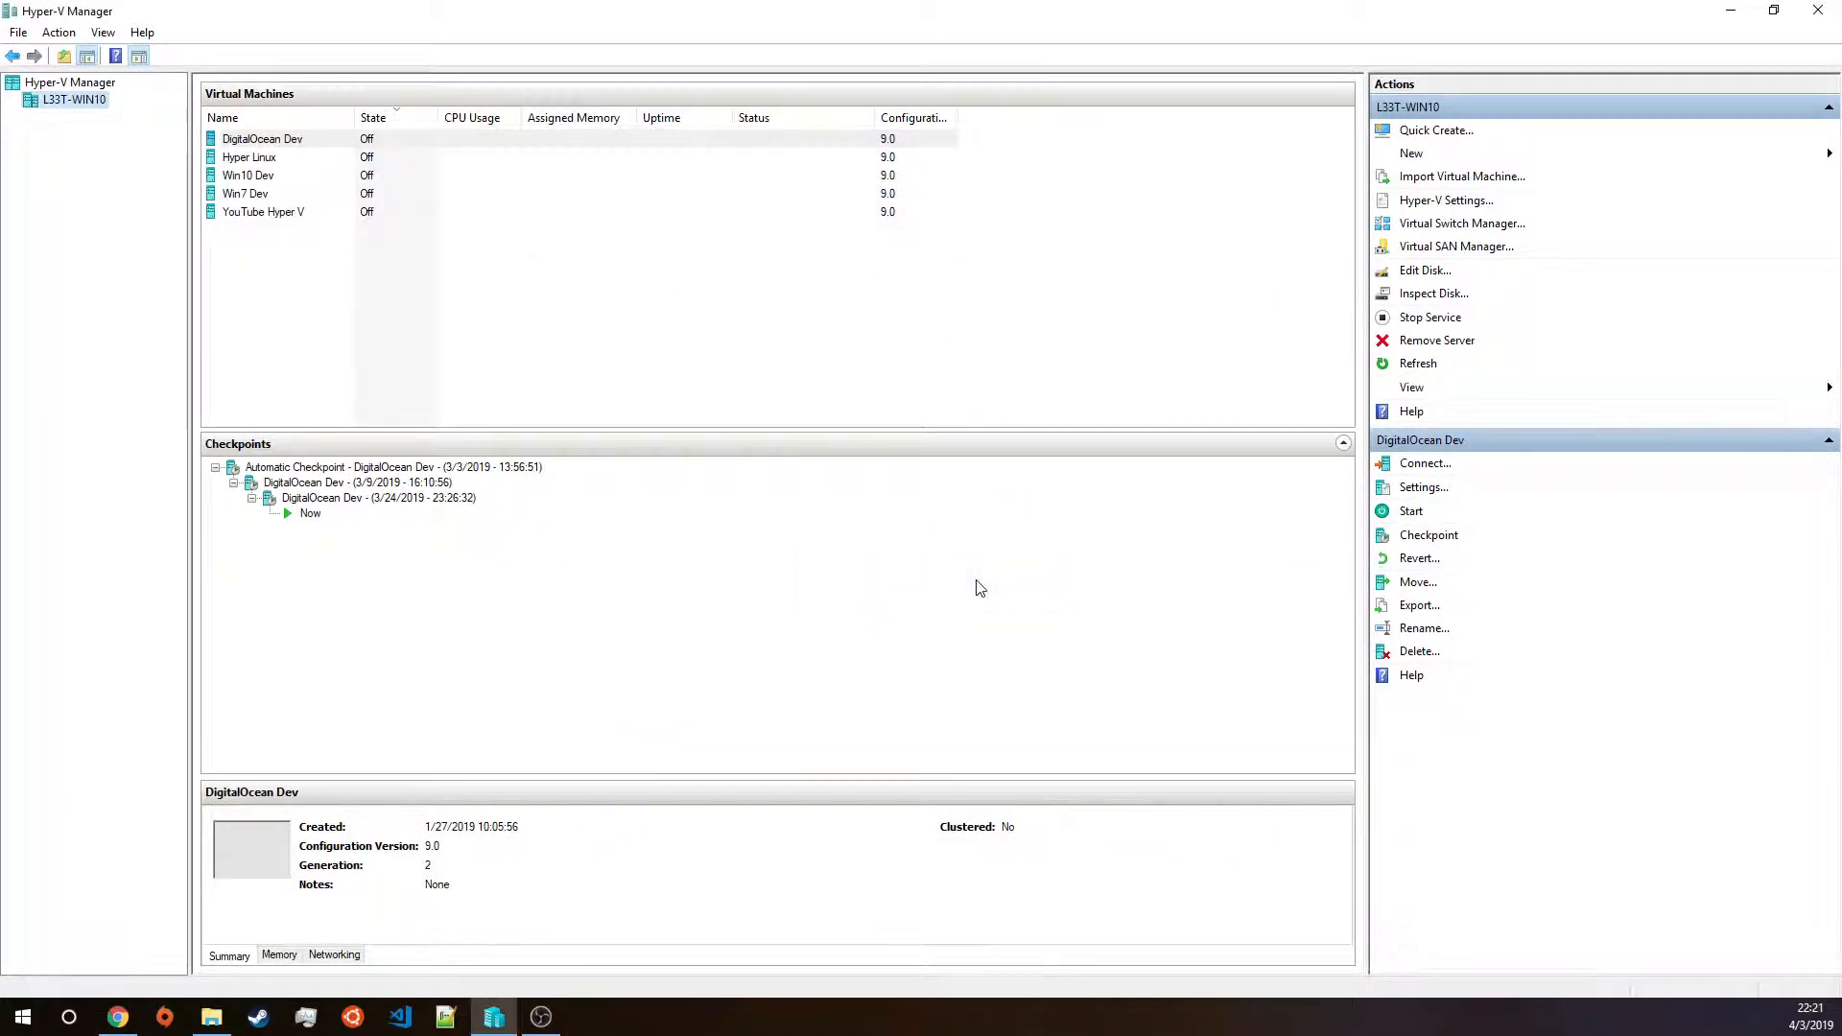
pyautogui.doubleClick(262, 211)
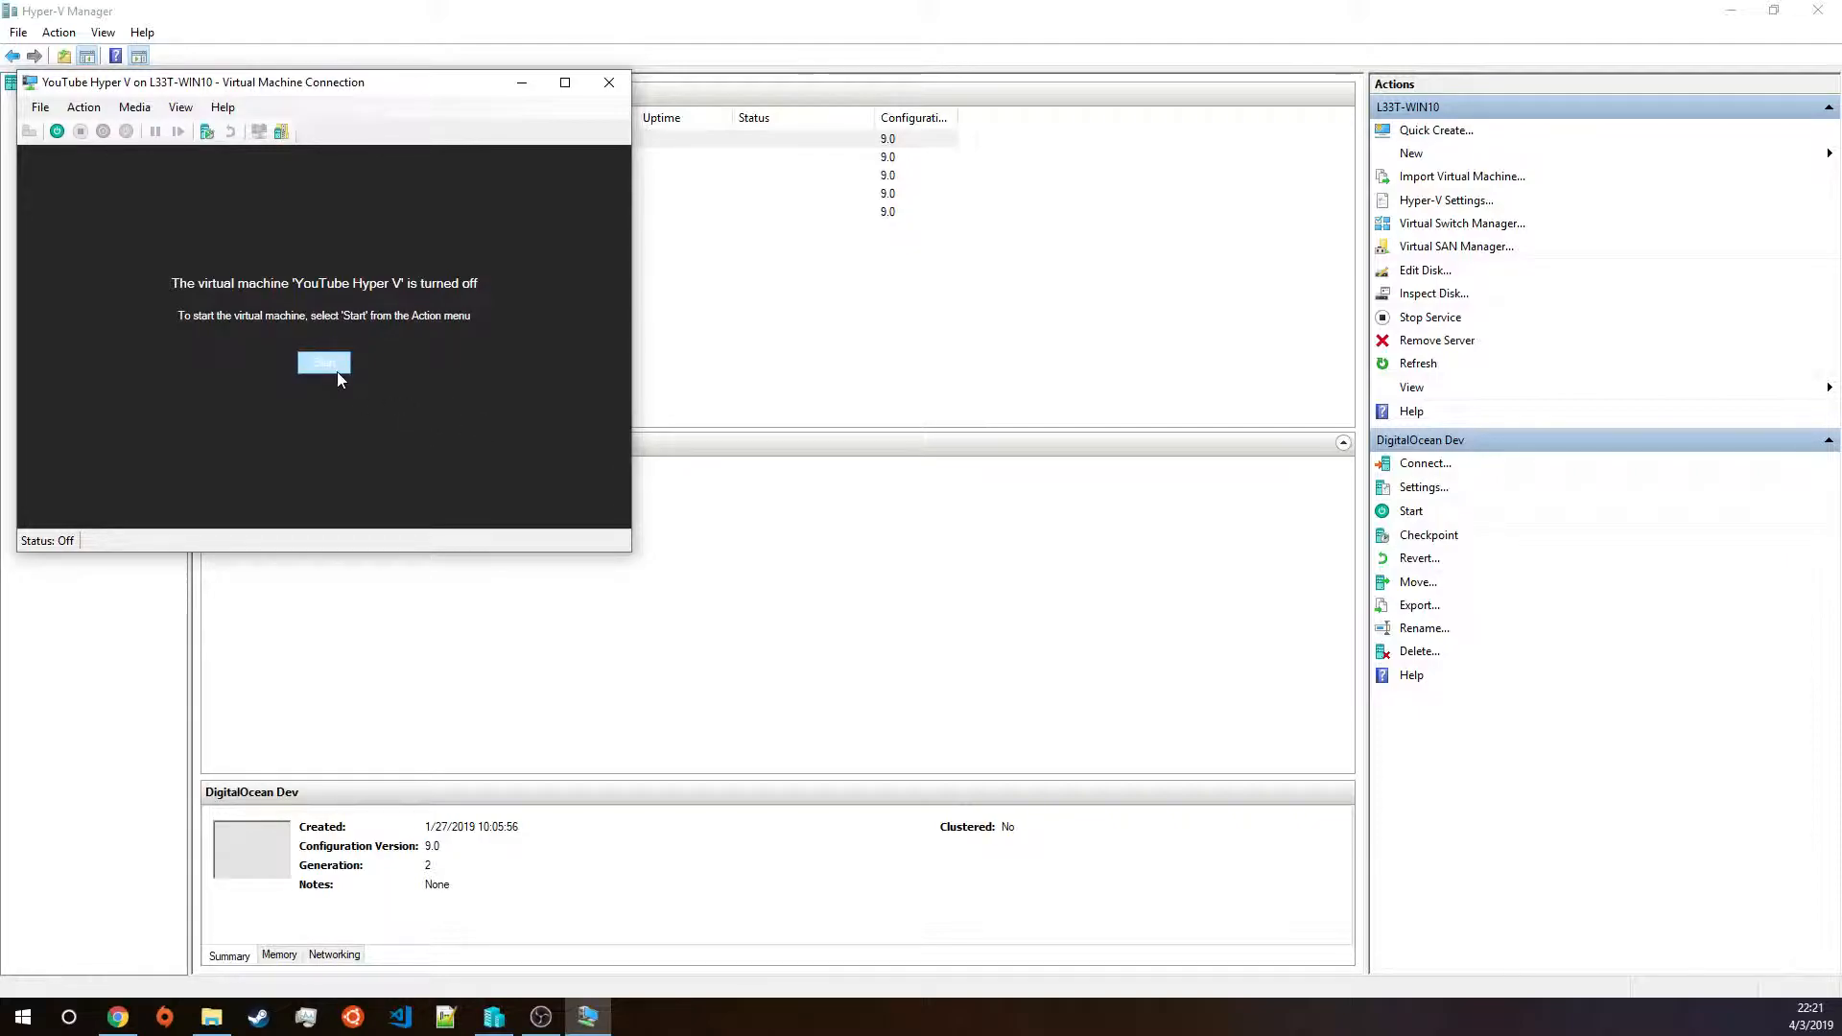
pyautogui.click(325, 361)
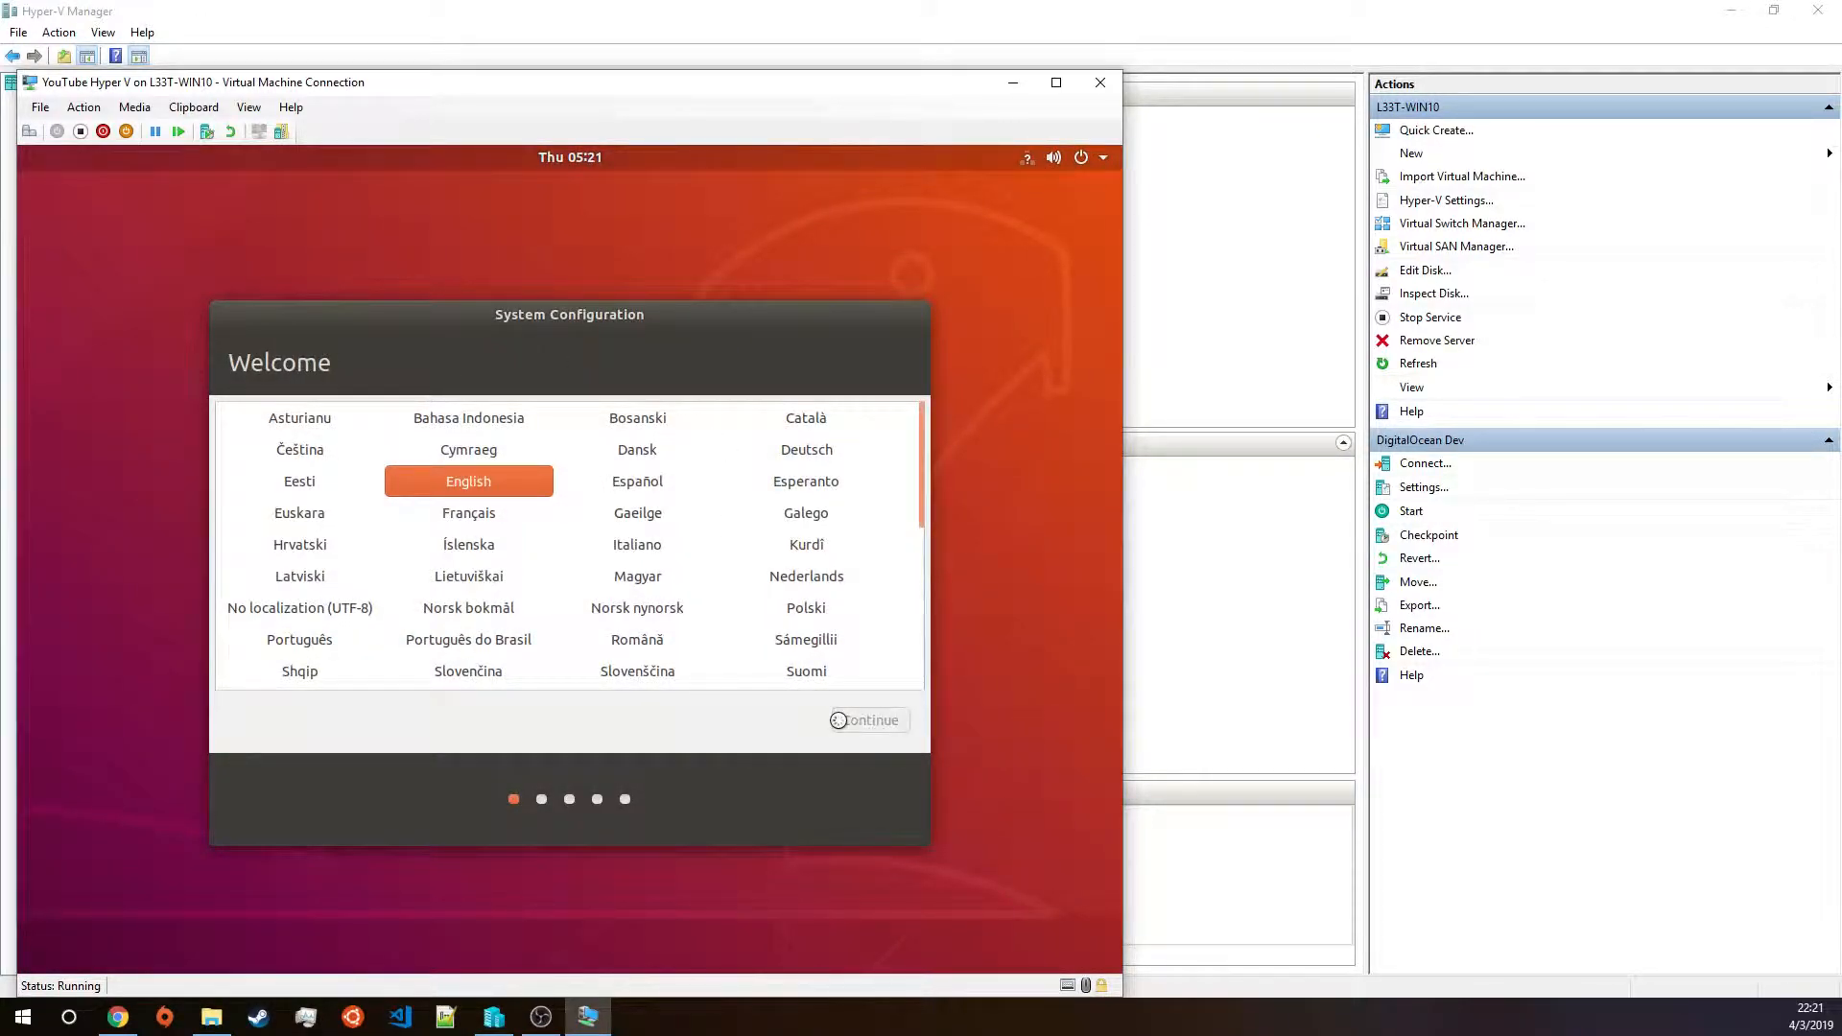
# - Complete Ubuntu setup with English, US keyboard, Los Angeles and user 'drthomas'
pyautogui.click(866, 718)
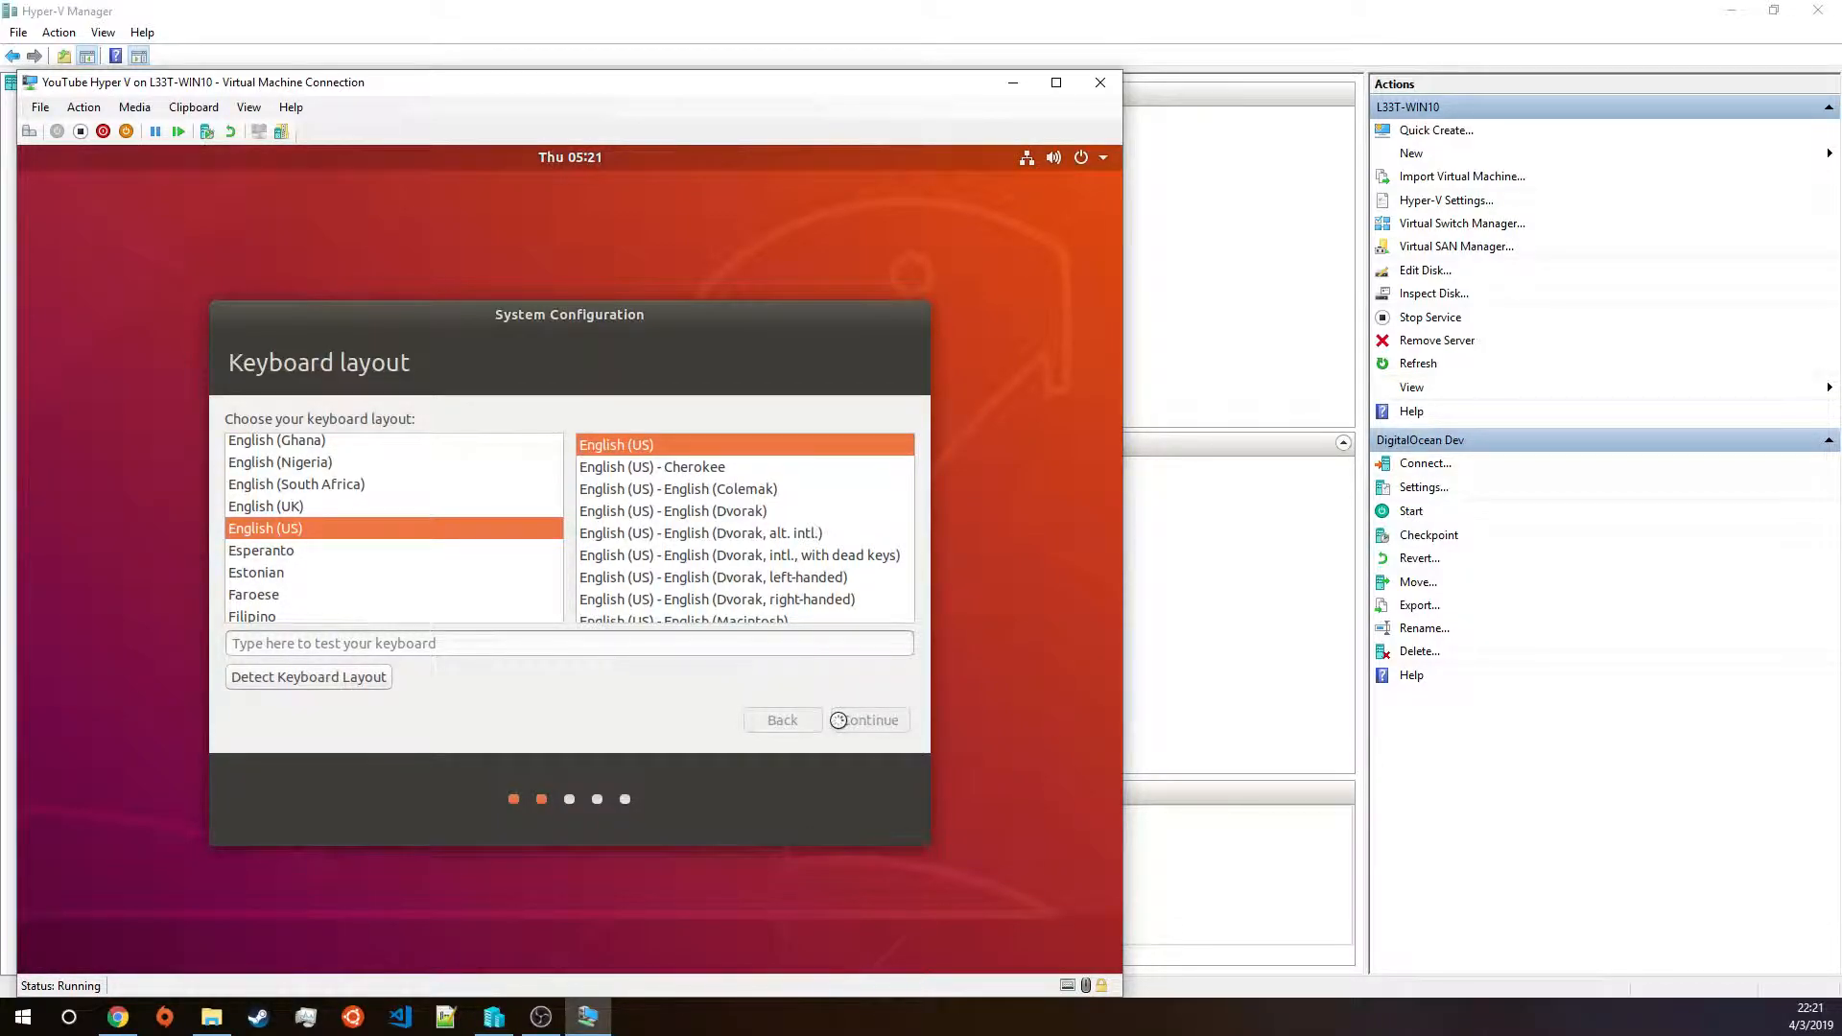
pyautogui.click(867, 721)
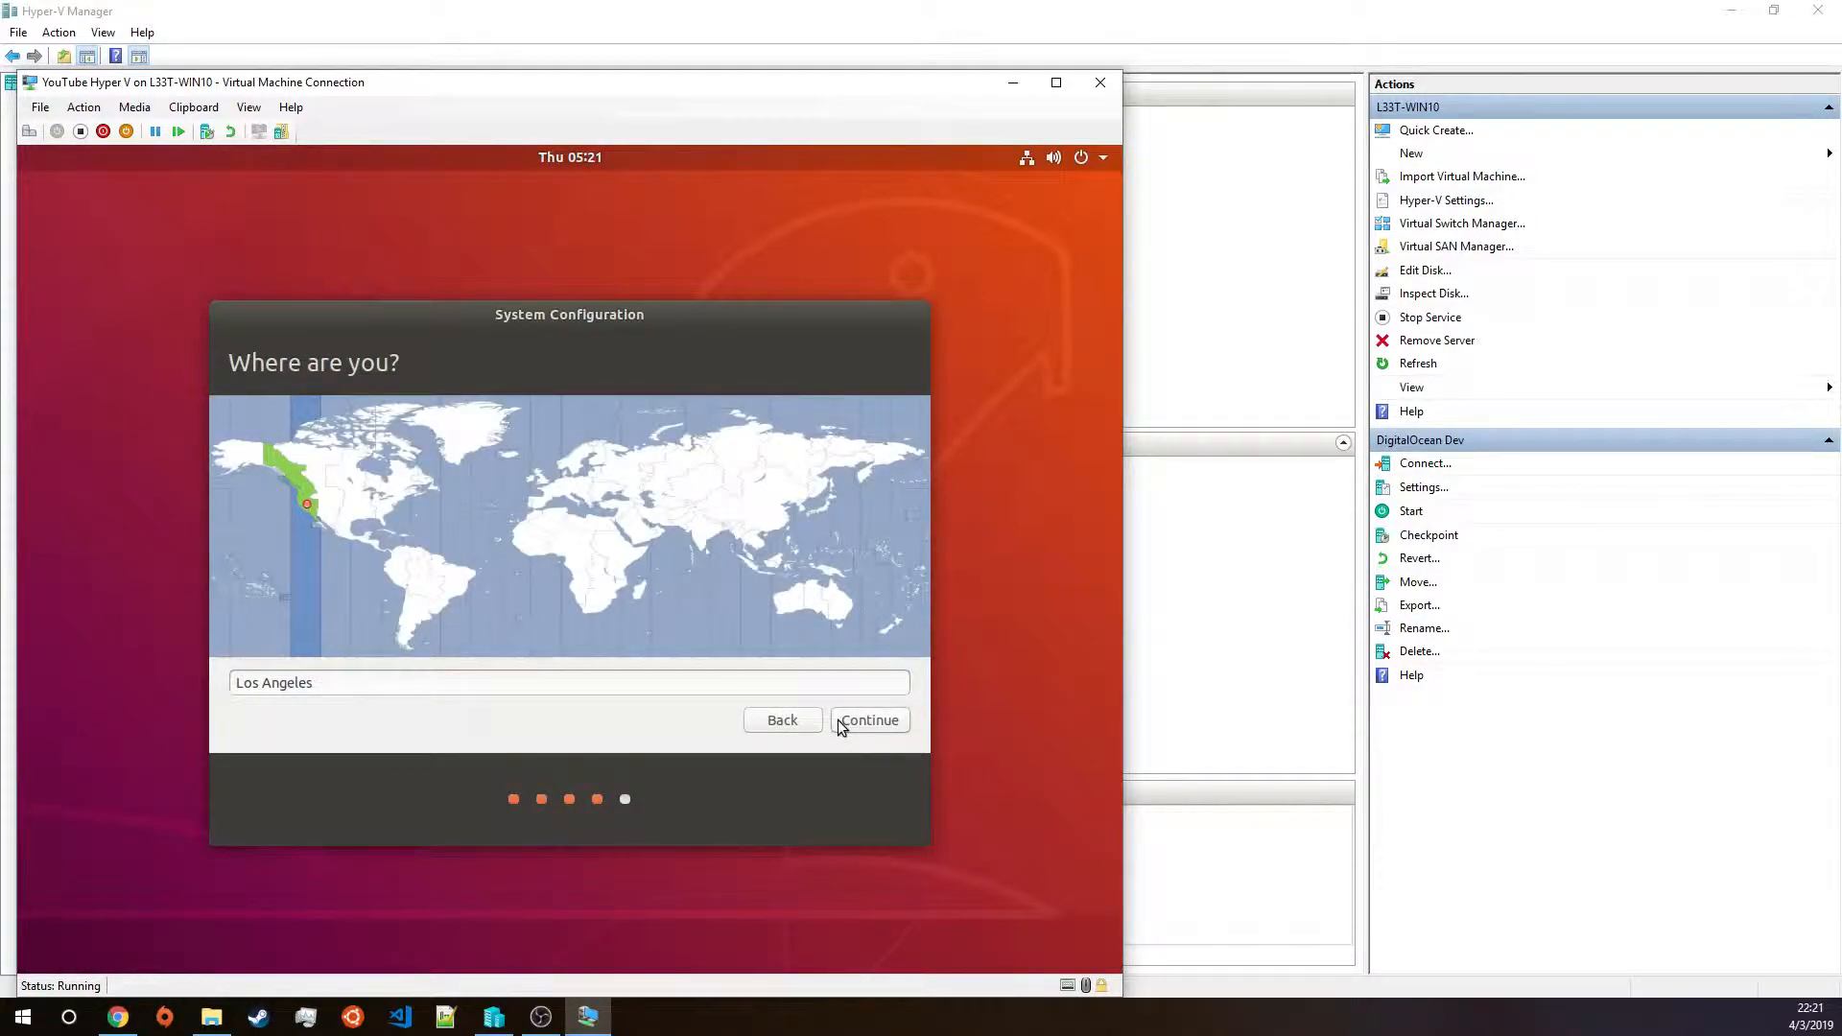
pyautogui.click(868, 720)
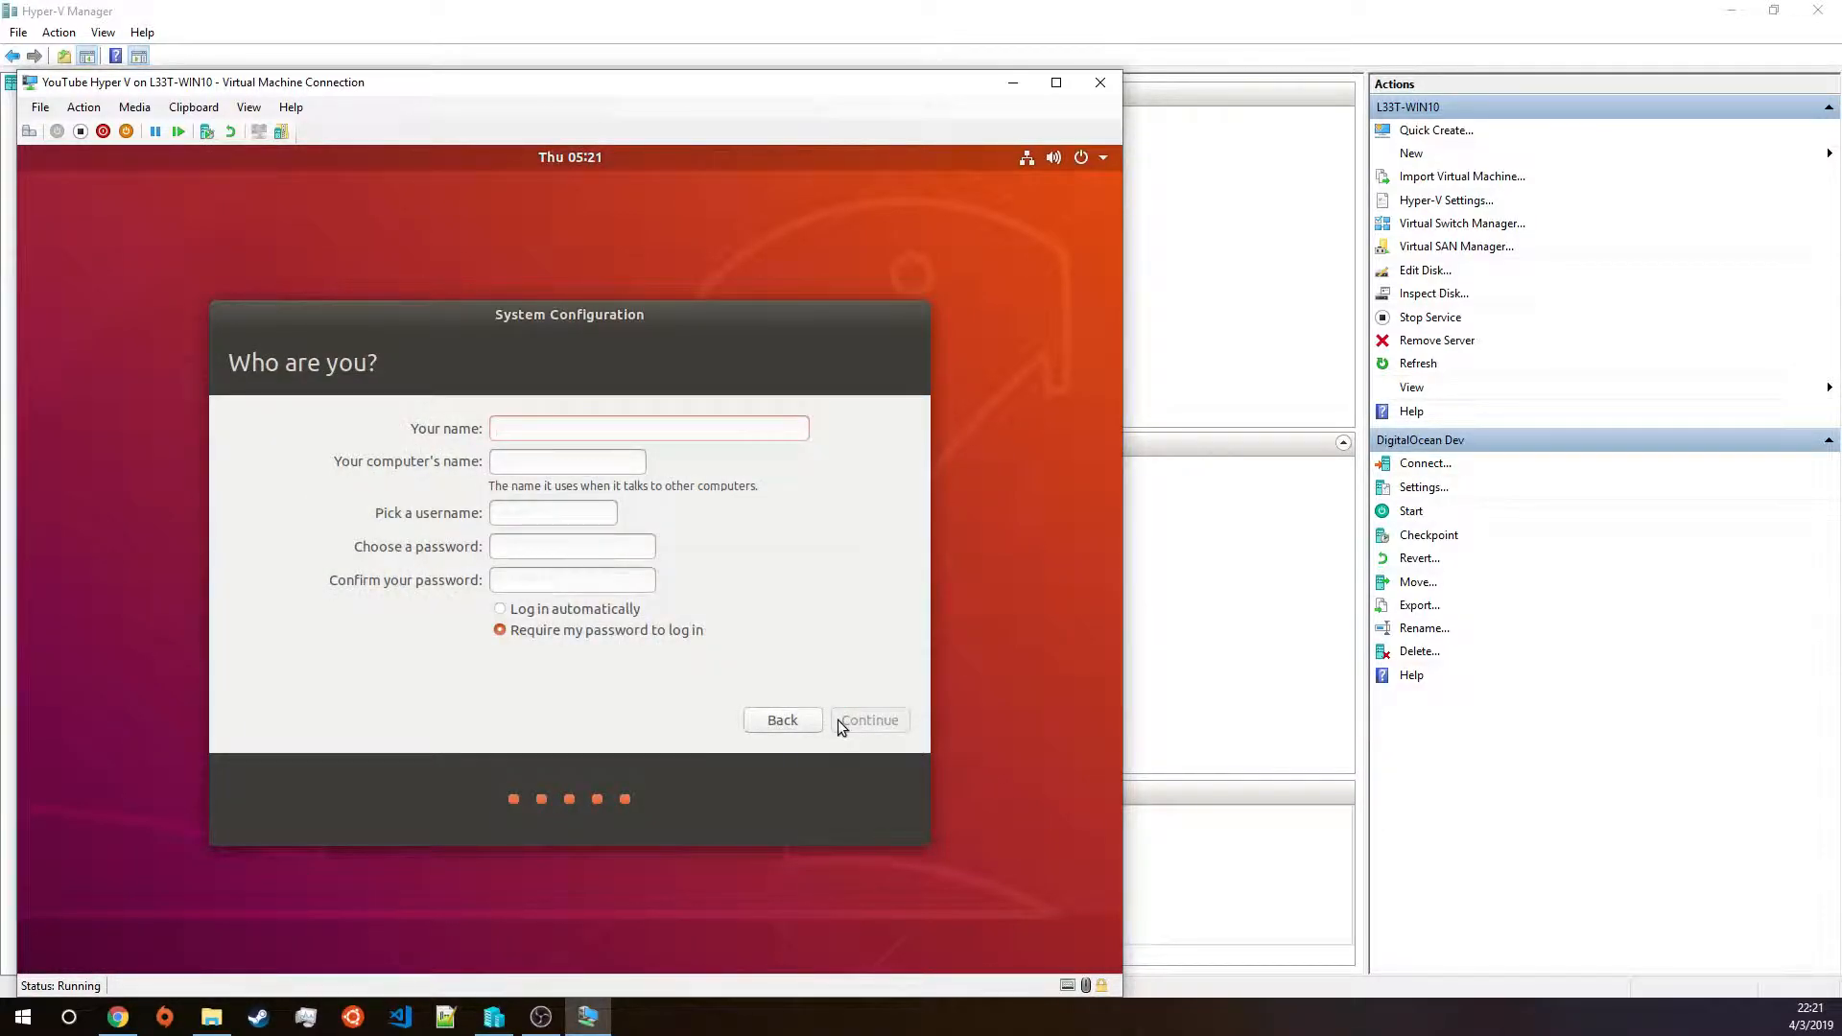
pyautogui.click(647, 427)
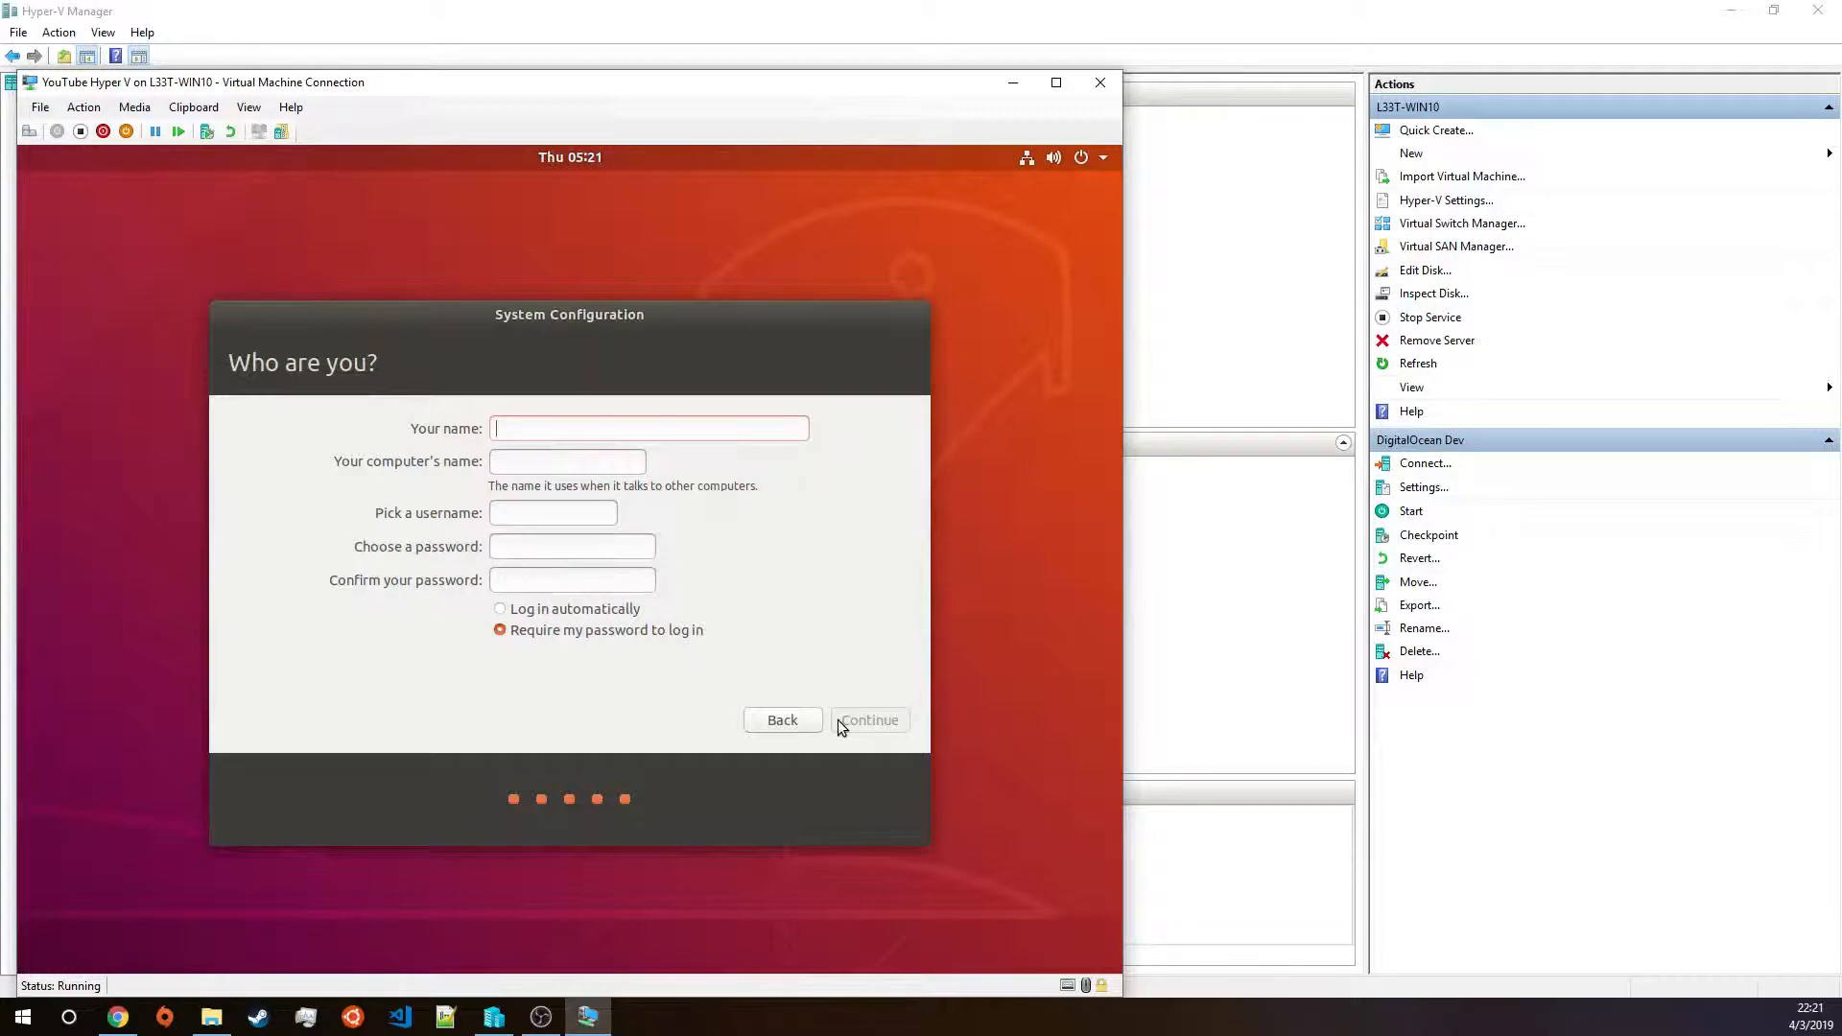
pyautogui.write('d')
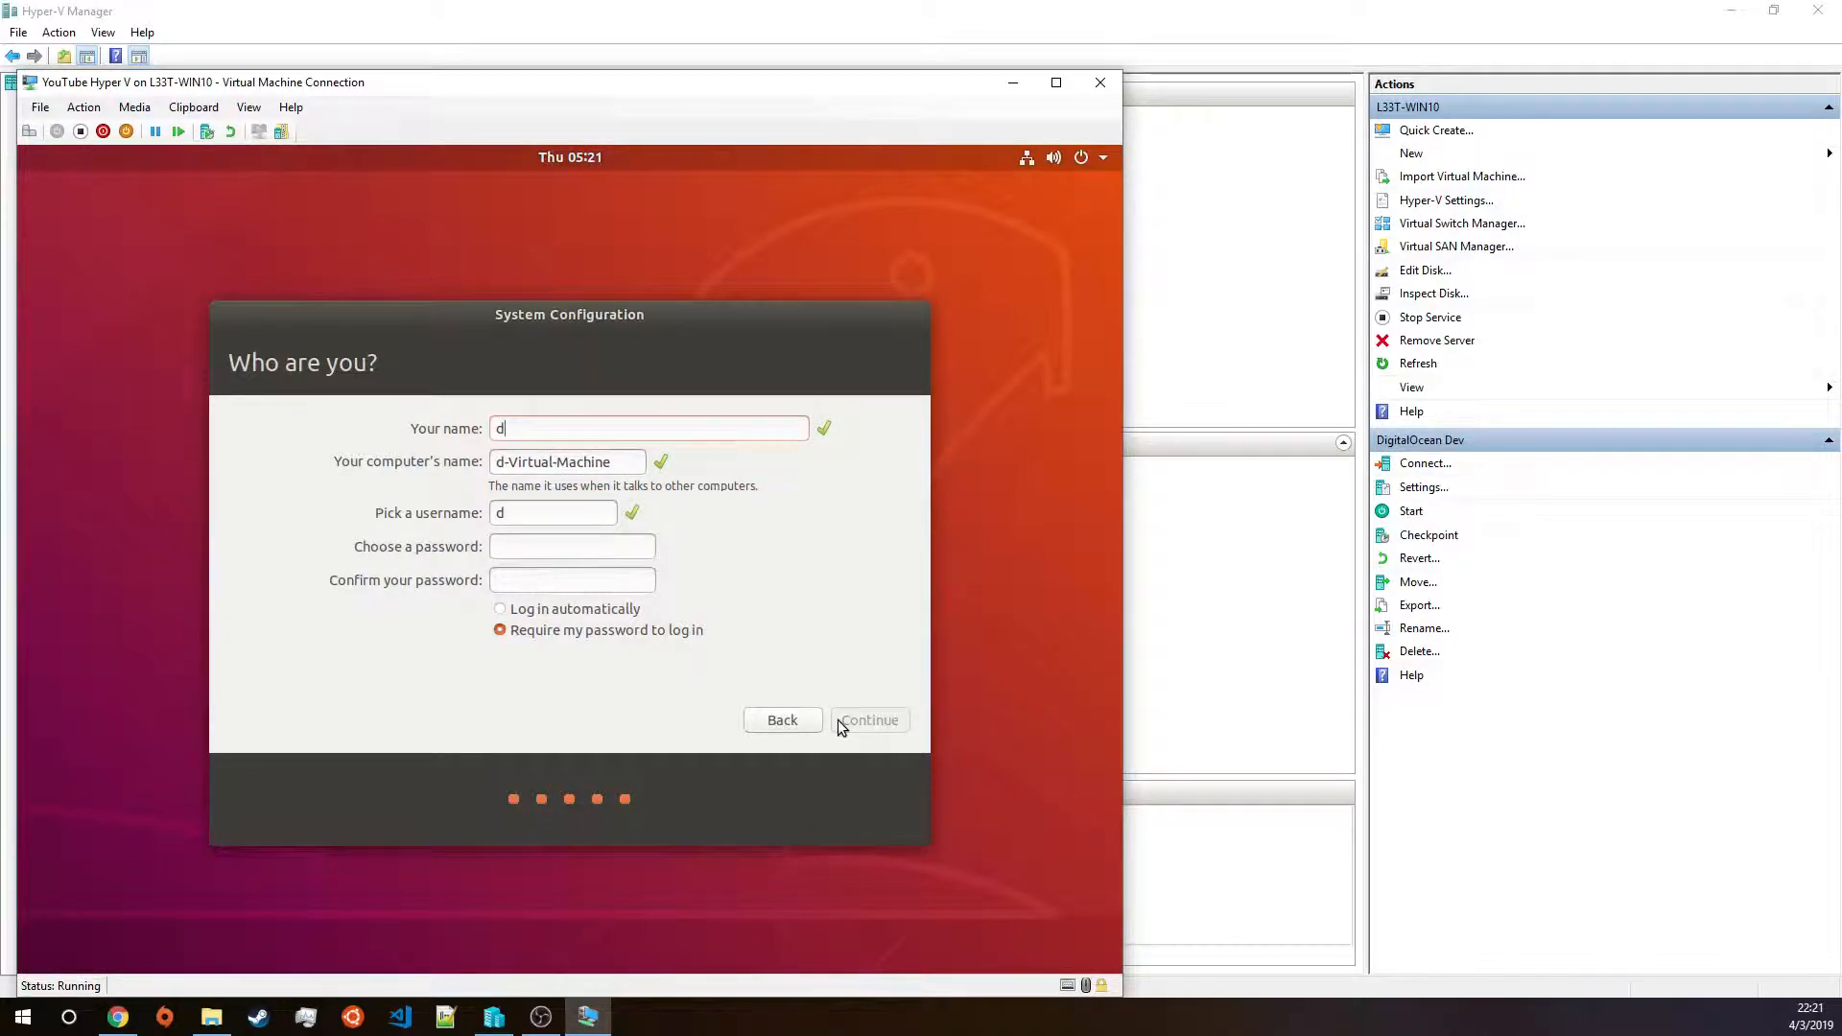
pyautogui.write('rthomas')
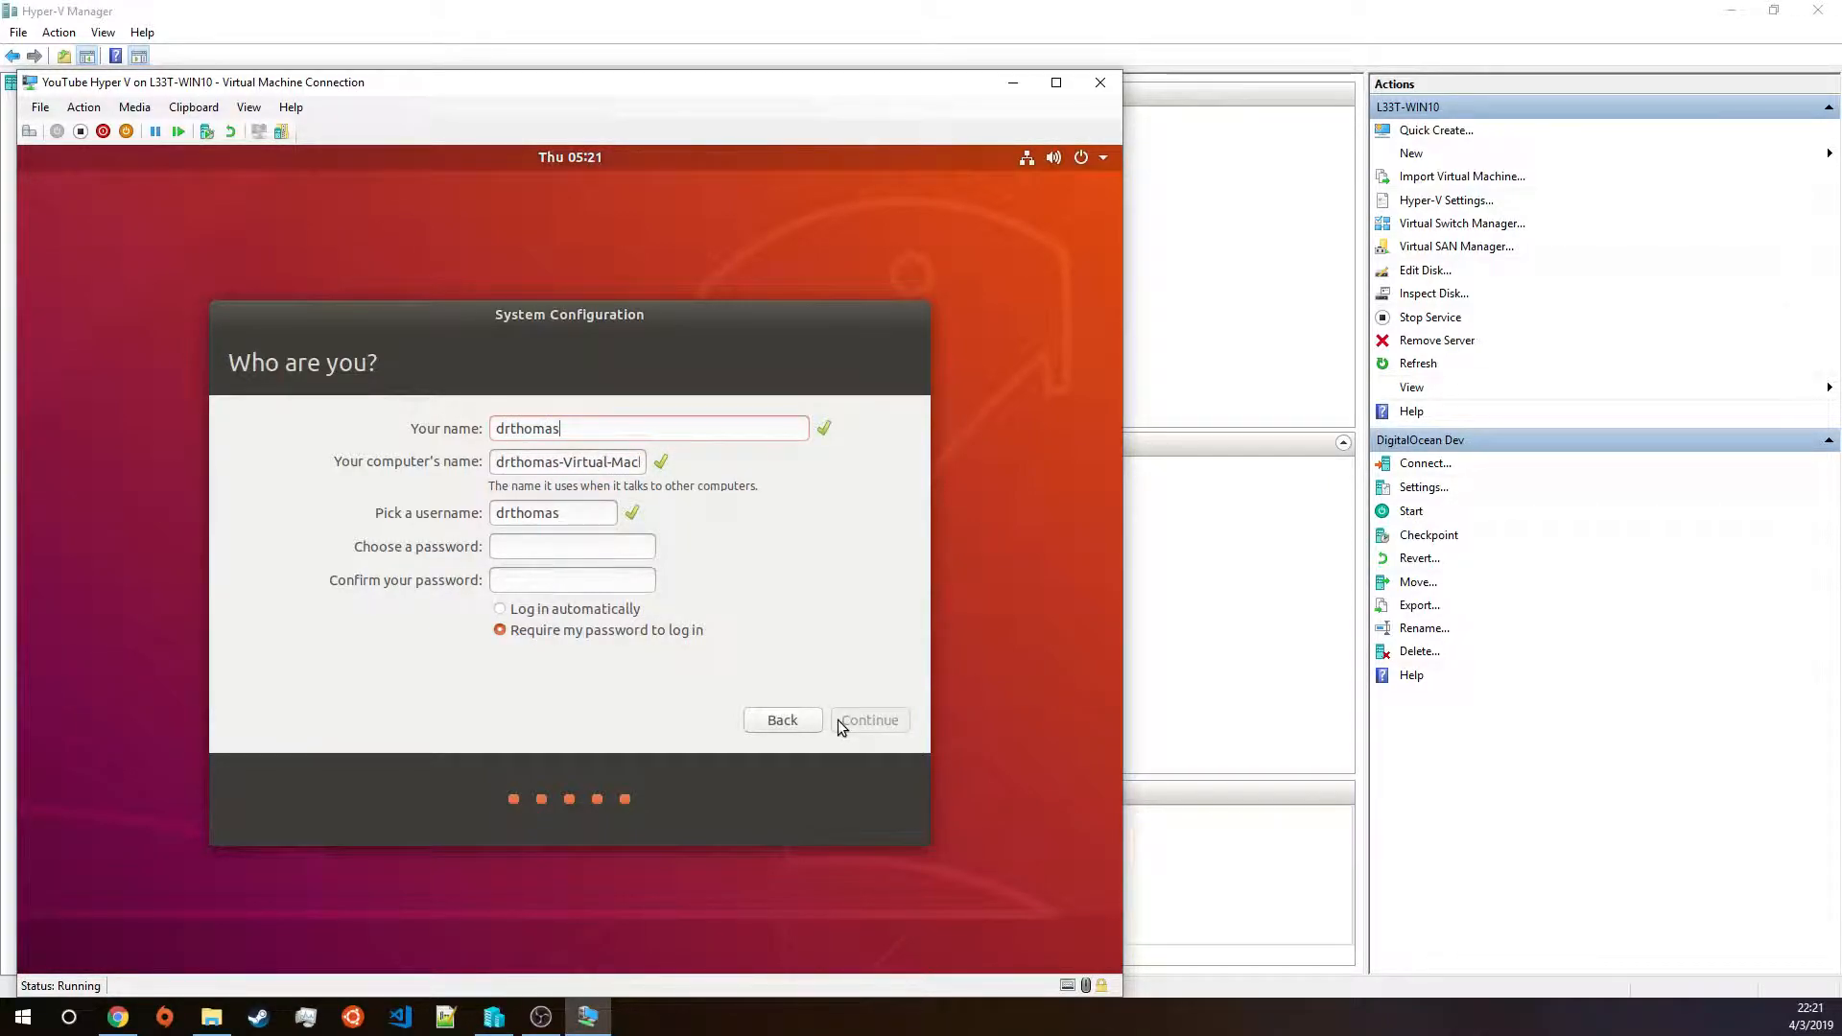
pyautogui.click(570, 546)
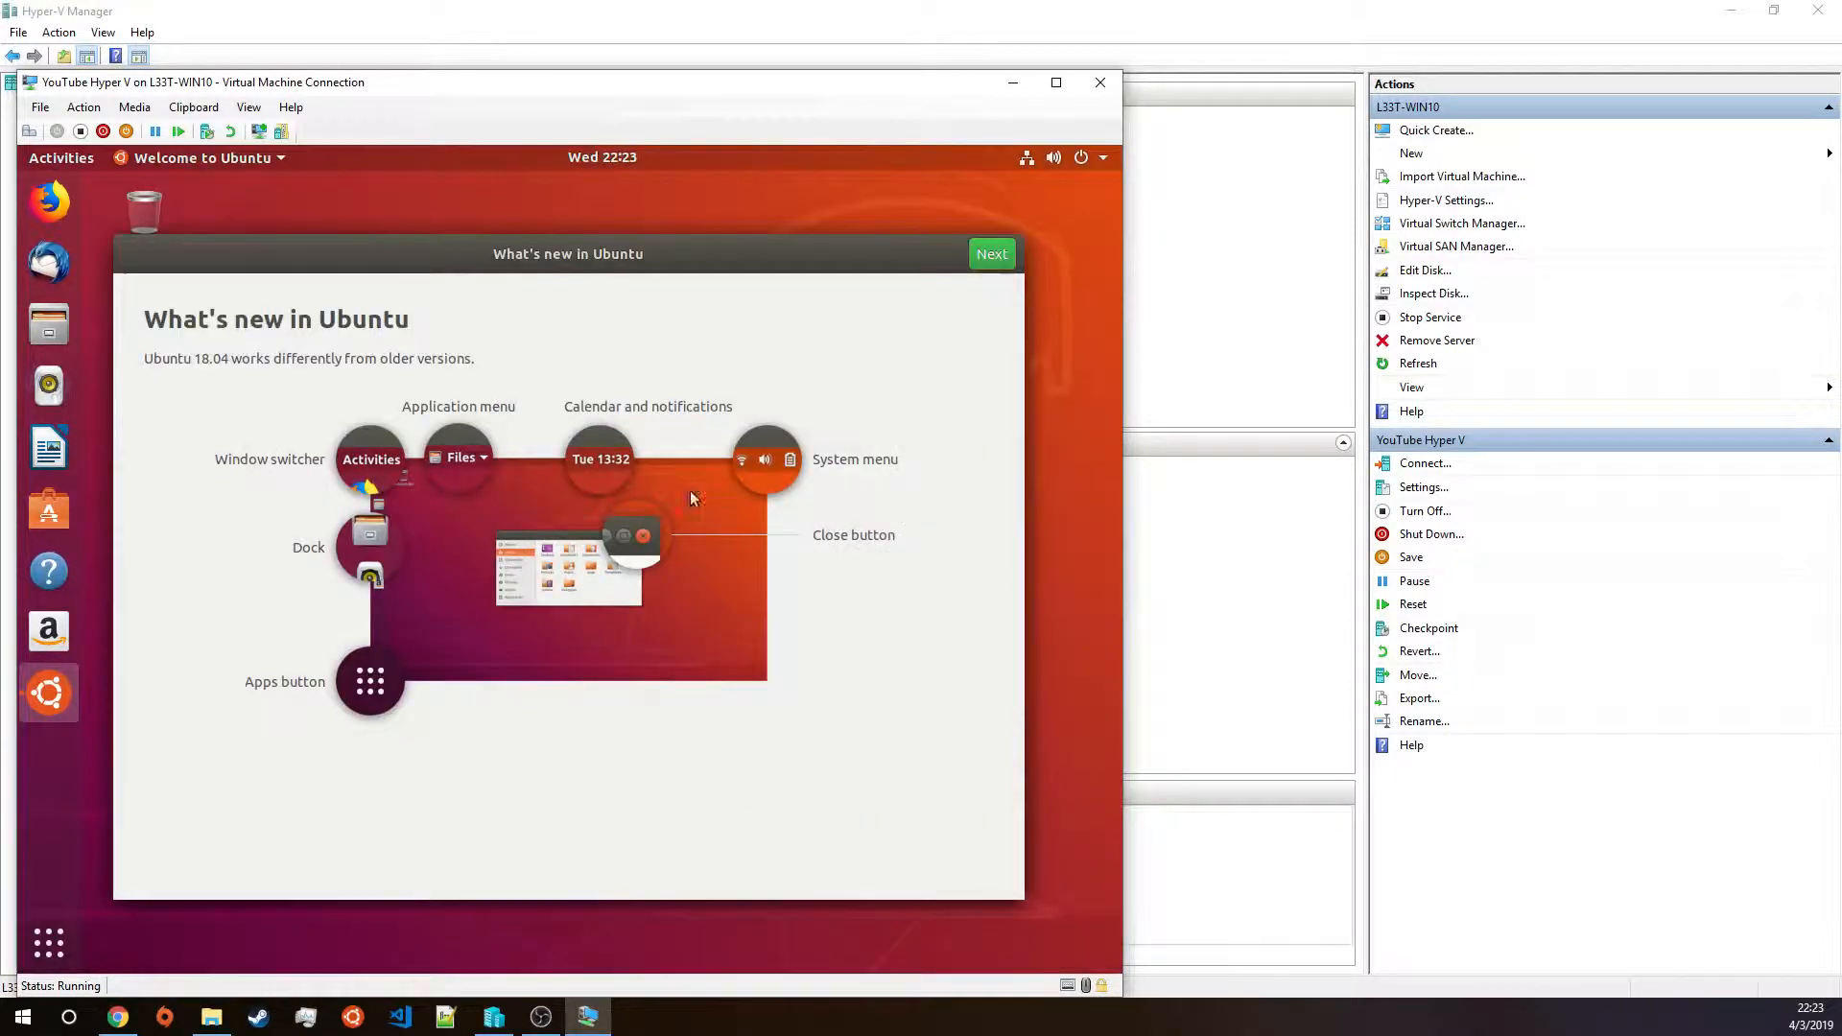
# - Step past the What's new, Livepatch and Help improve Ubuntu welcome pages
pyautogui.click(990, 253)
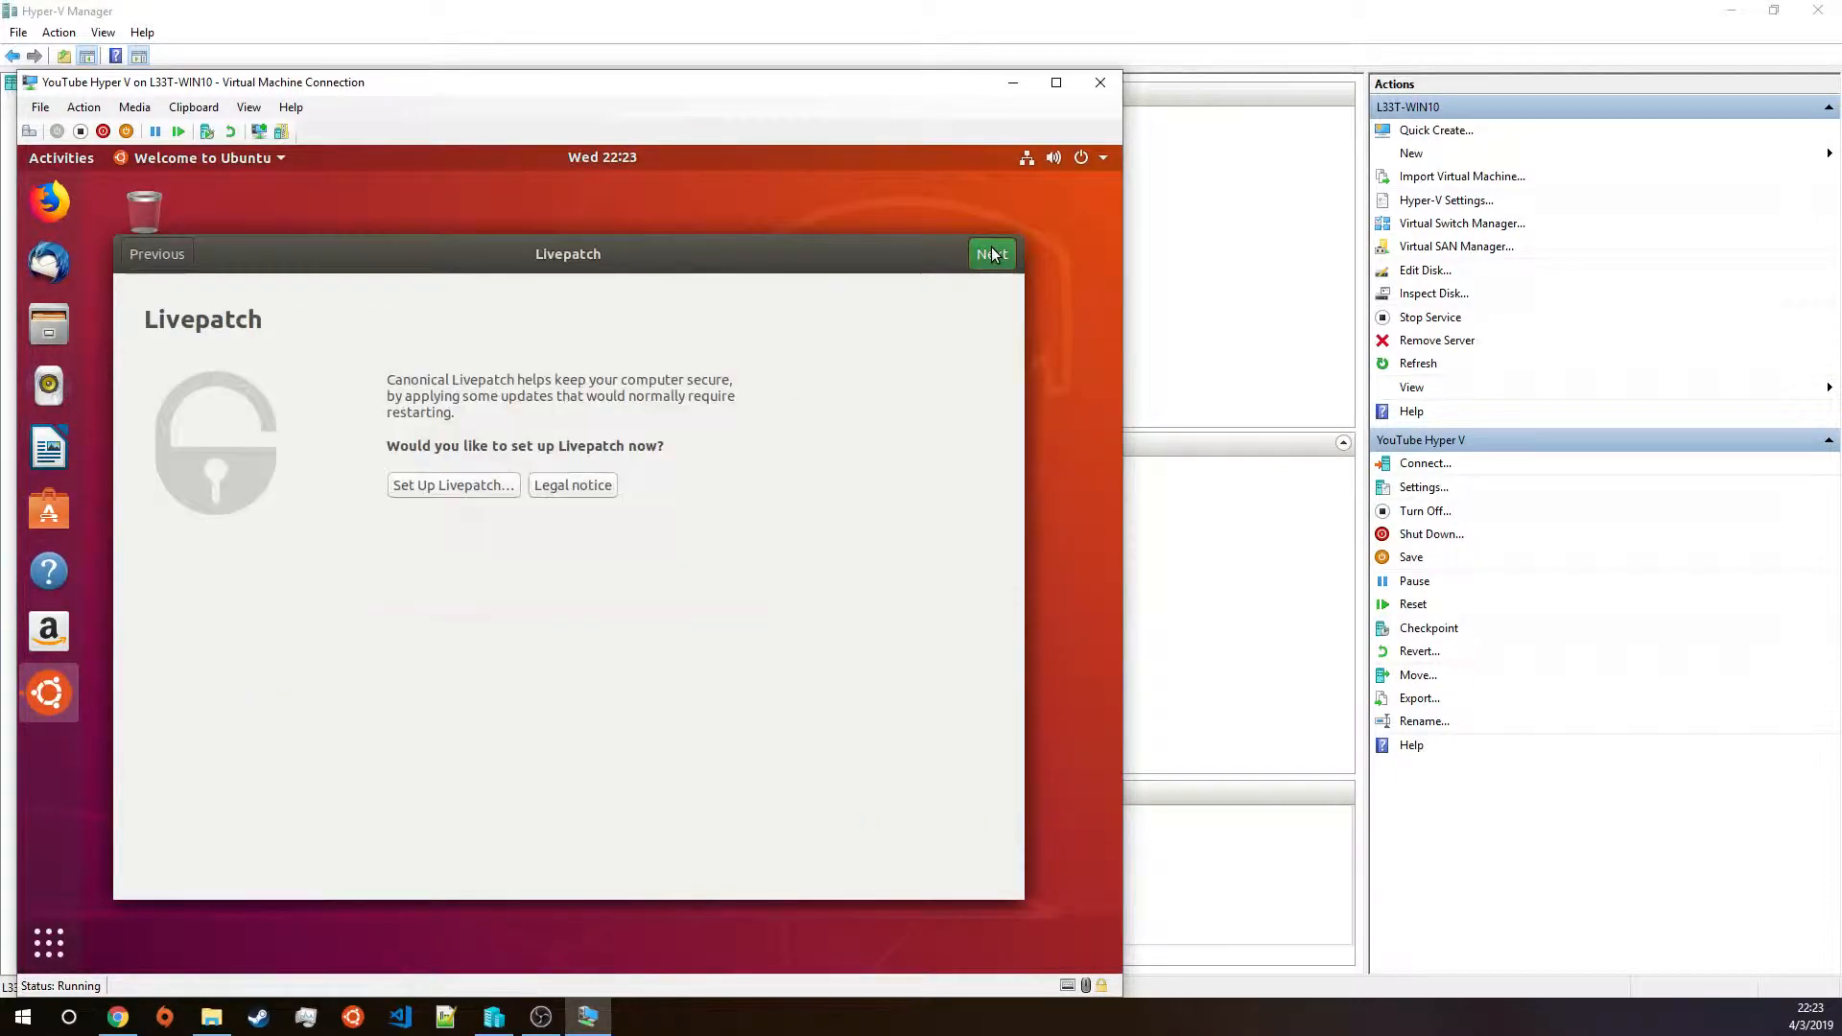
pyautogui.click(991, 253)
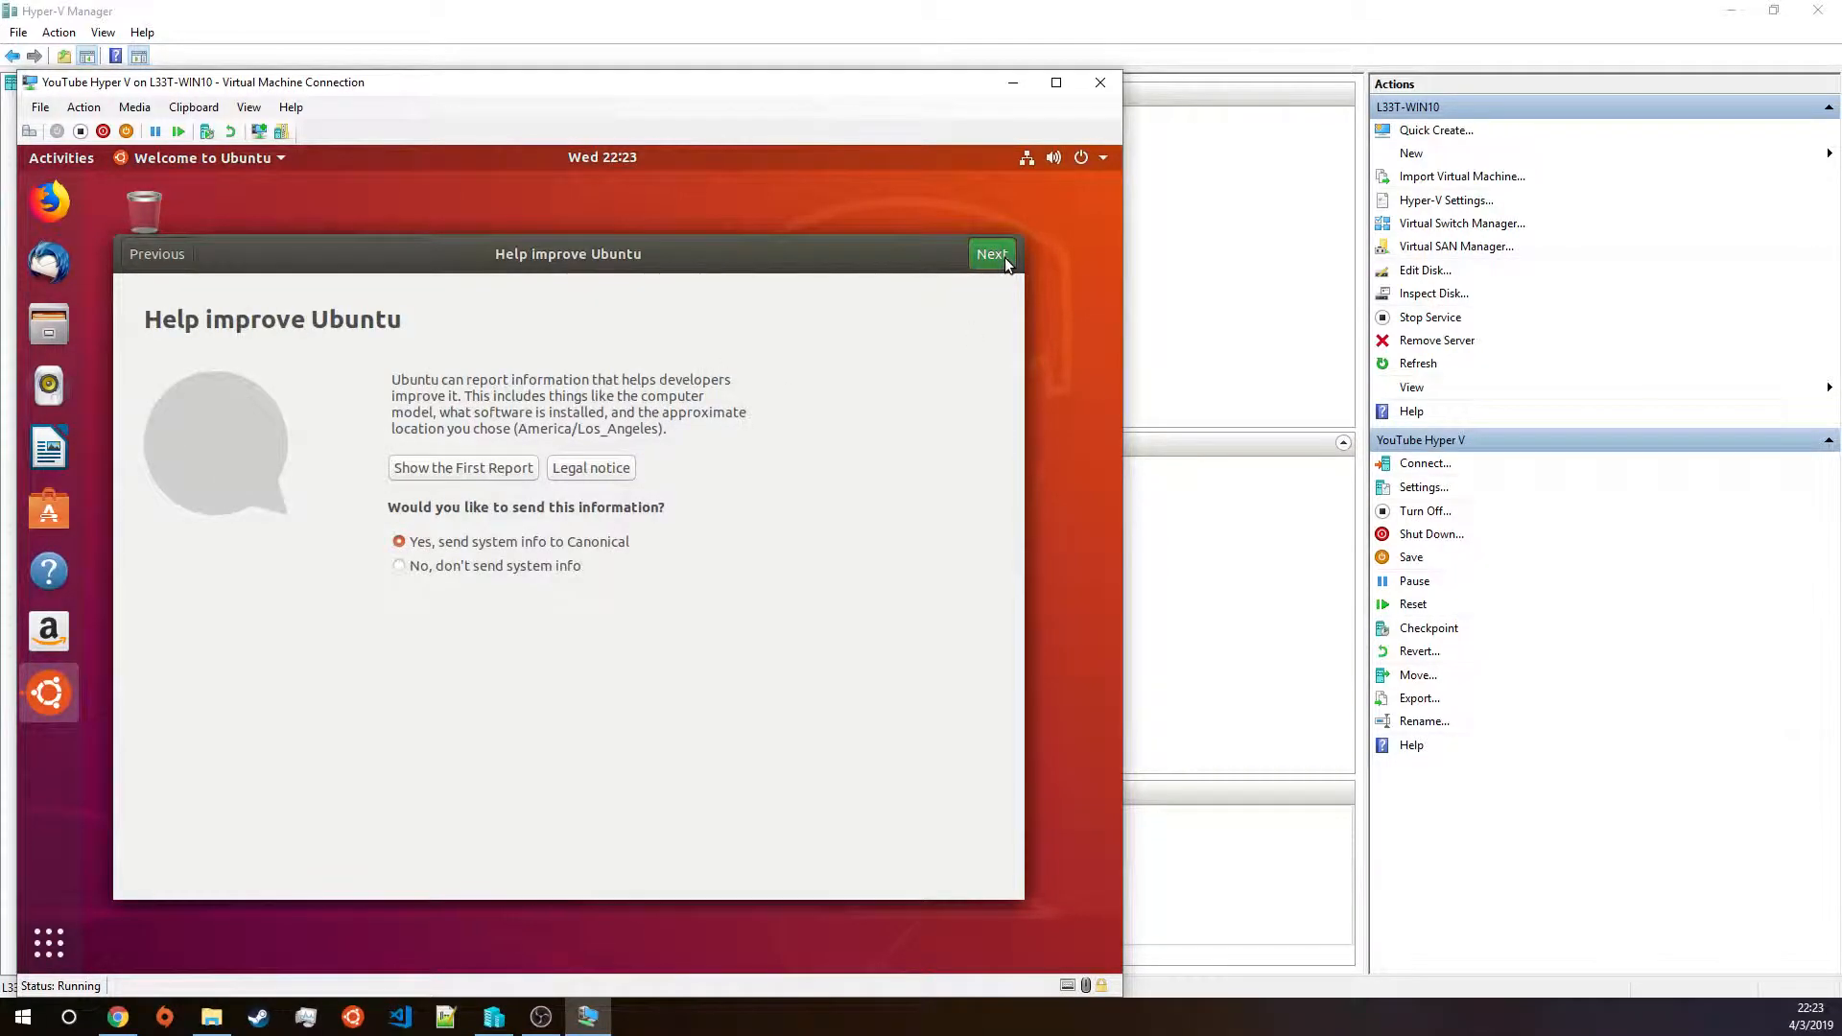
pyautogui.click(990, 254)
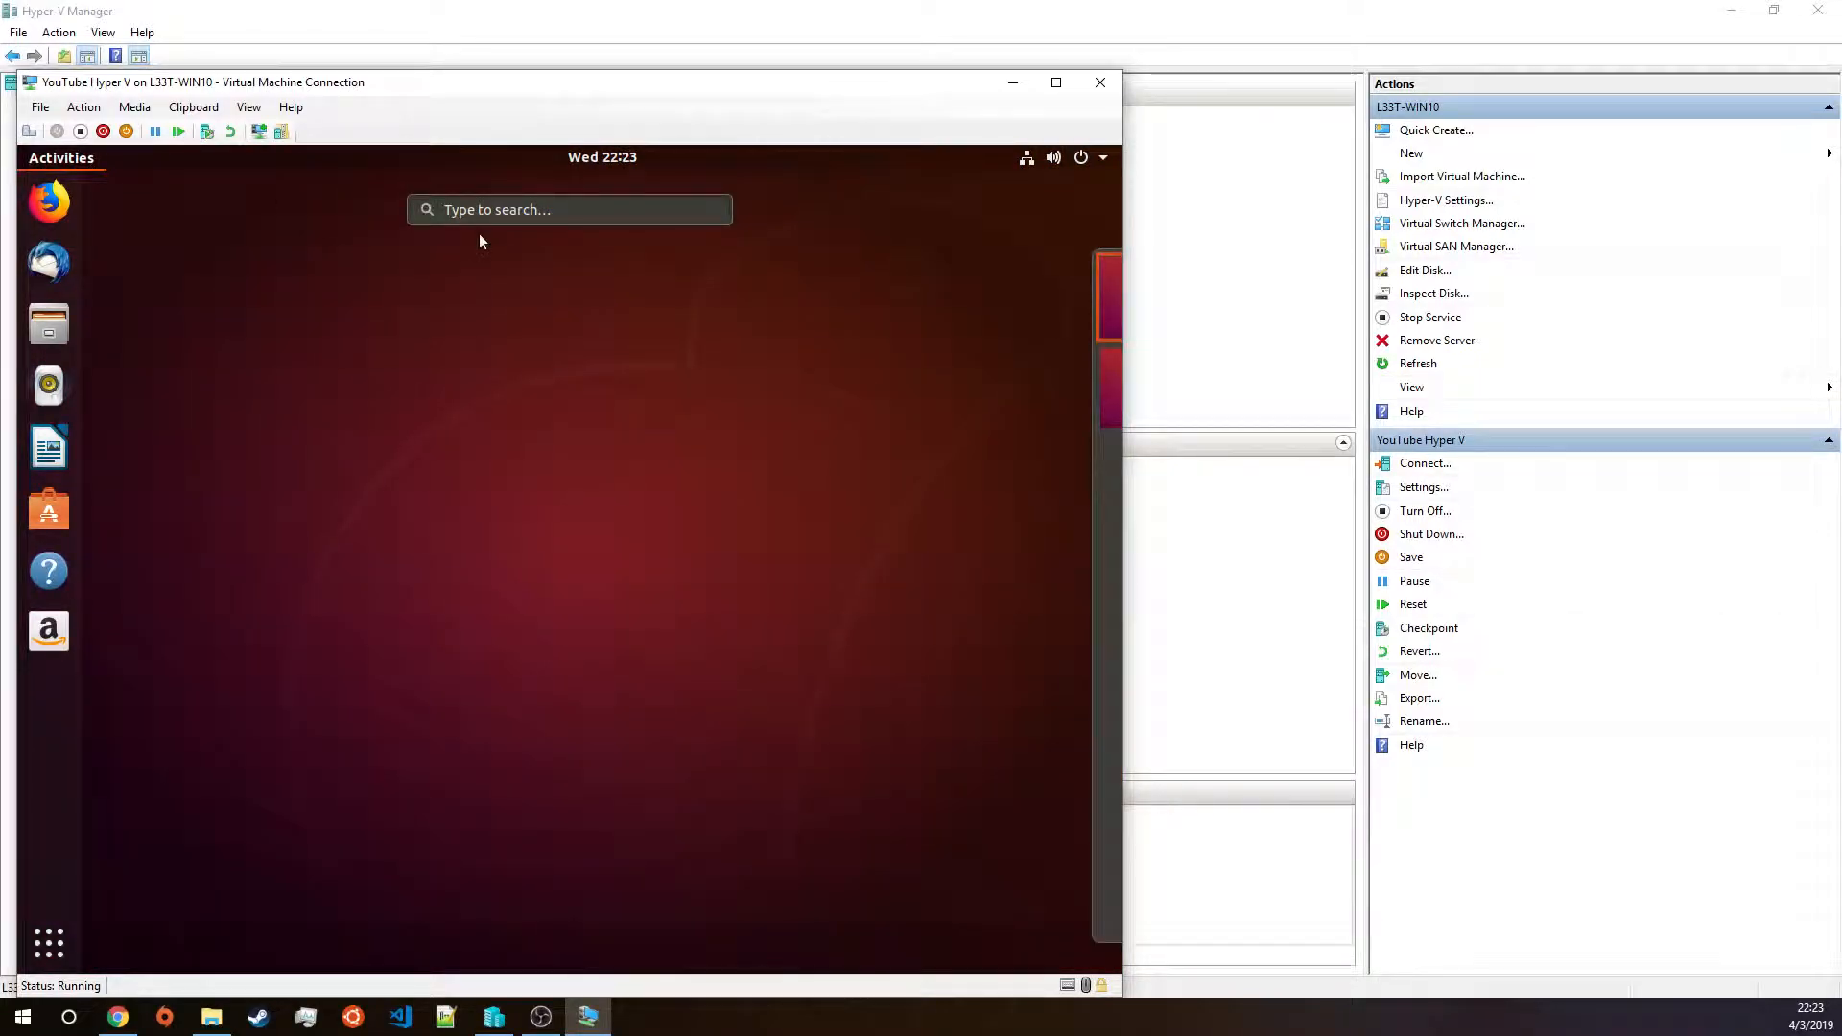
# - Install GParted from Ubuntu Software and launch it with the admin password
pyautogui.write('gpl')
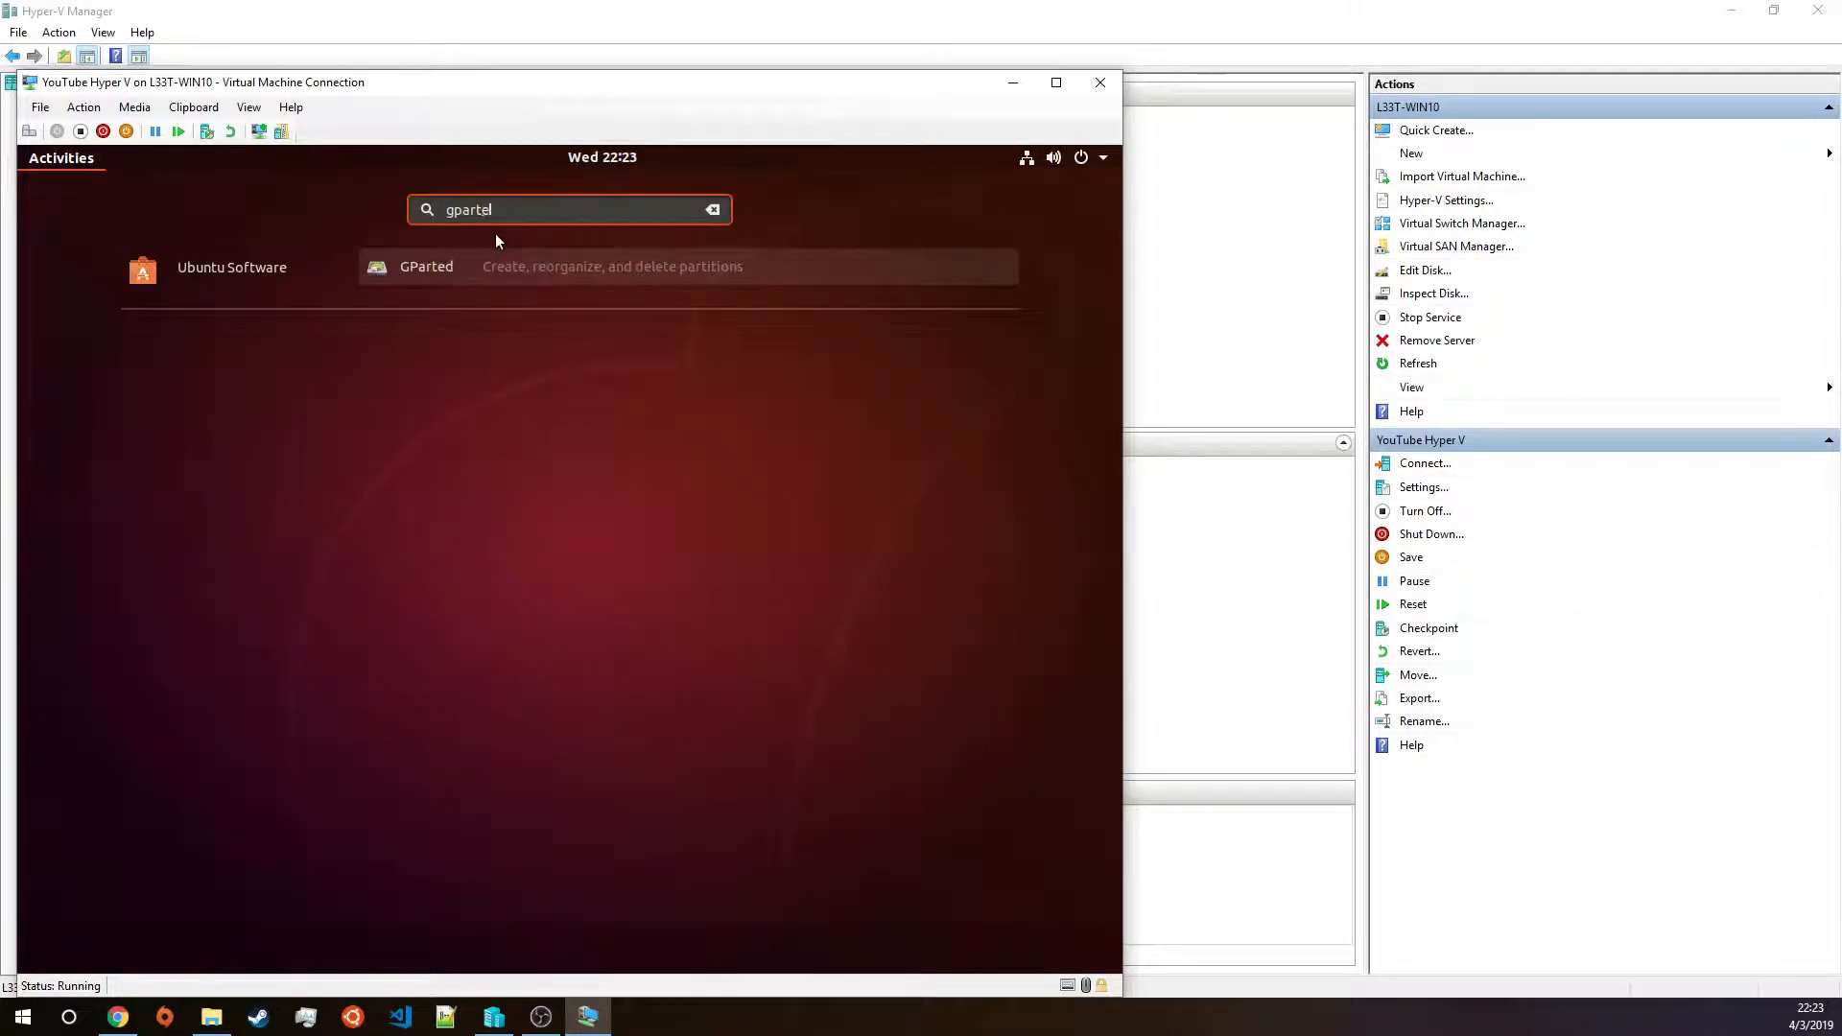
pyautogui.click(425, 266)
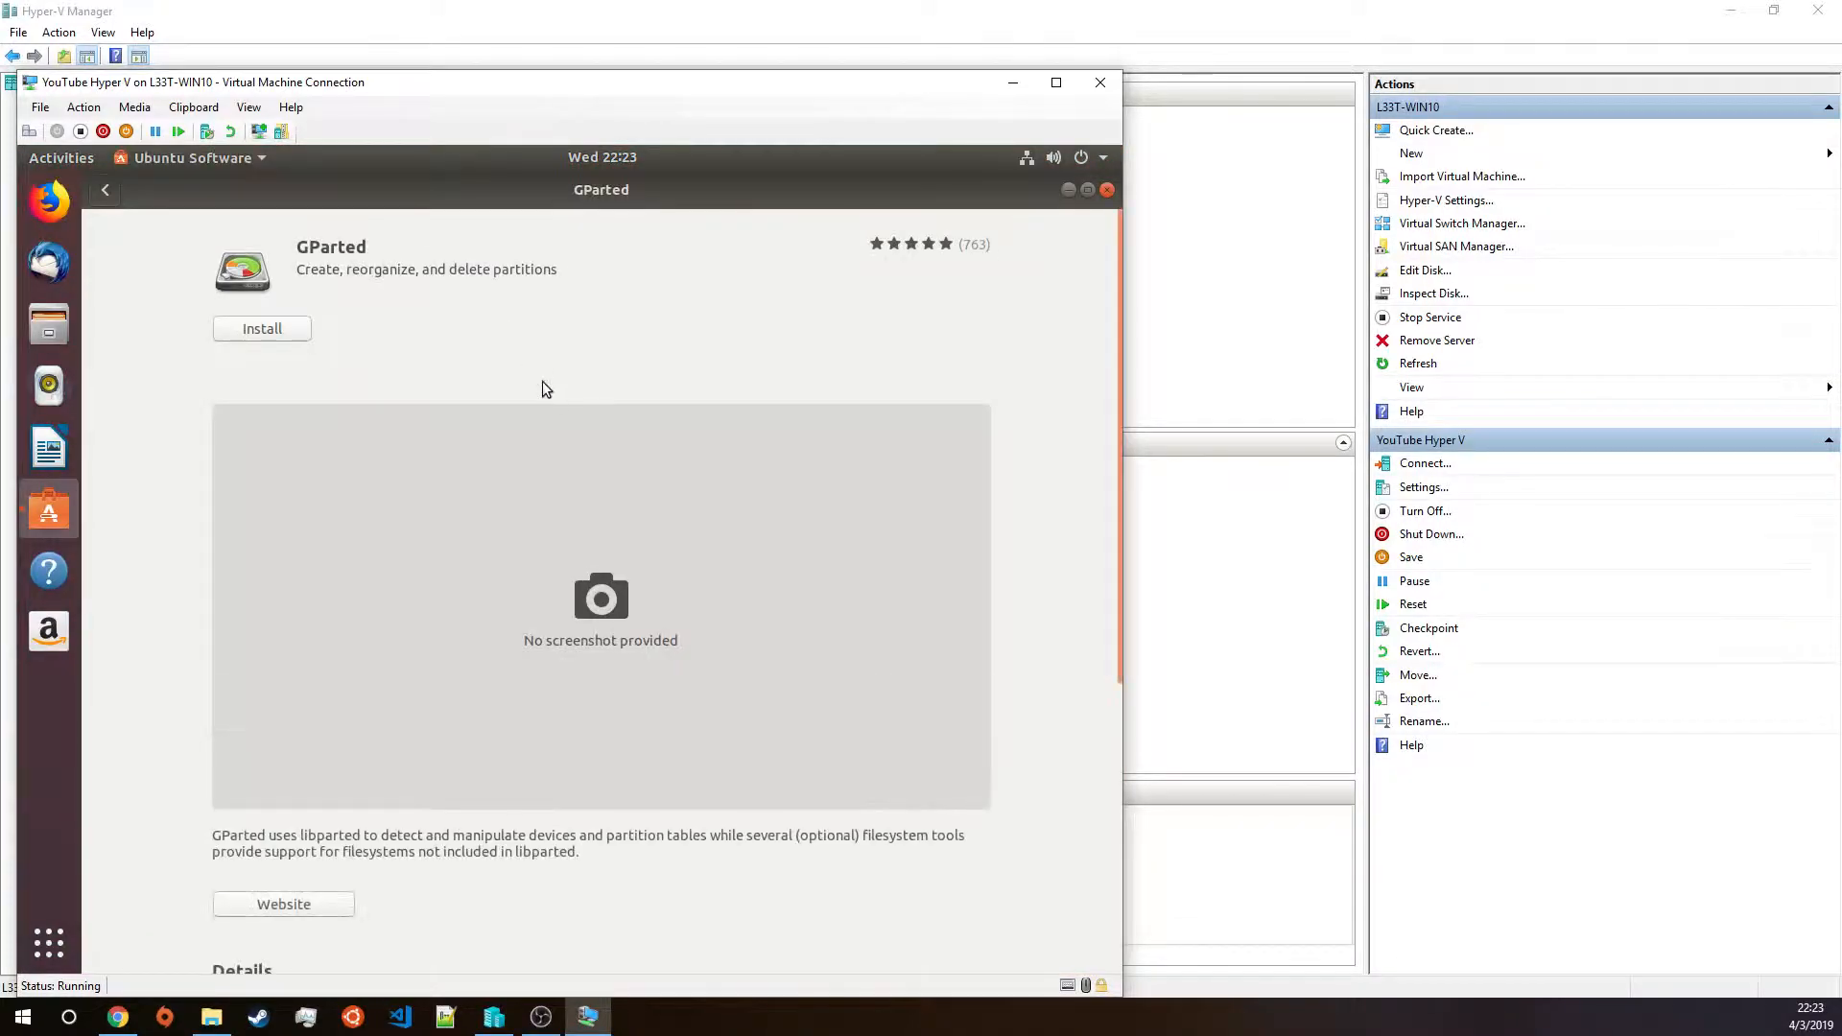
pyautogui.click(261, 328)
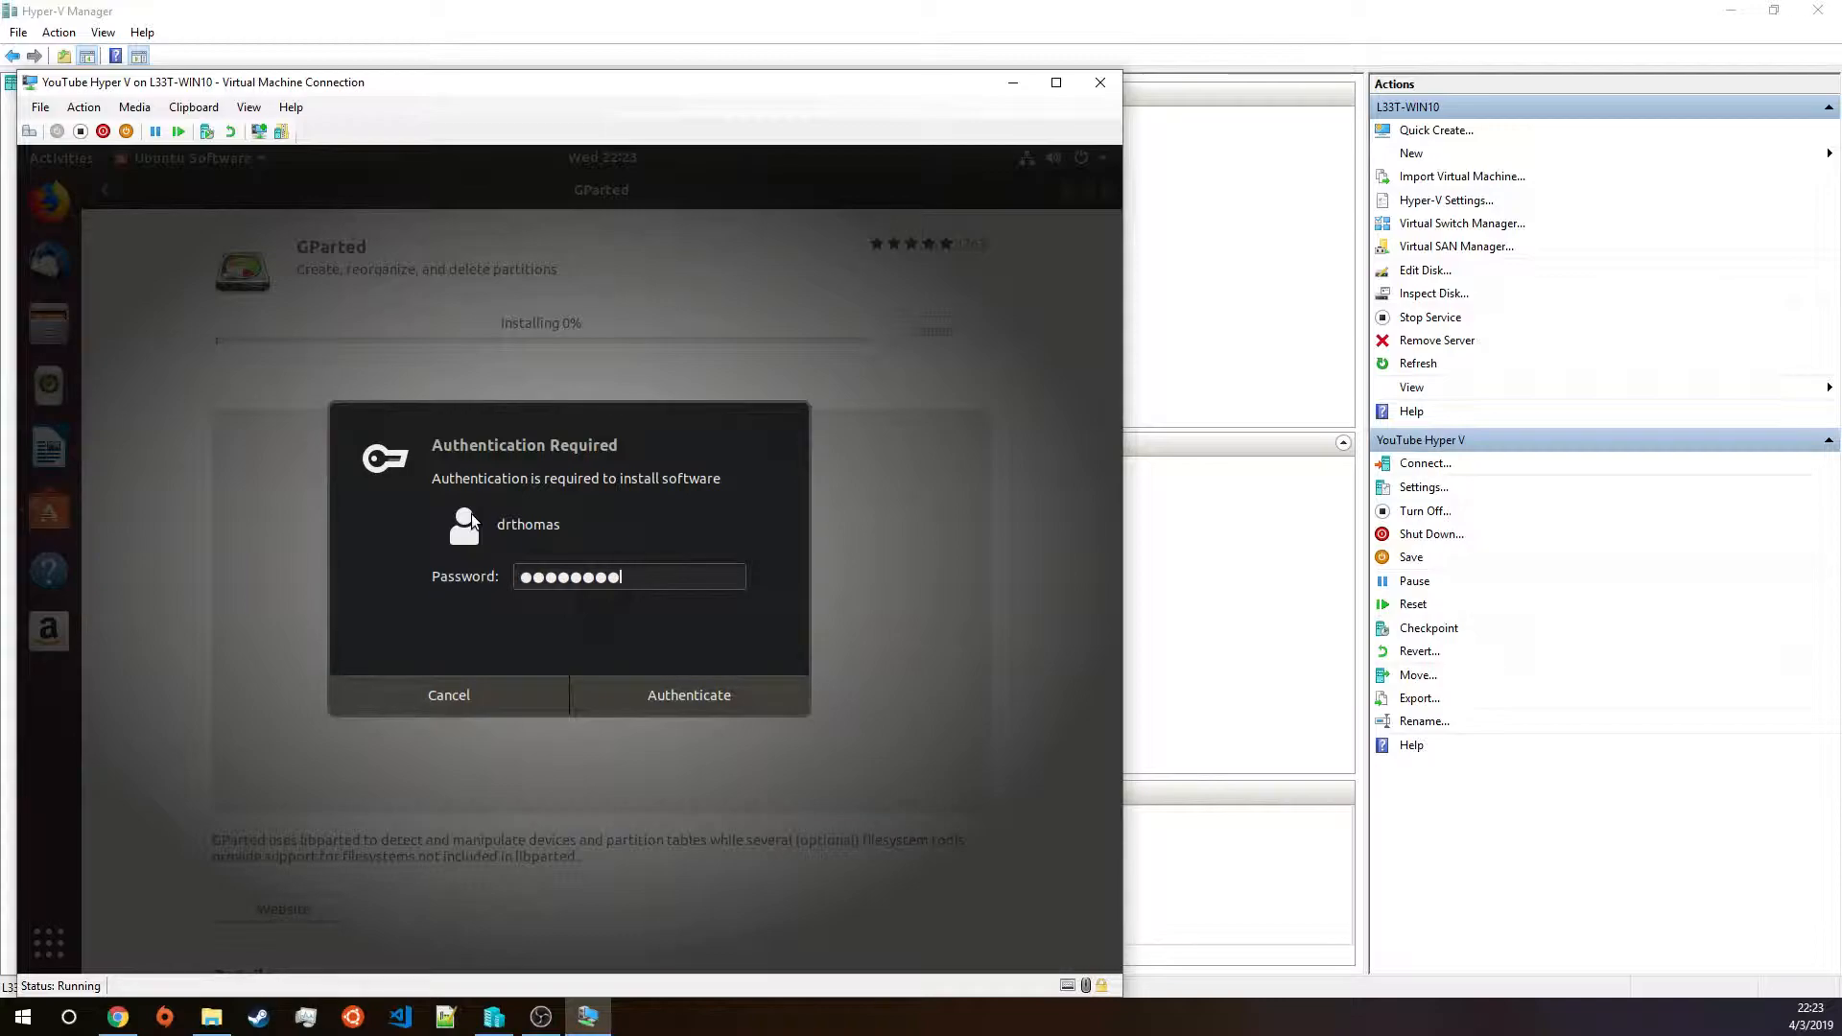
pyautogui.click(688, 695)
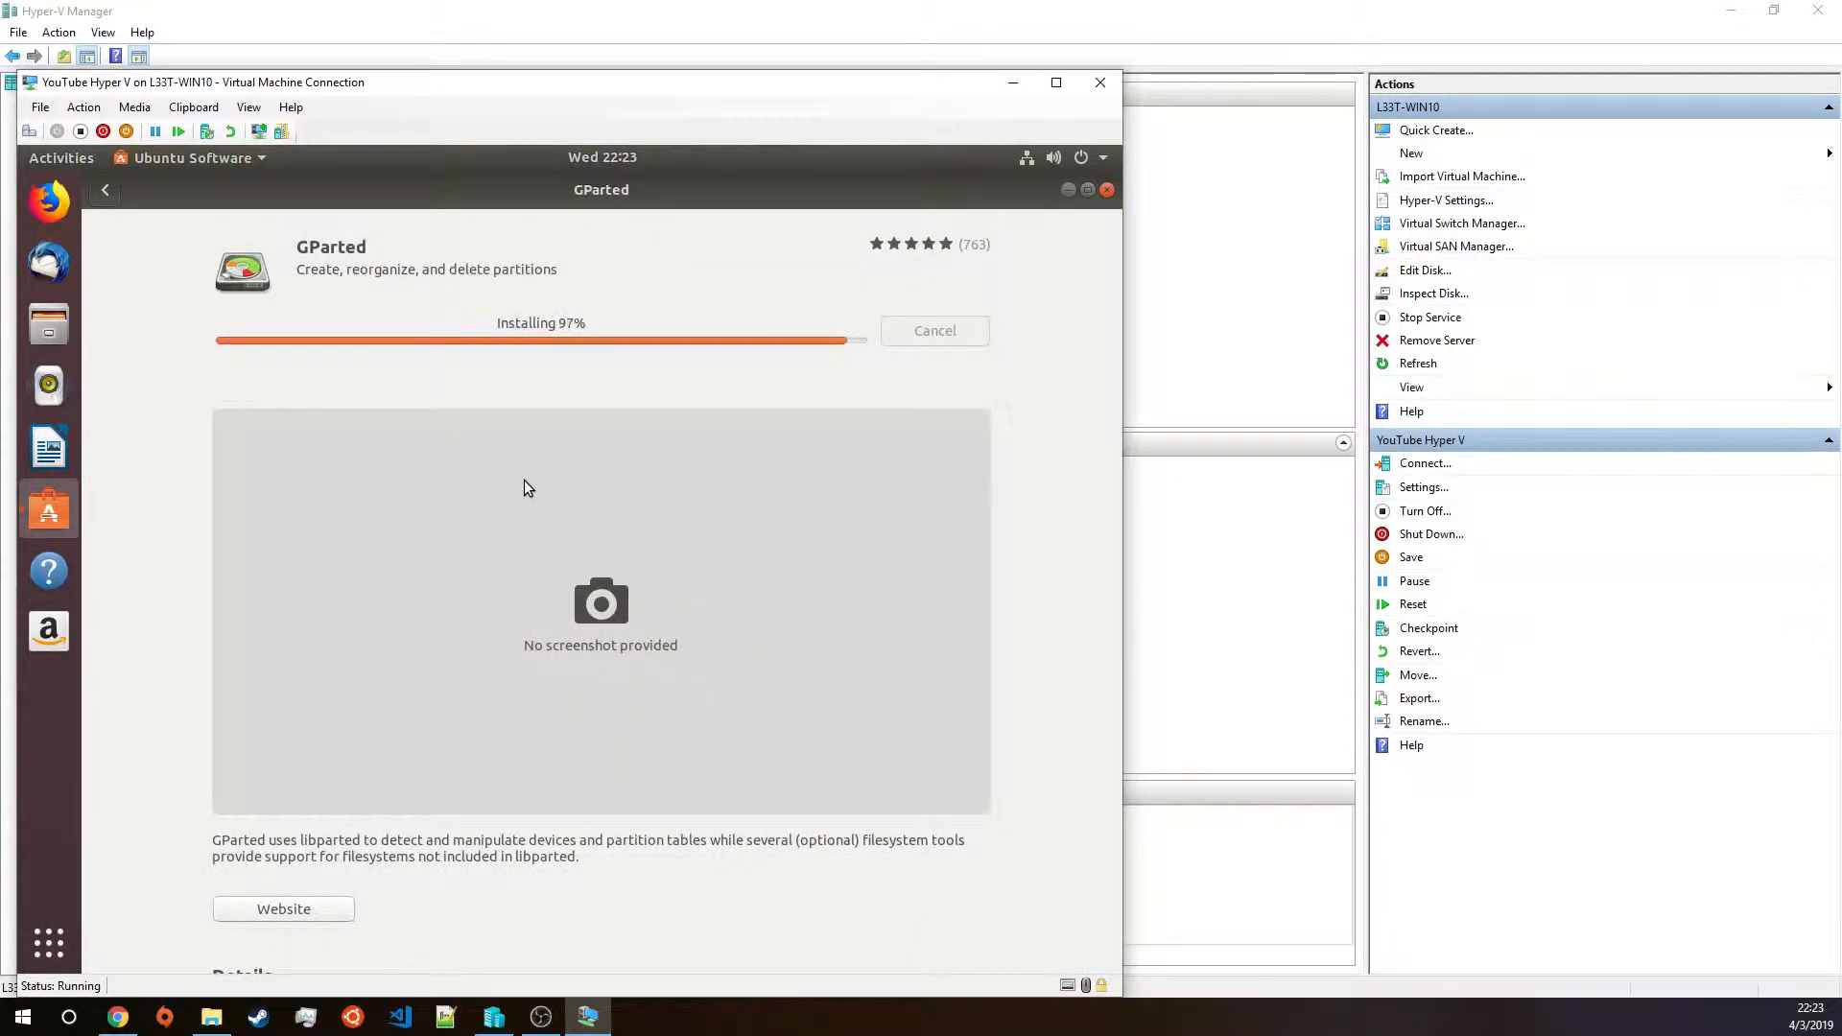
pyautogui.click(261, 329)
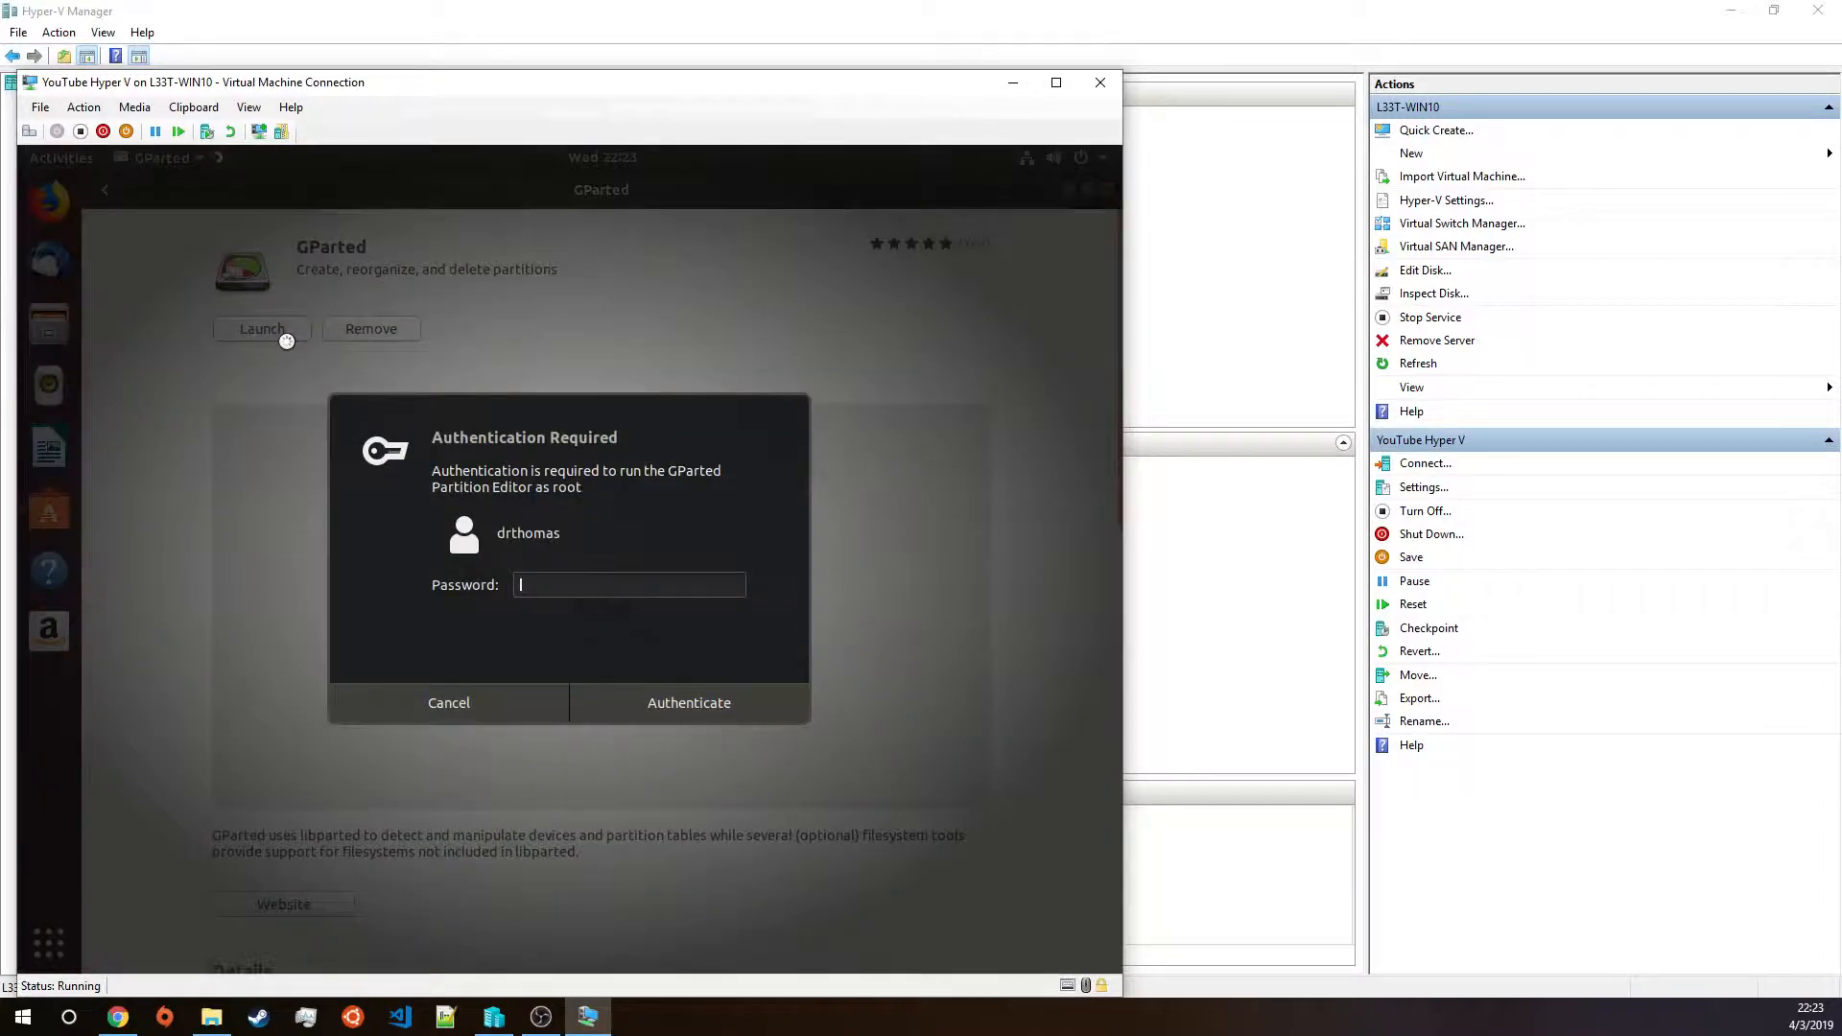
pyautogui.write('password')
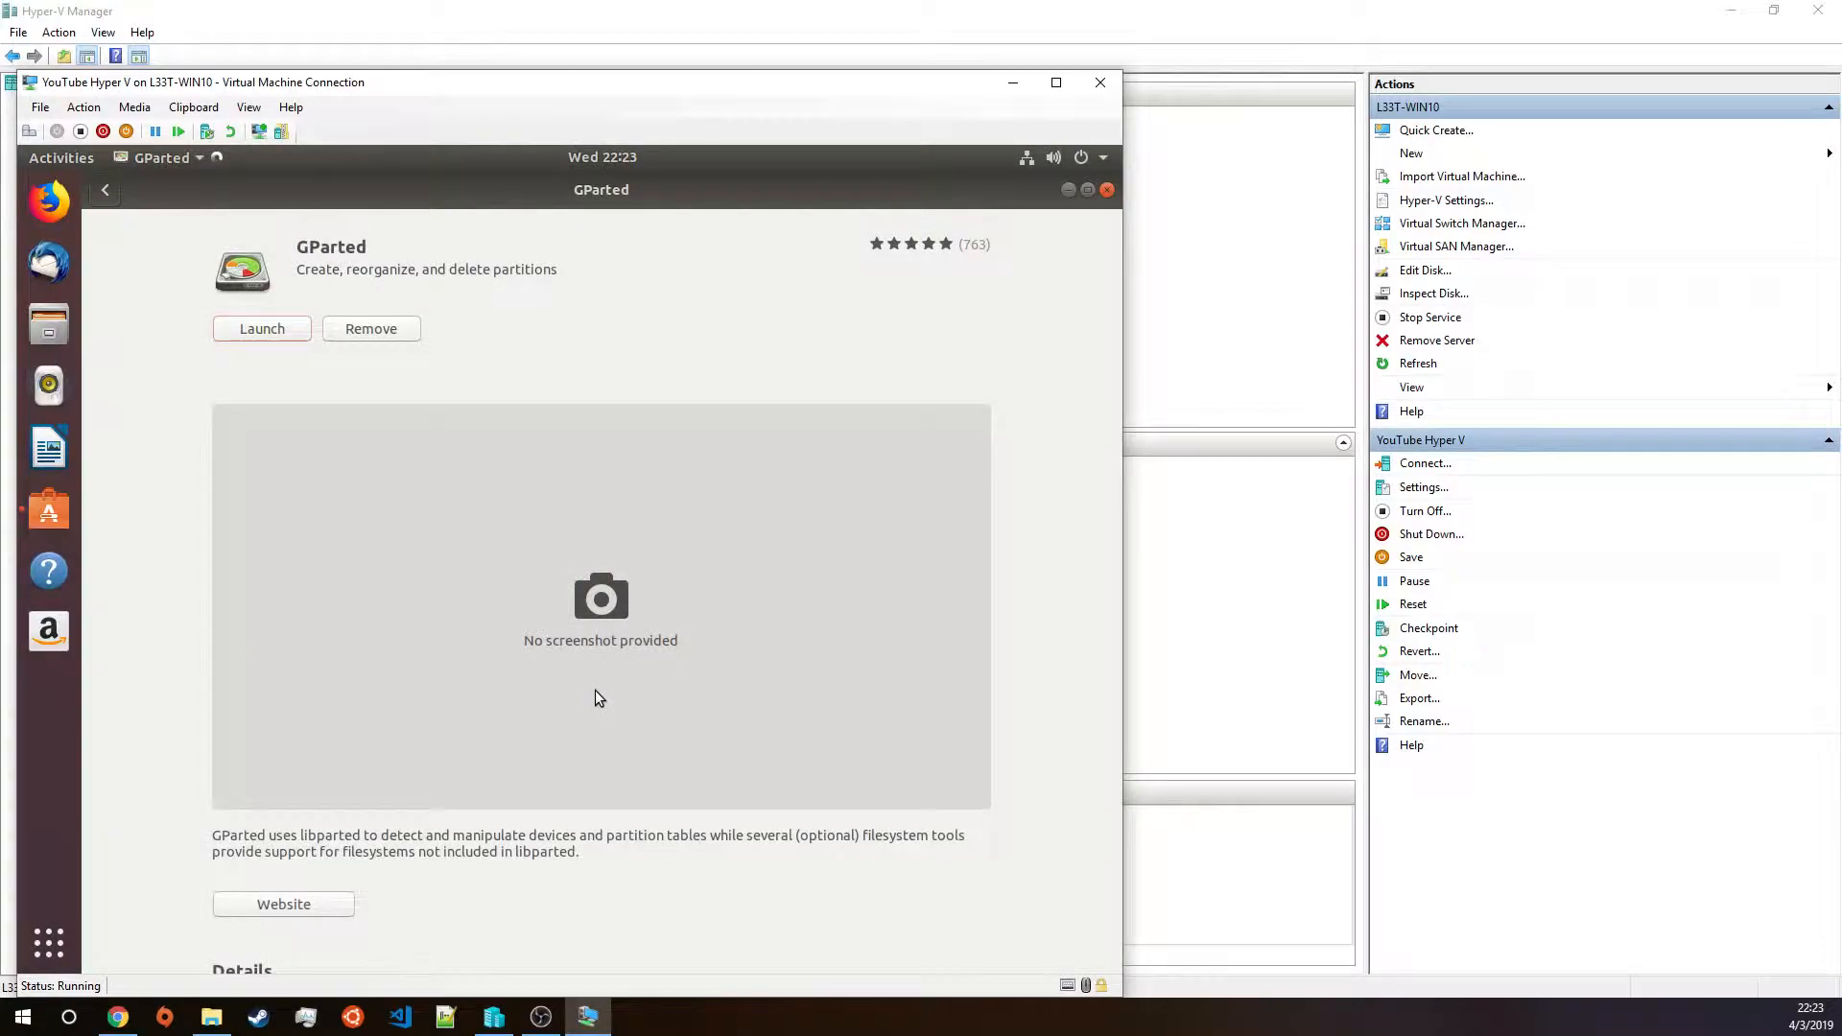
pyautogui.click(261, 328)
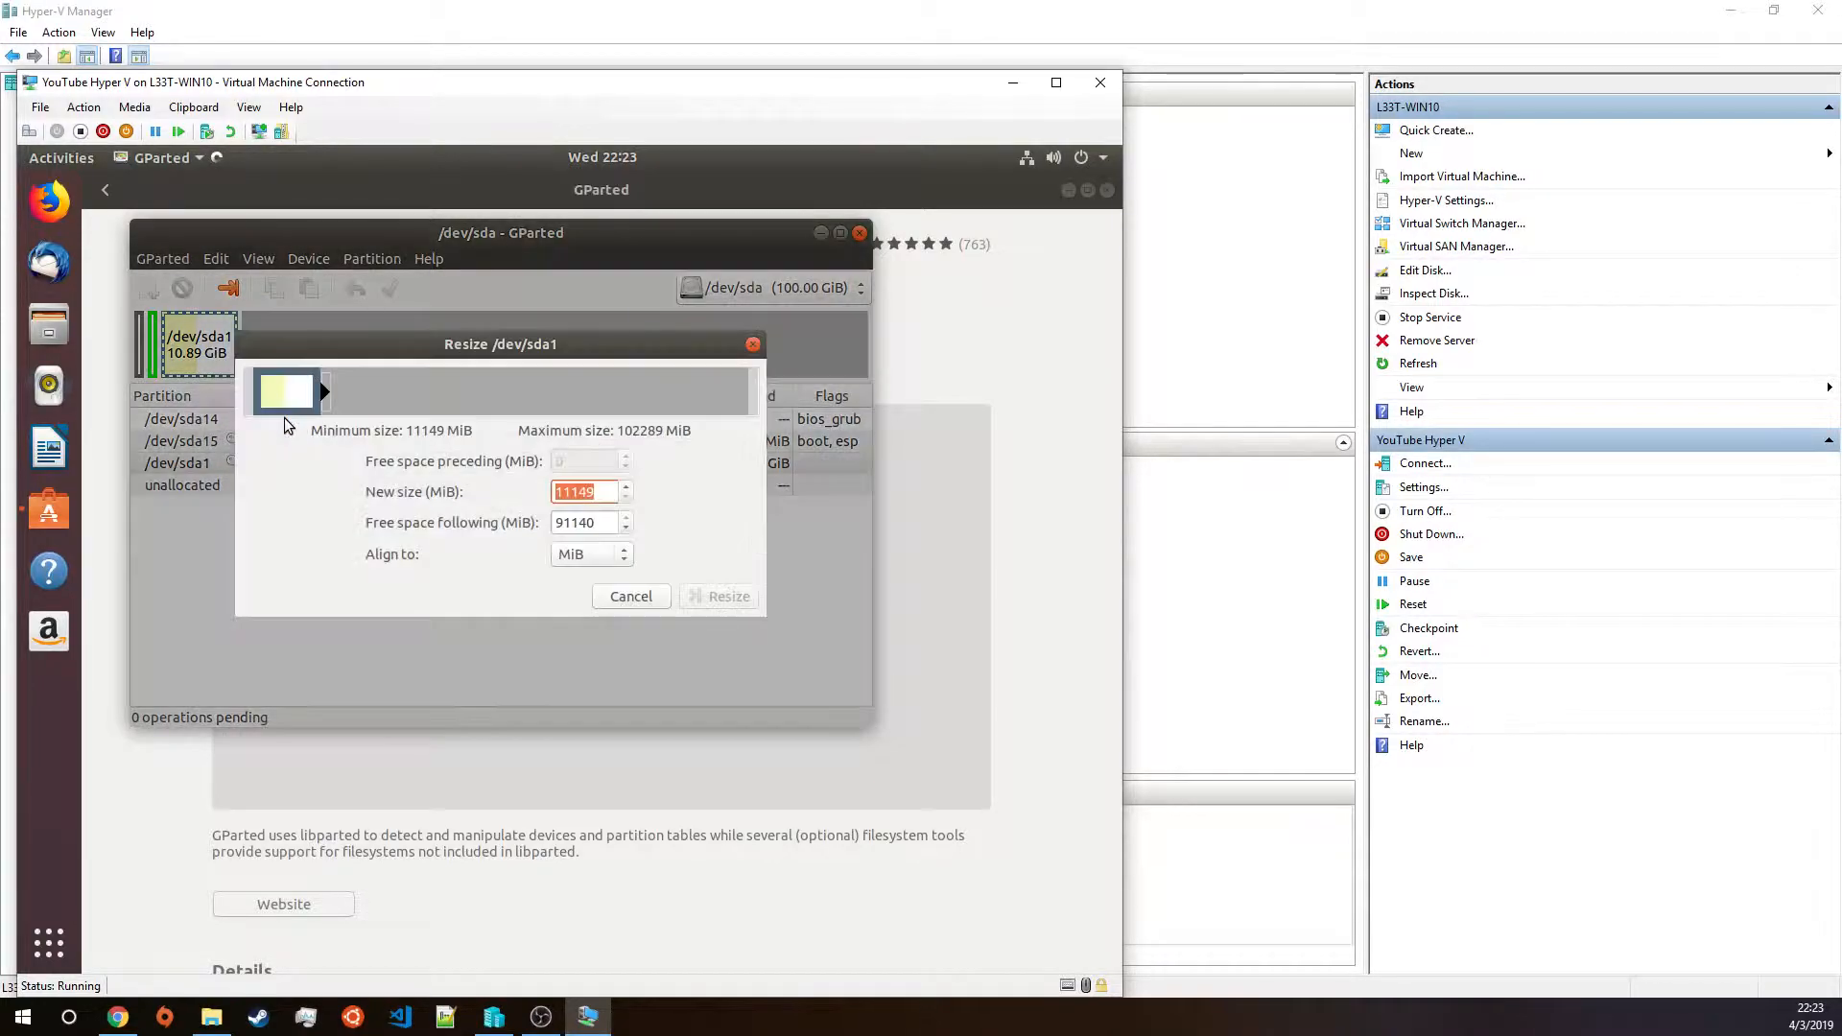
# - Resize /dev/sda1 to 99.89 GiB, apply the operation, and close GParted
pyautogui.click(718, 596)
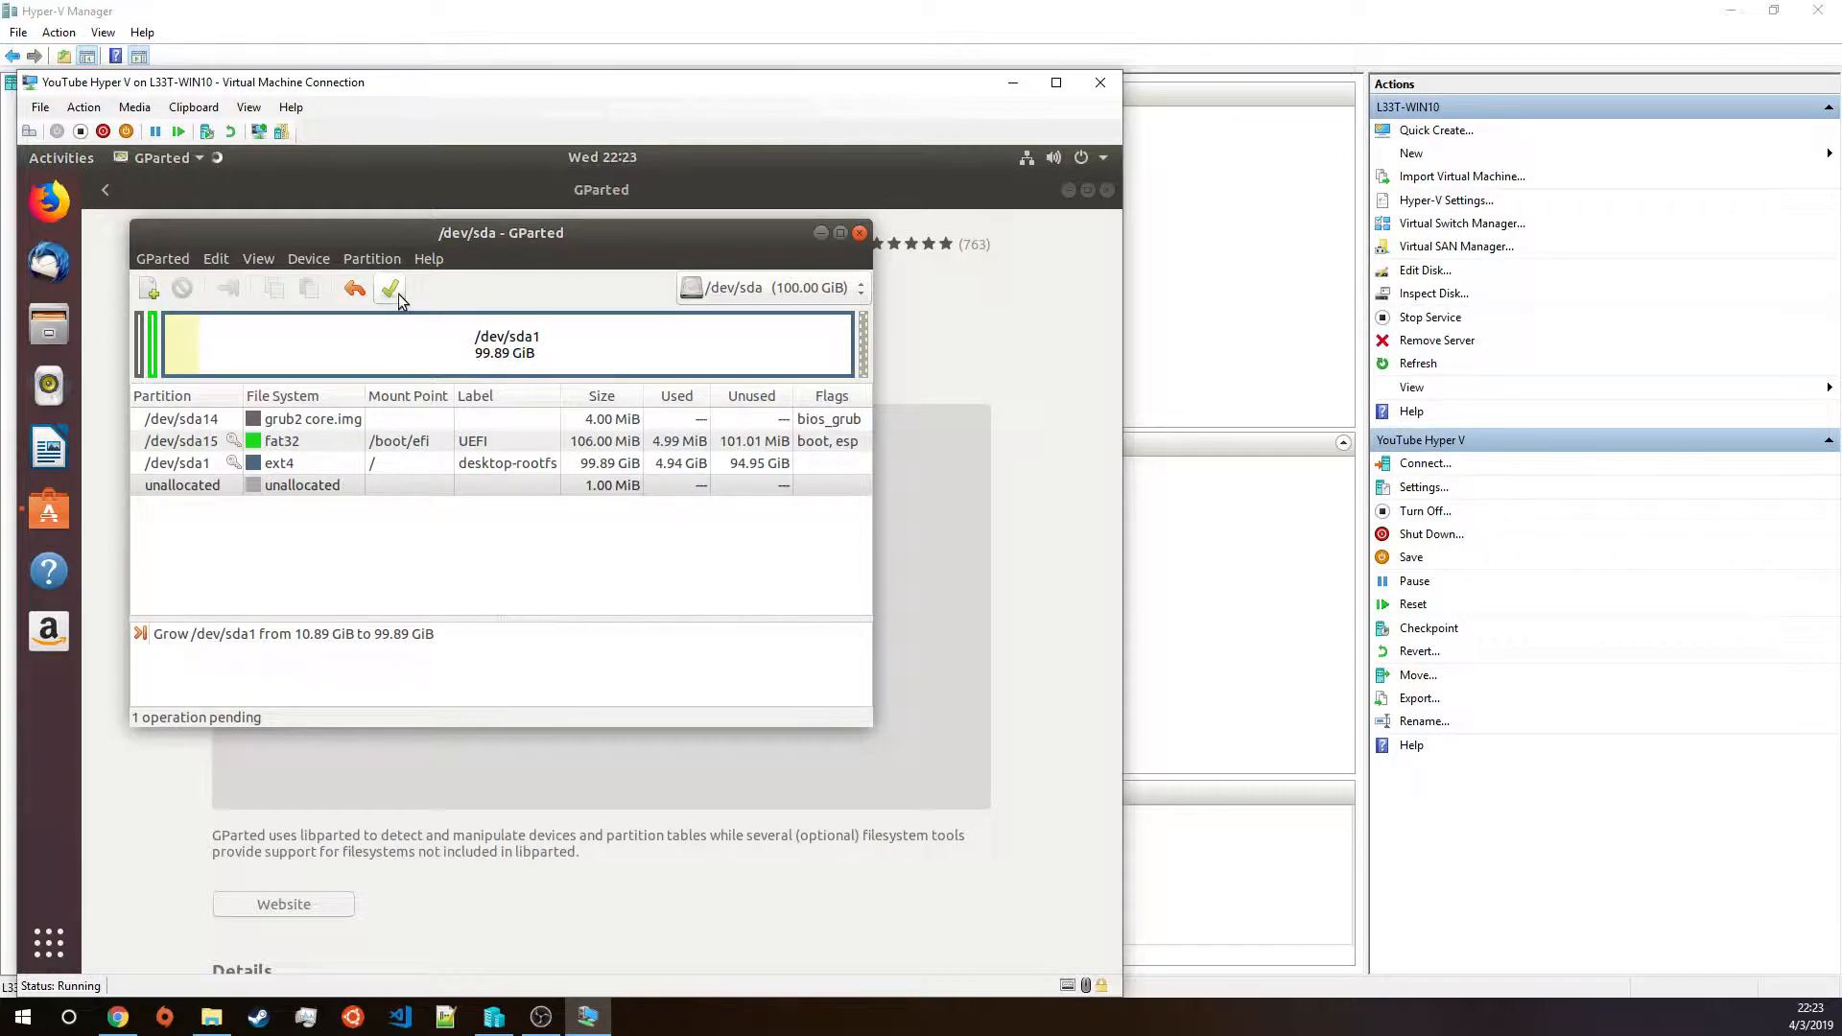
pyautogui.click(390, 288)
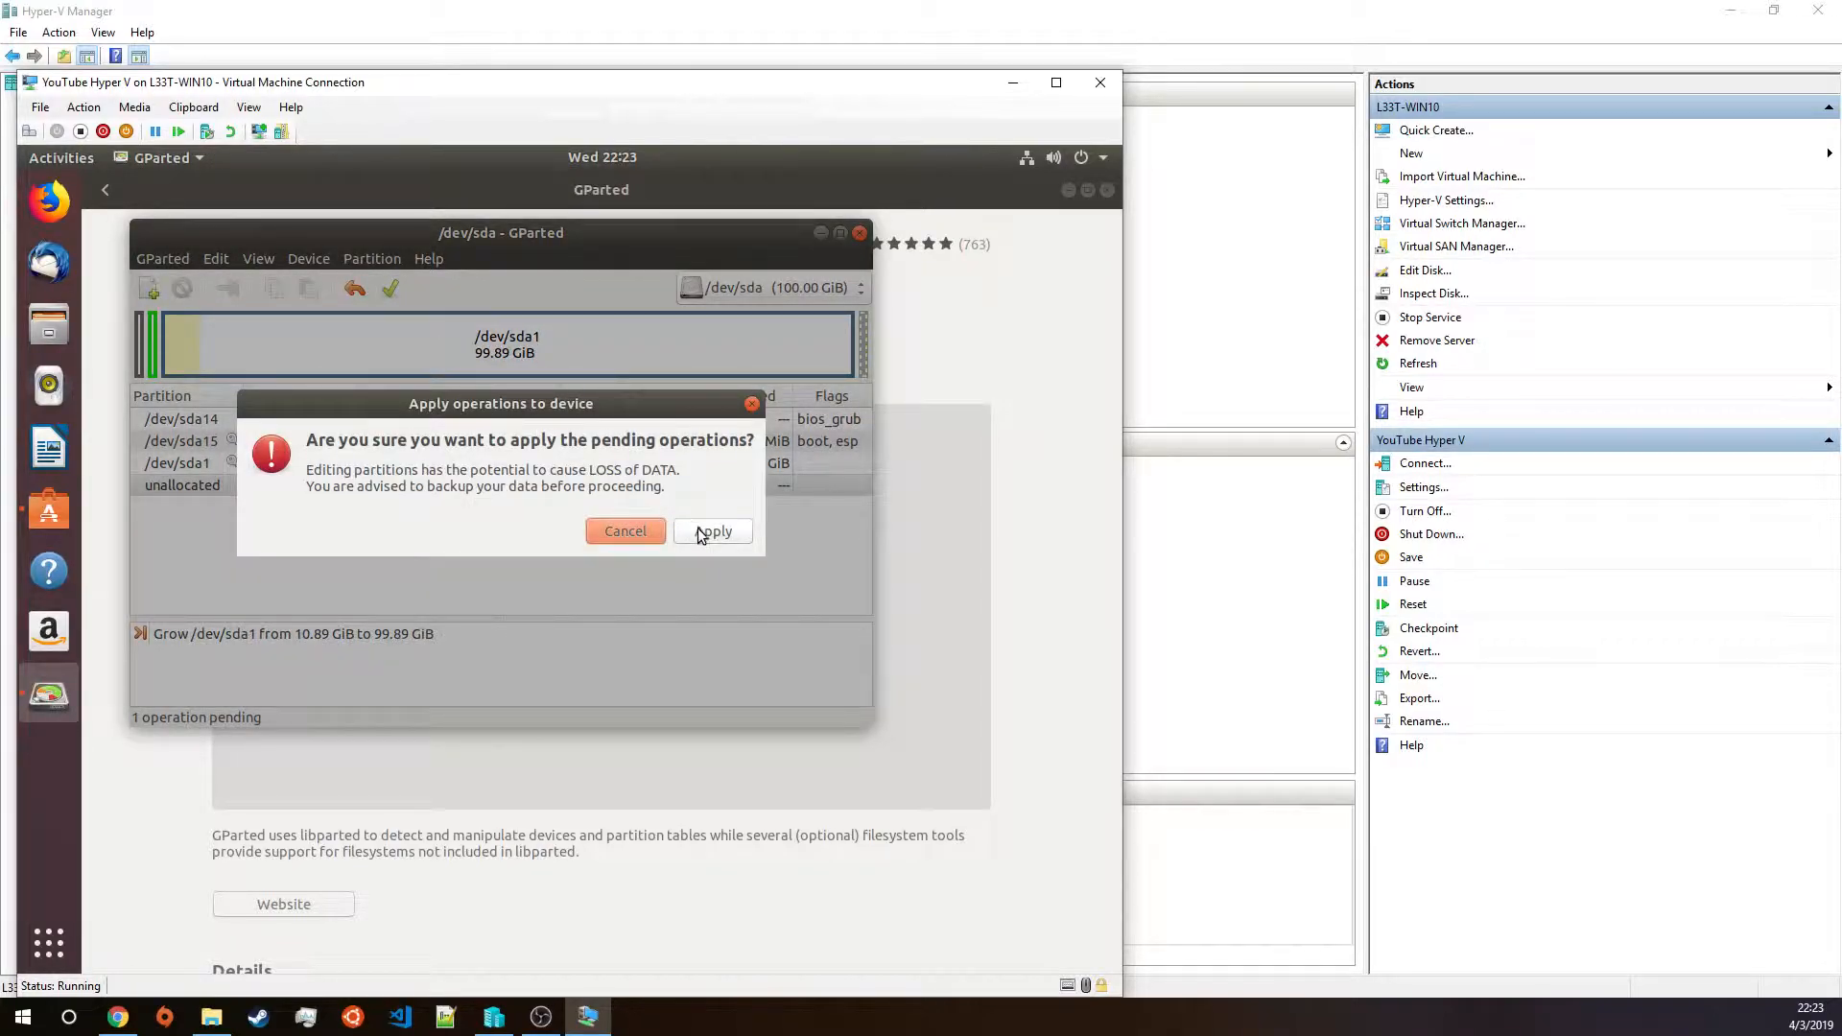
pyautogui.click(712, 530)
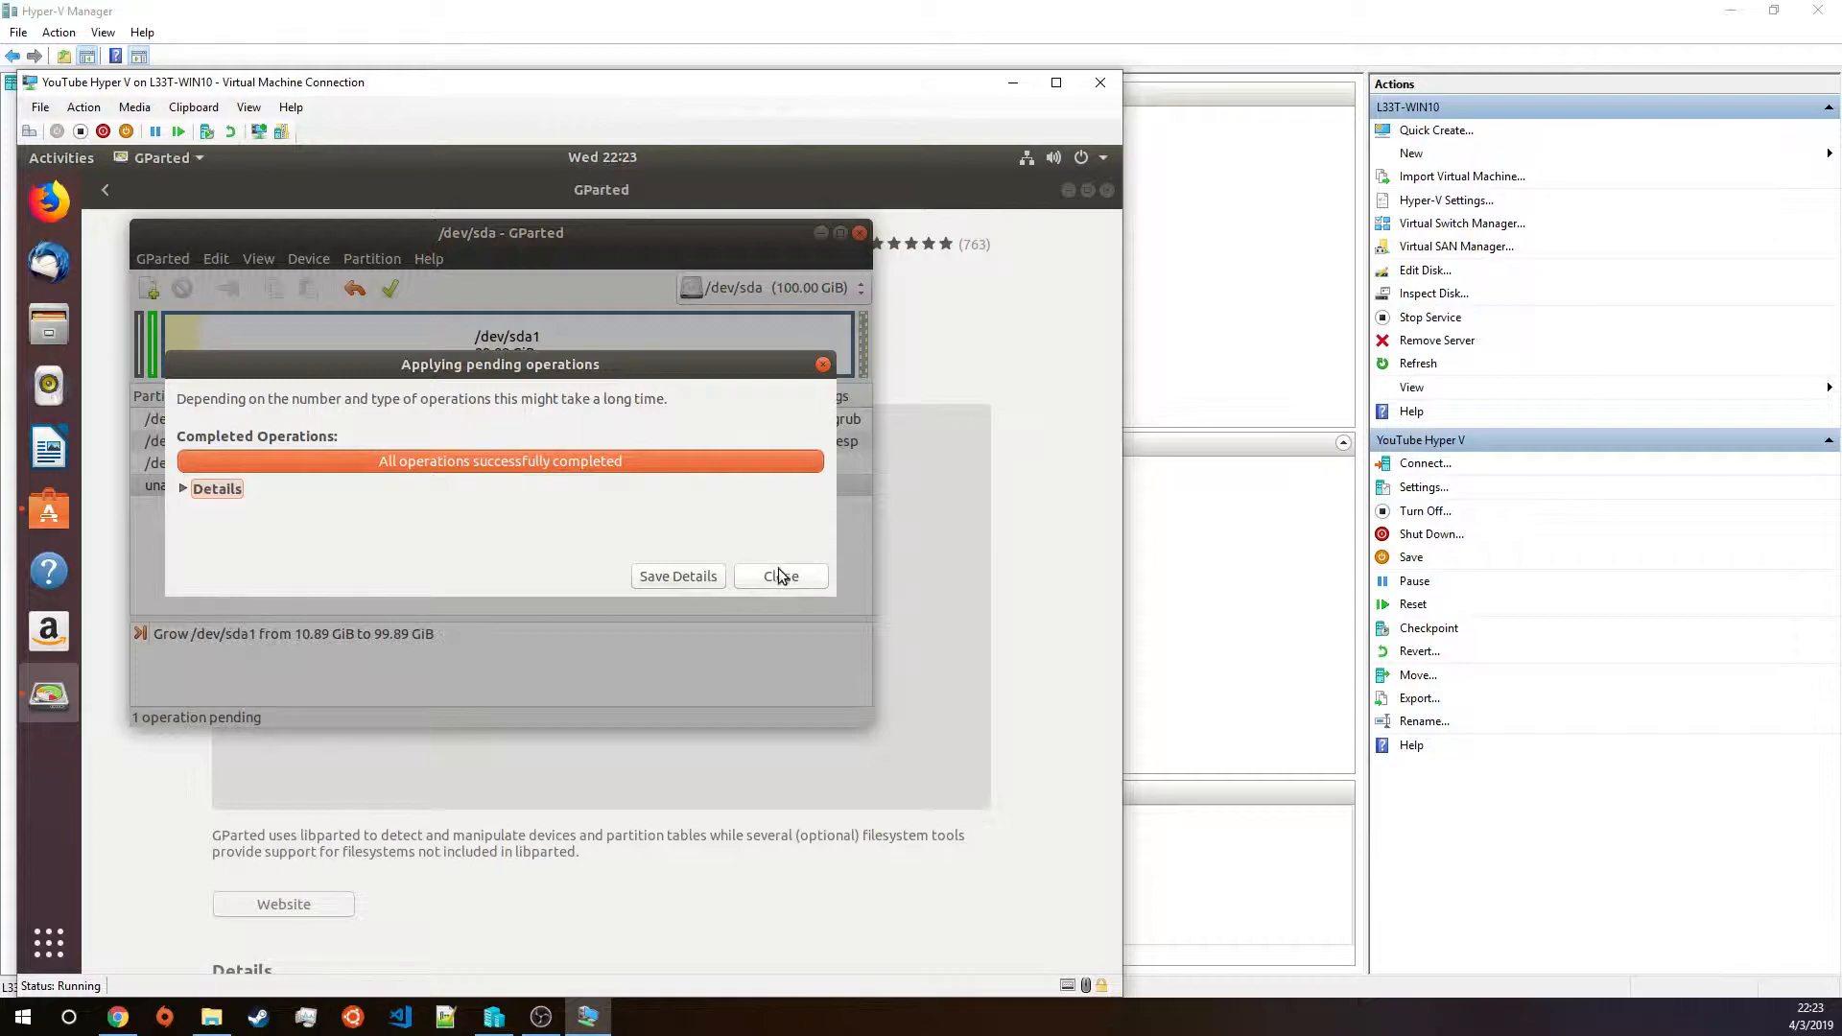
pyautogui.click(780, 575)
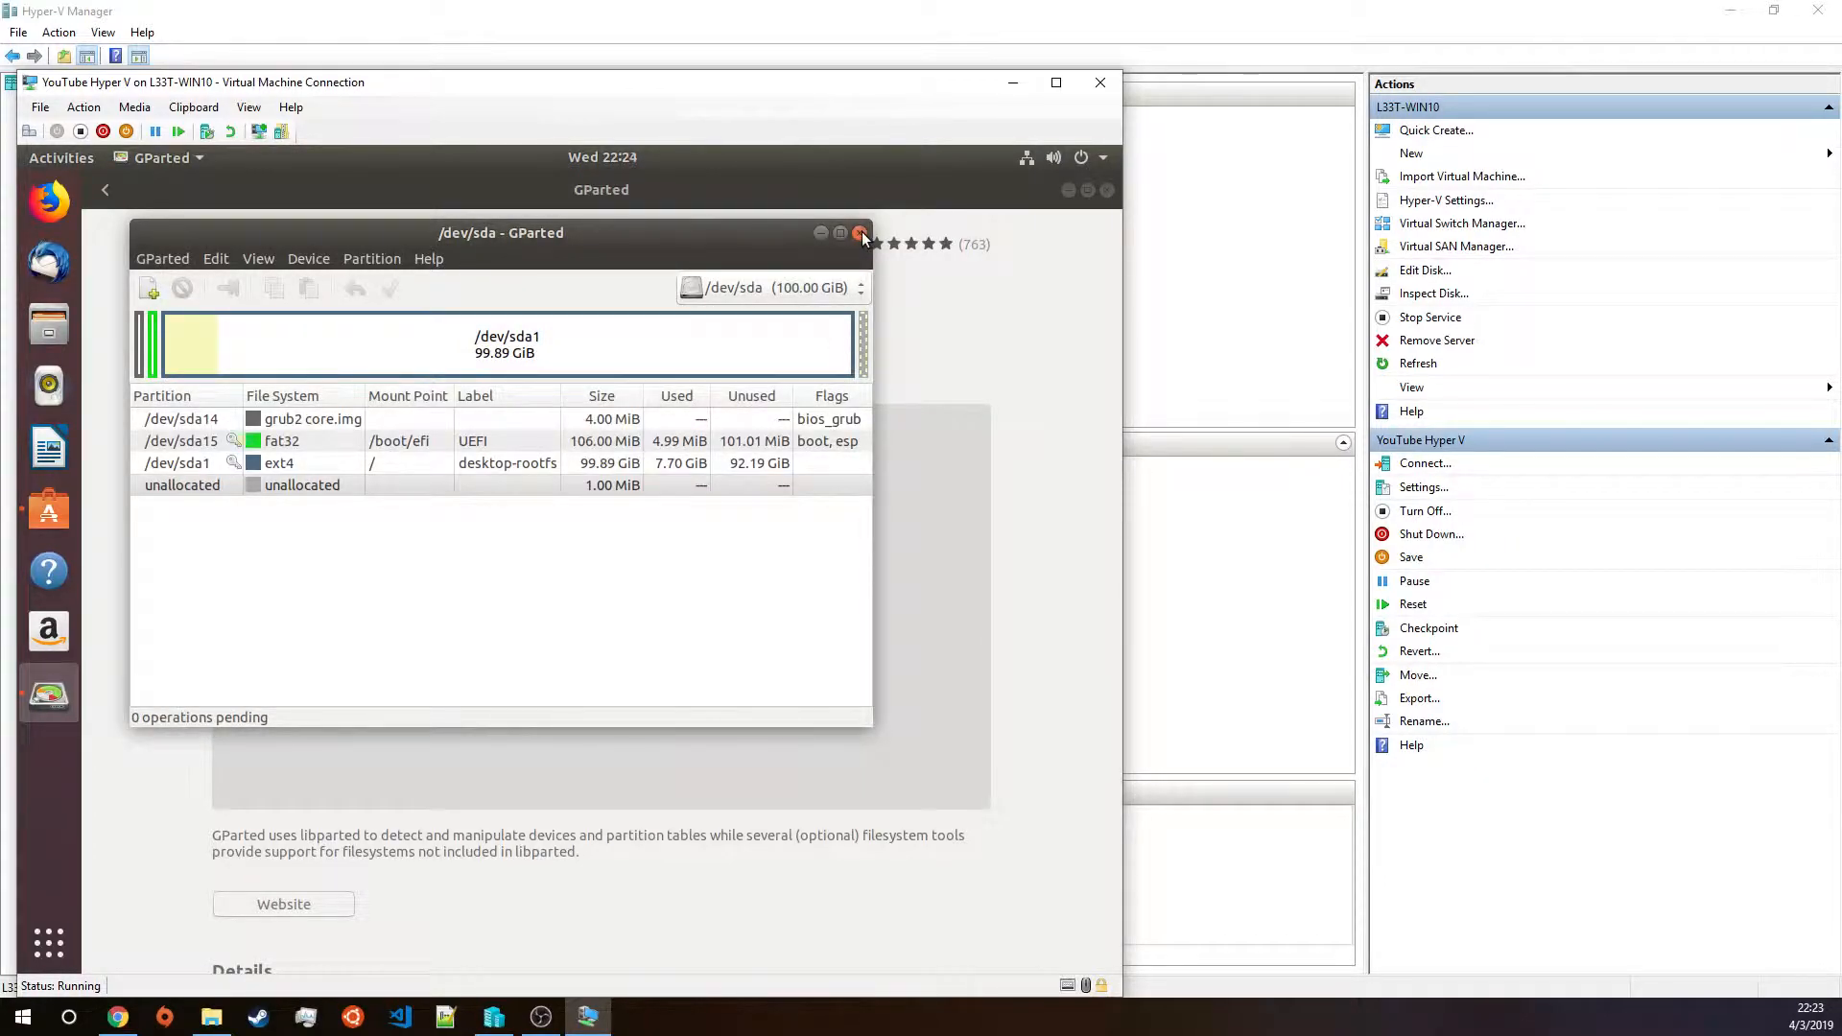
pyautogui.click(859, 232)
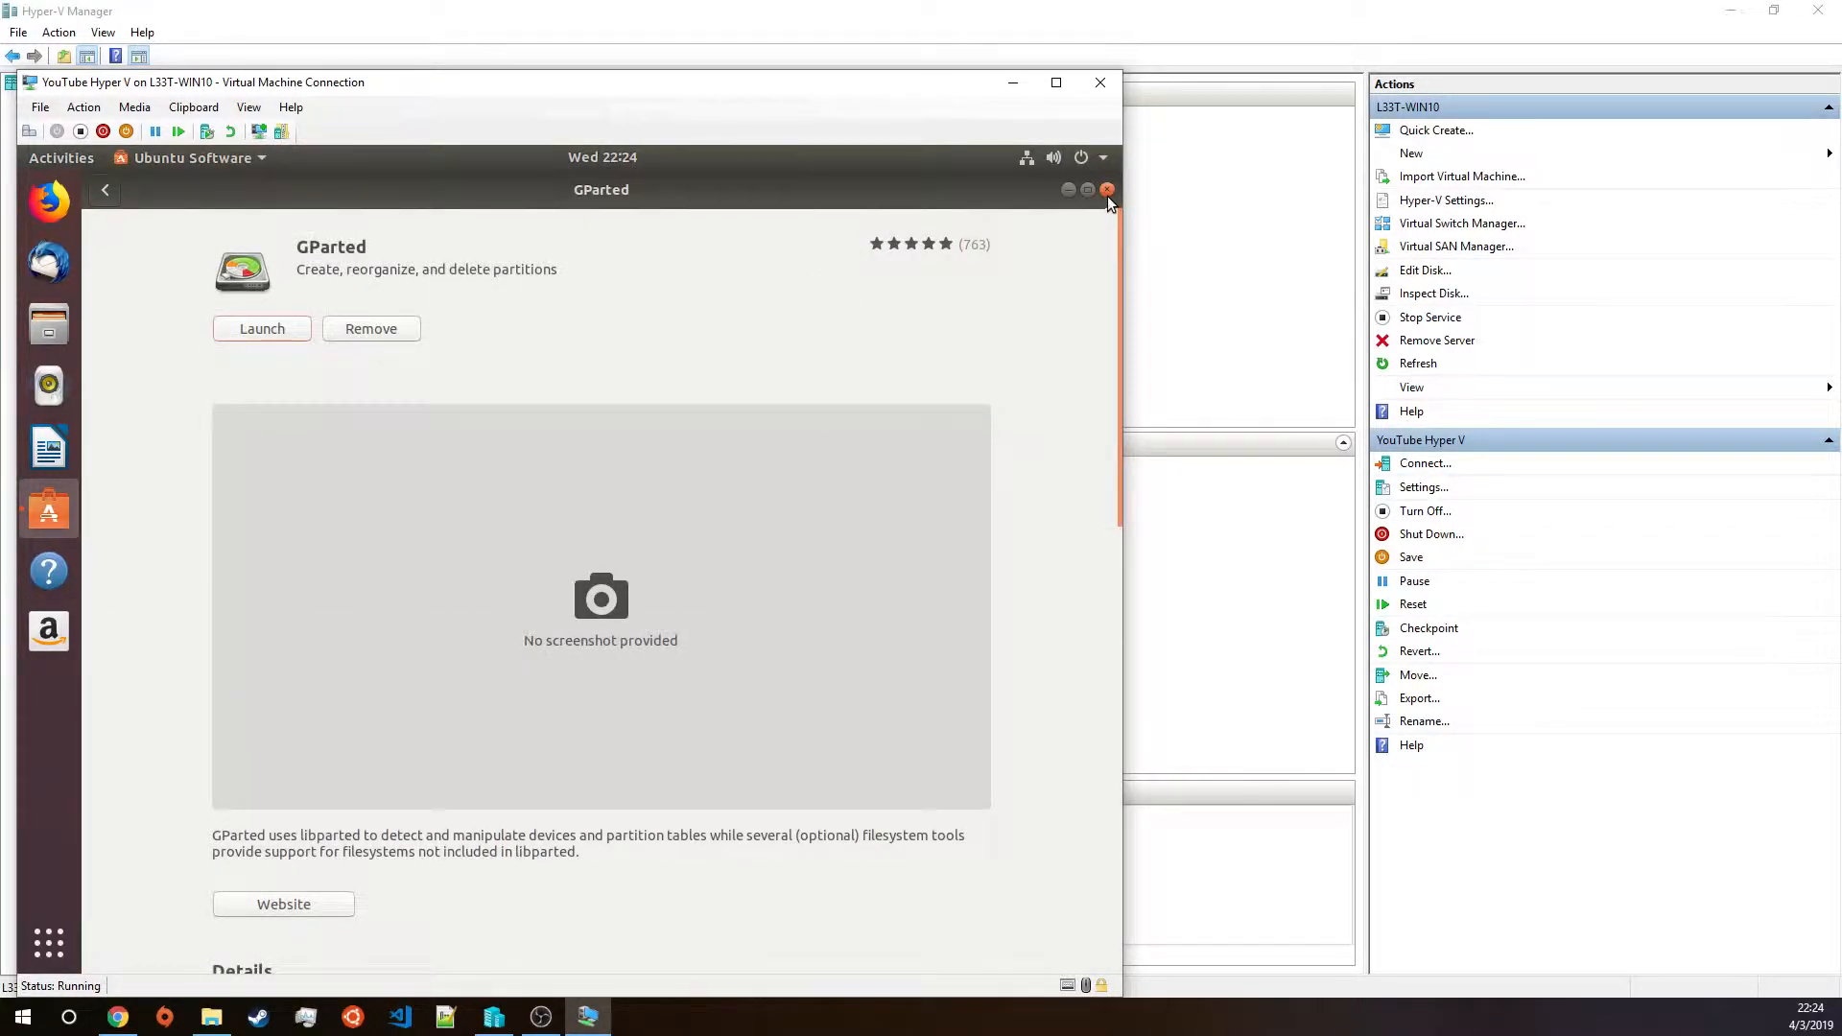
# - Close Ubuntu Software and run 'sudo apt update && sudo apt upgrade -y' in Terminal
pyautogui.click(1105, 189)
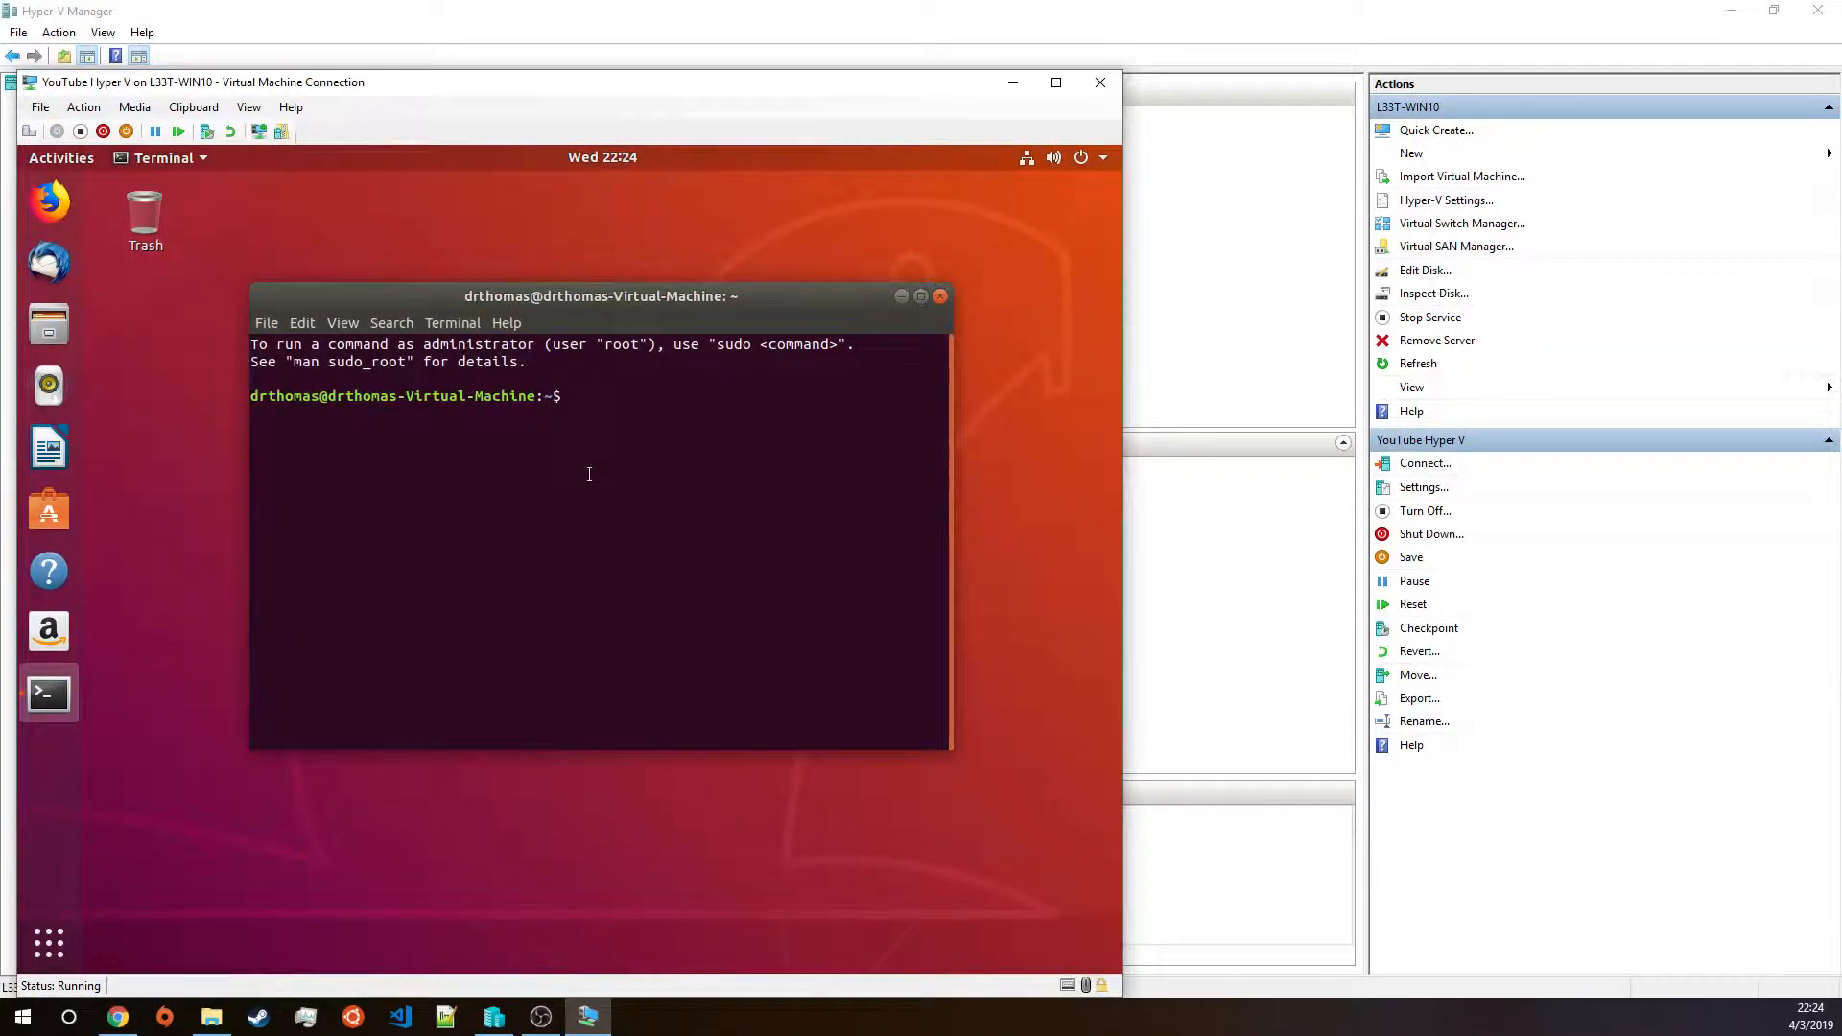
pyautogui.write('sudo apt update && s')
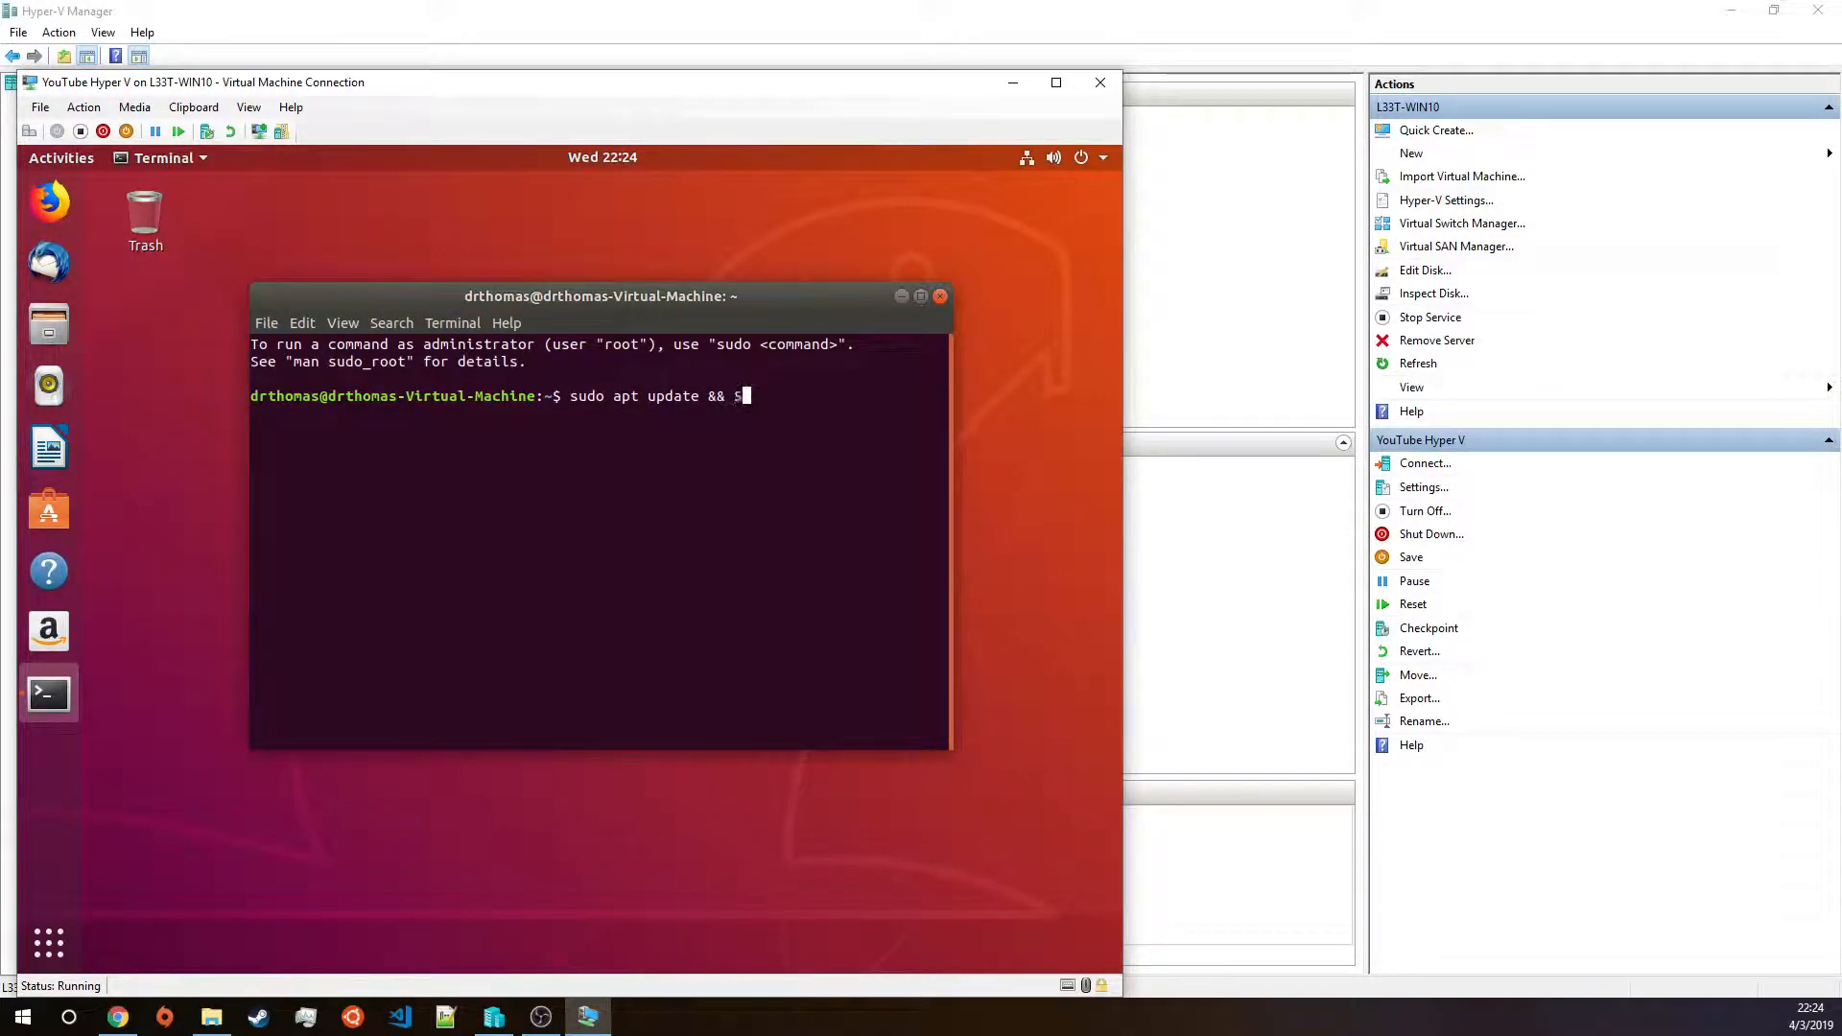
pyautogui.write('udo apt u')
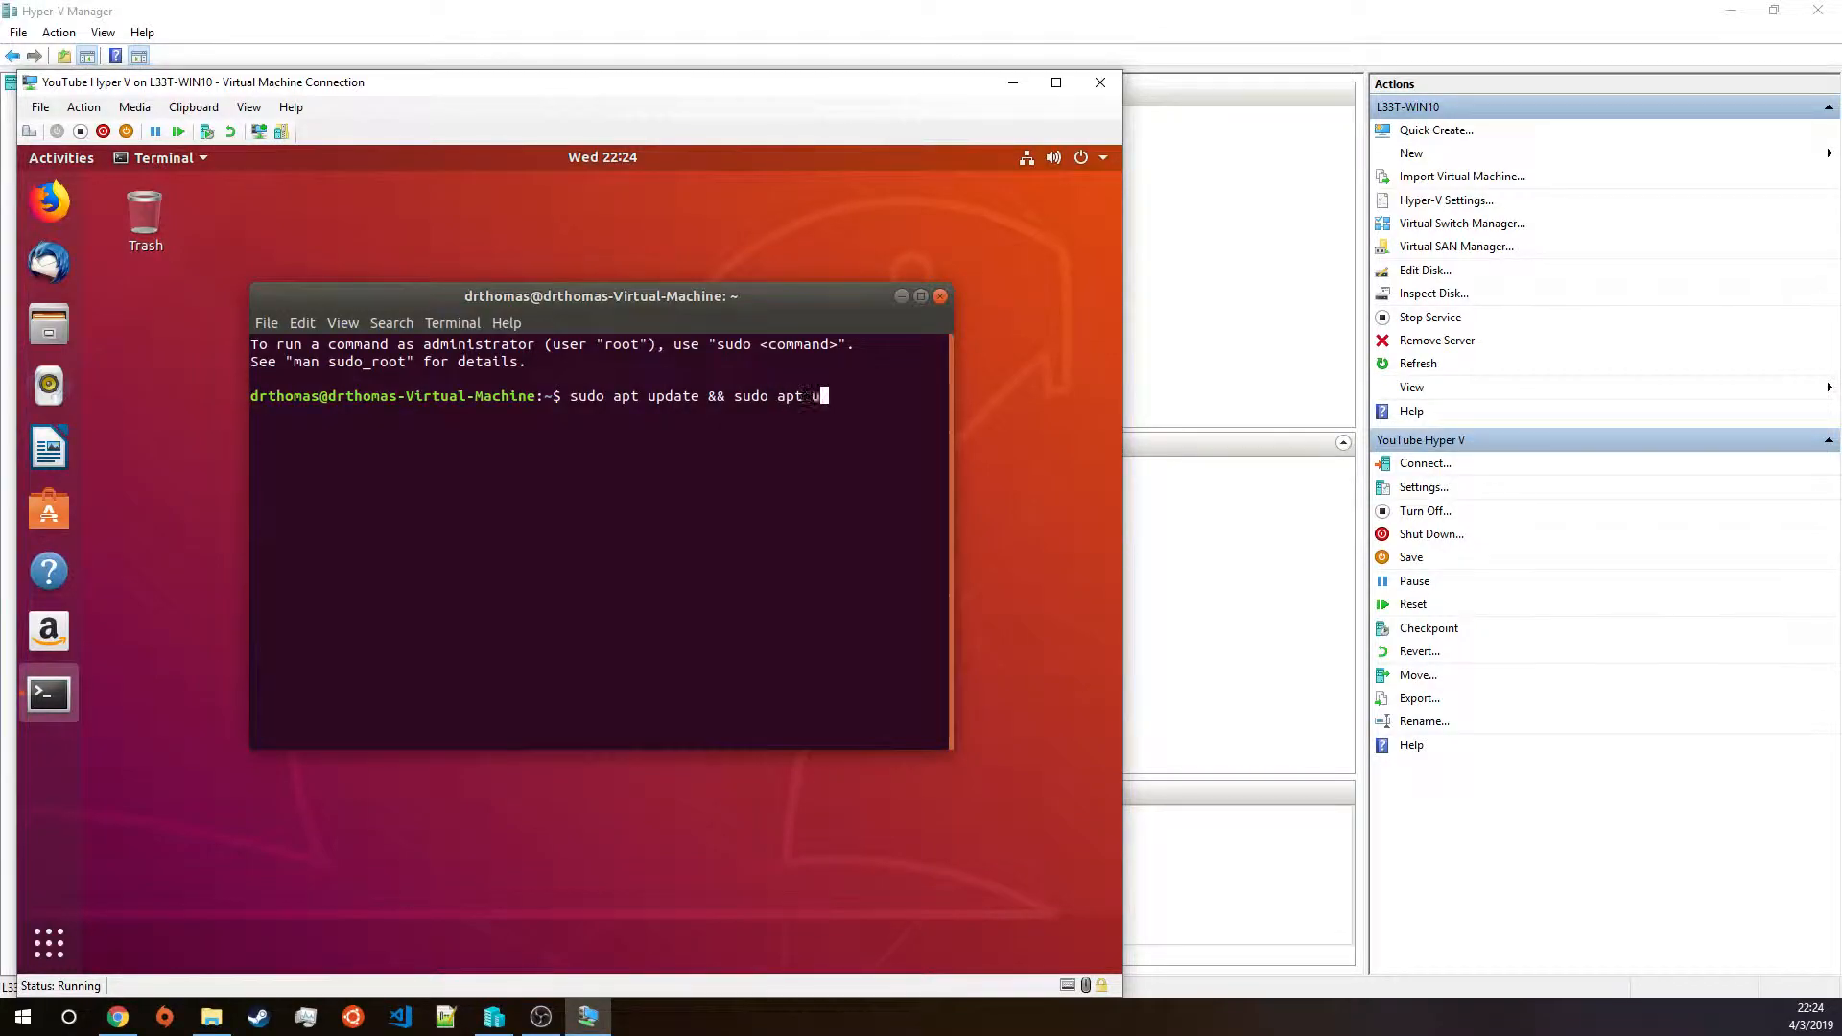
pyautogui.write('pgrade -y')
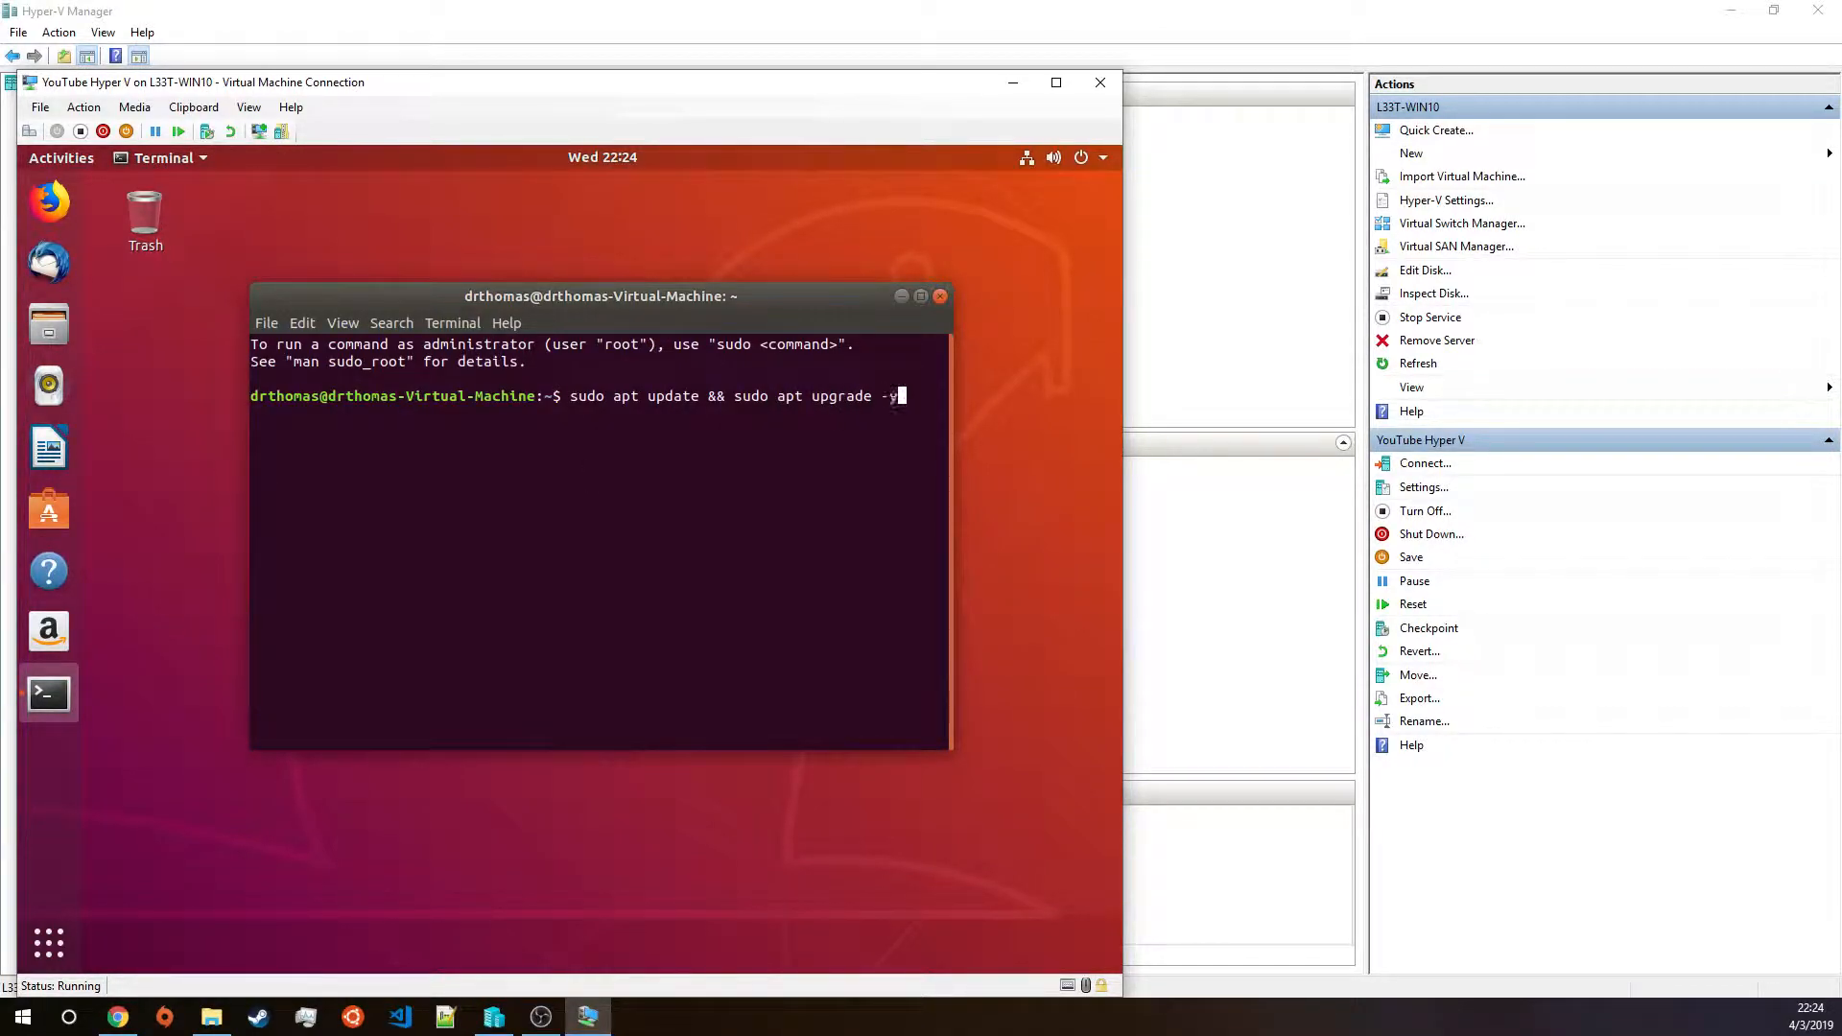
pyautogui.press('Return')
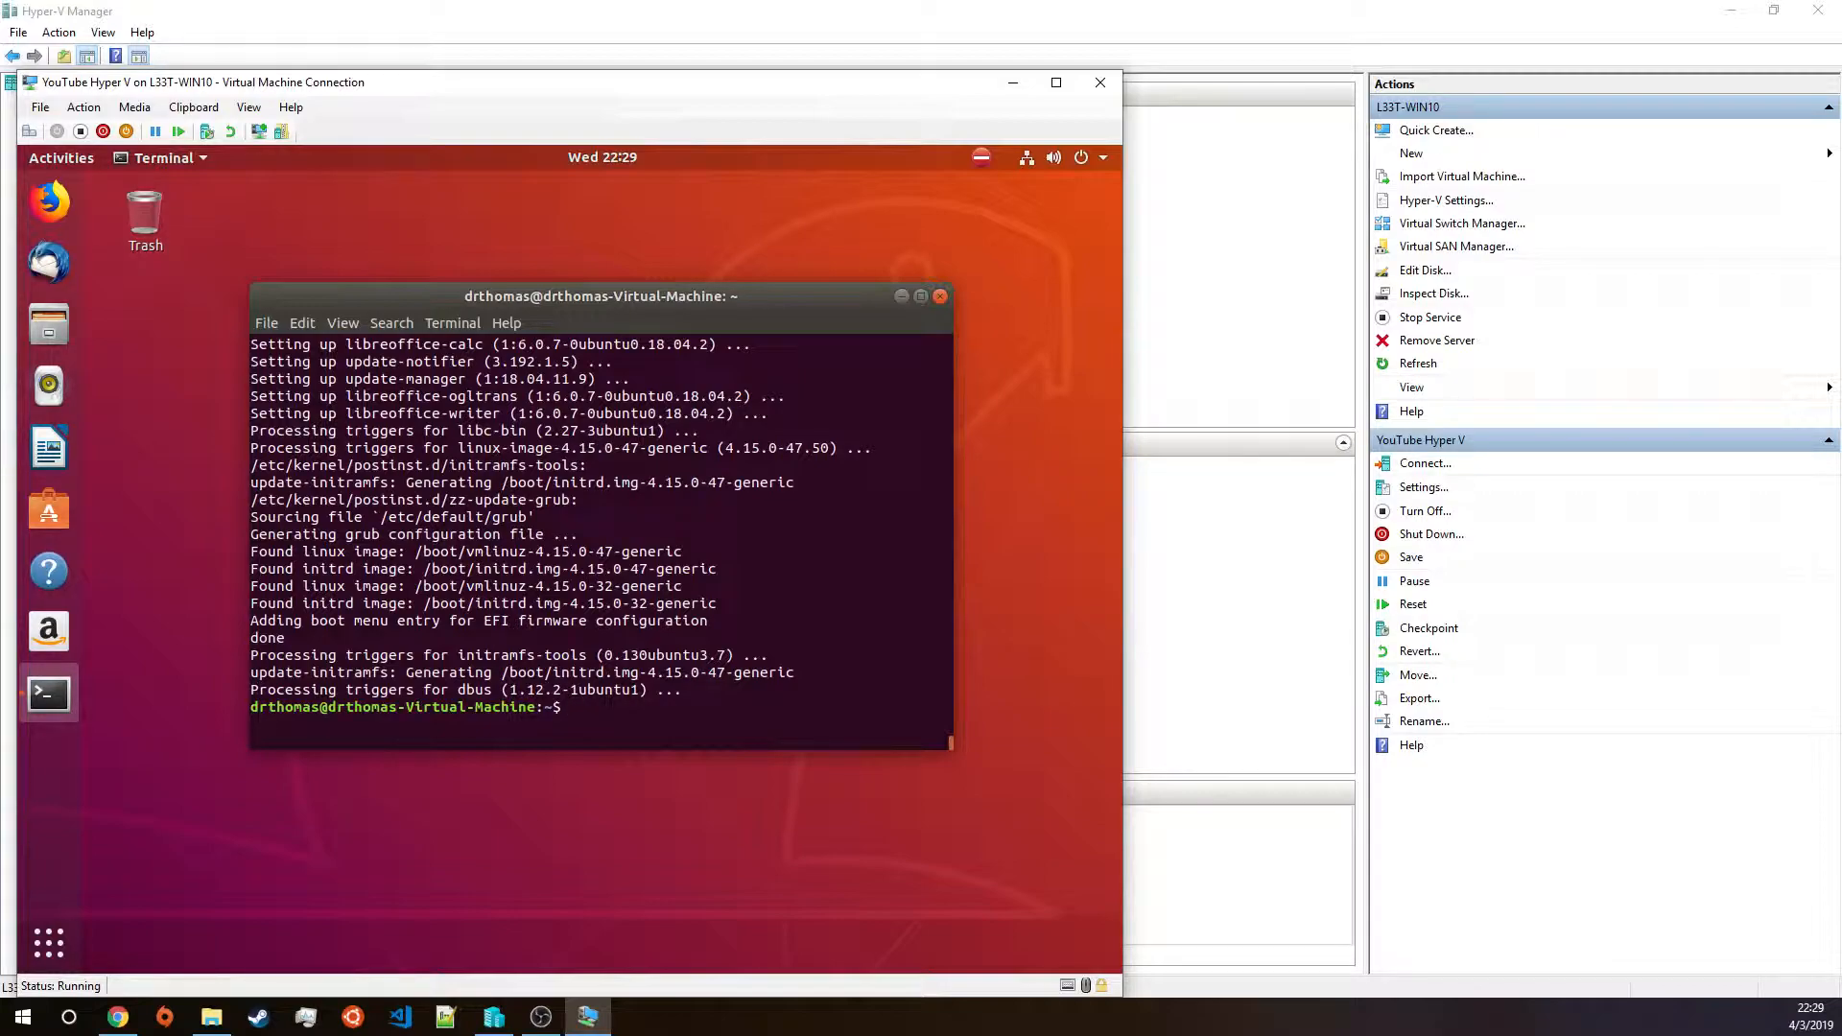
pyautogui.write('sudo p')
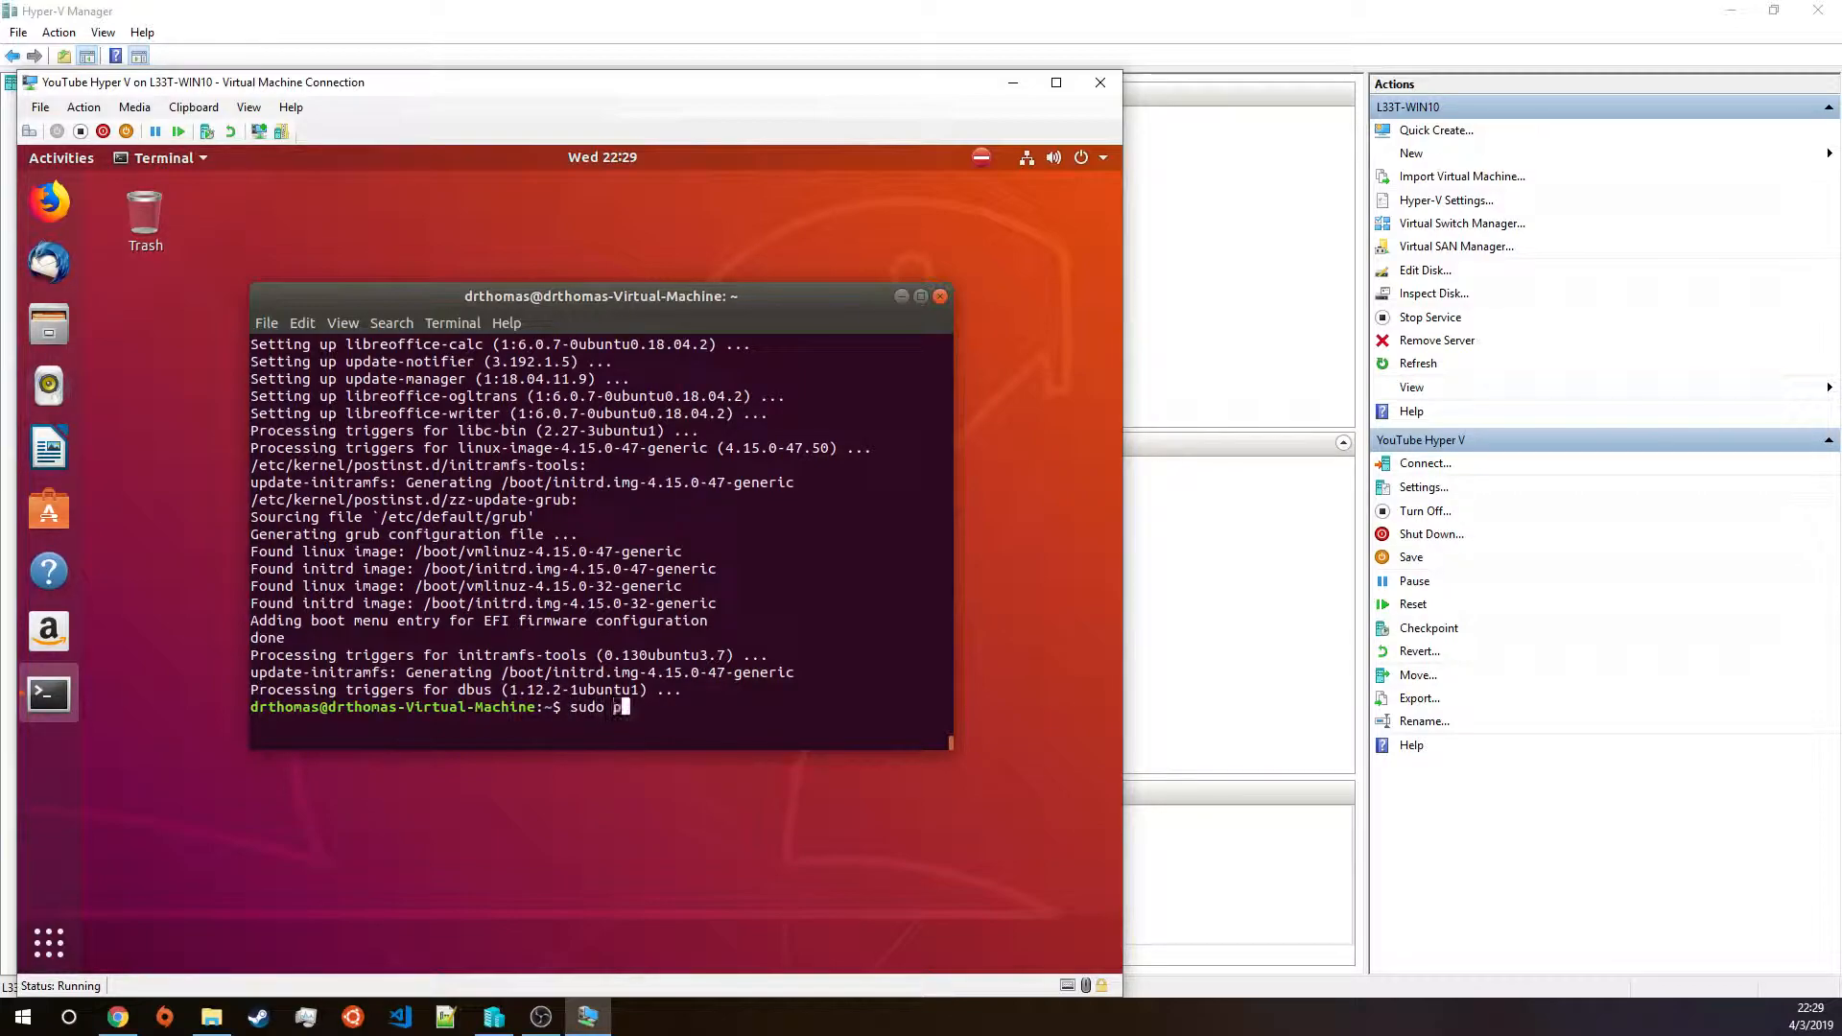
pyautogui.click(1430, 533)
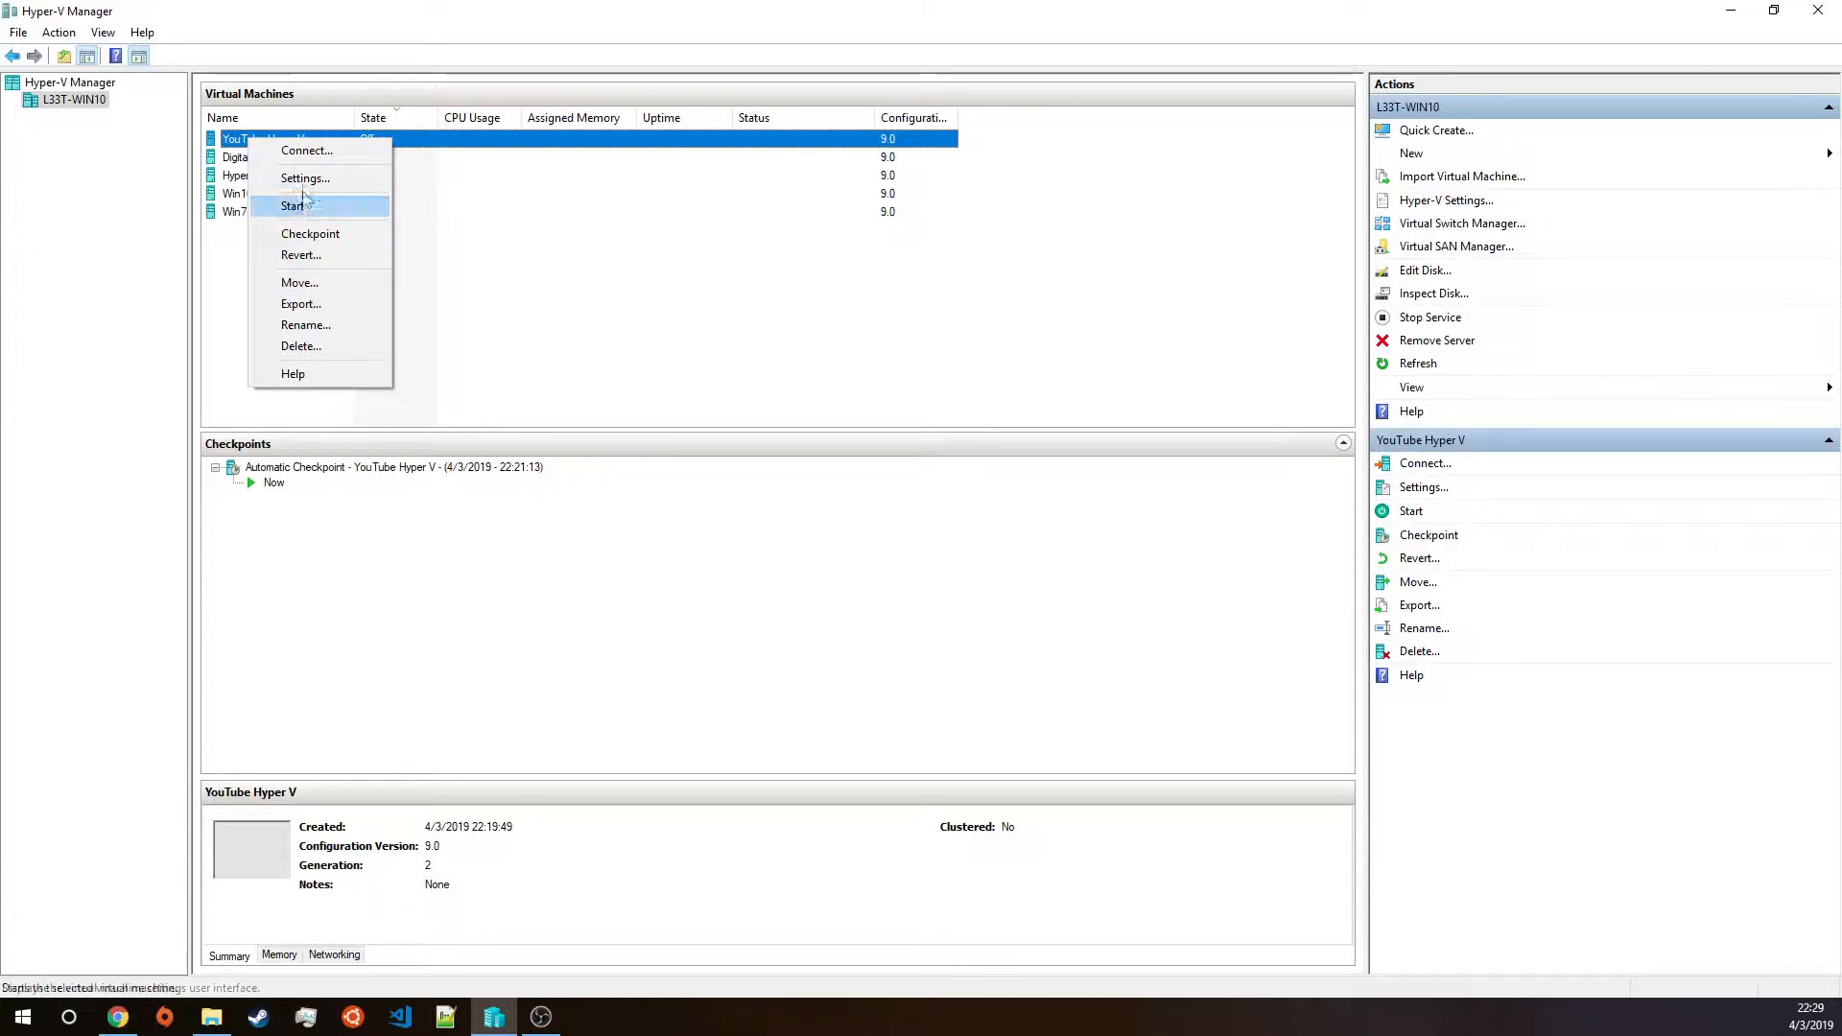
# - Inspect the YouTube Hyper V 100 GB virtual hard disk from its settings
pyautogui.click(304, 178)
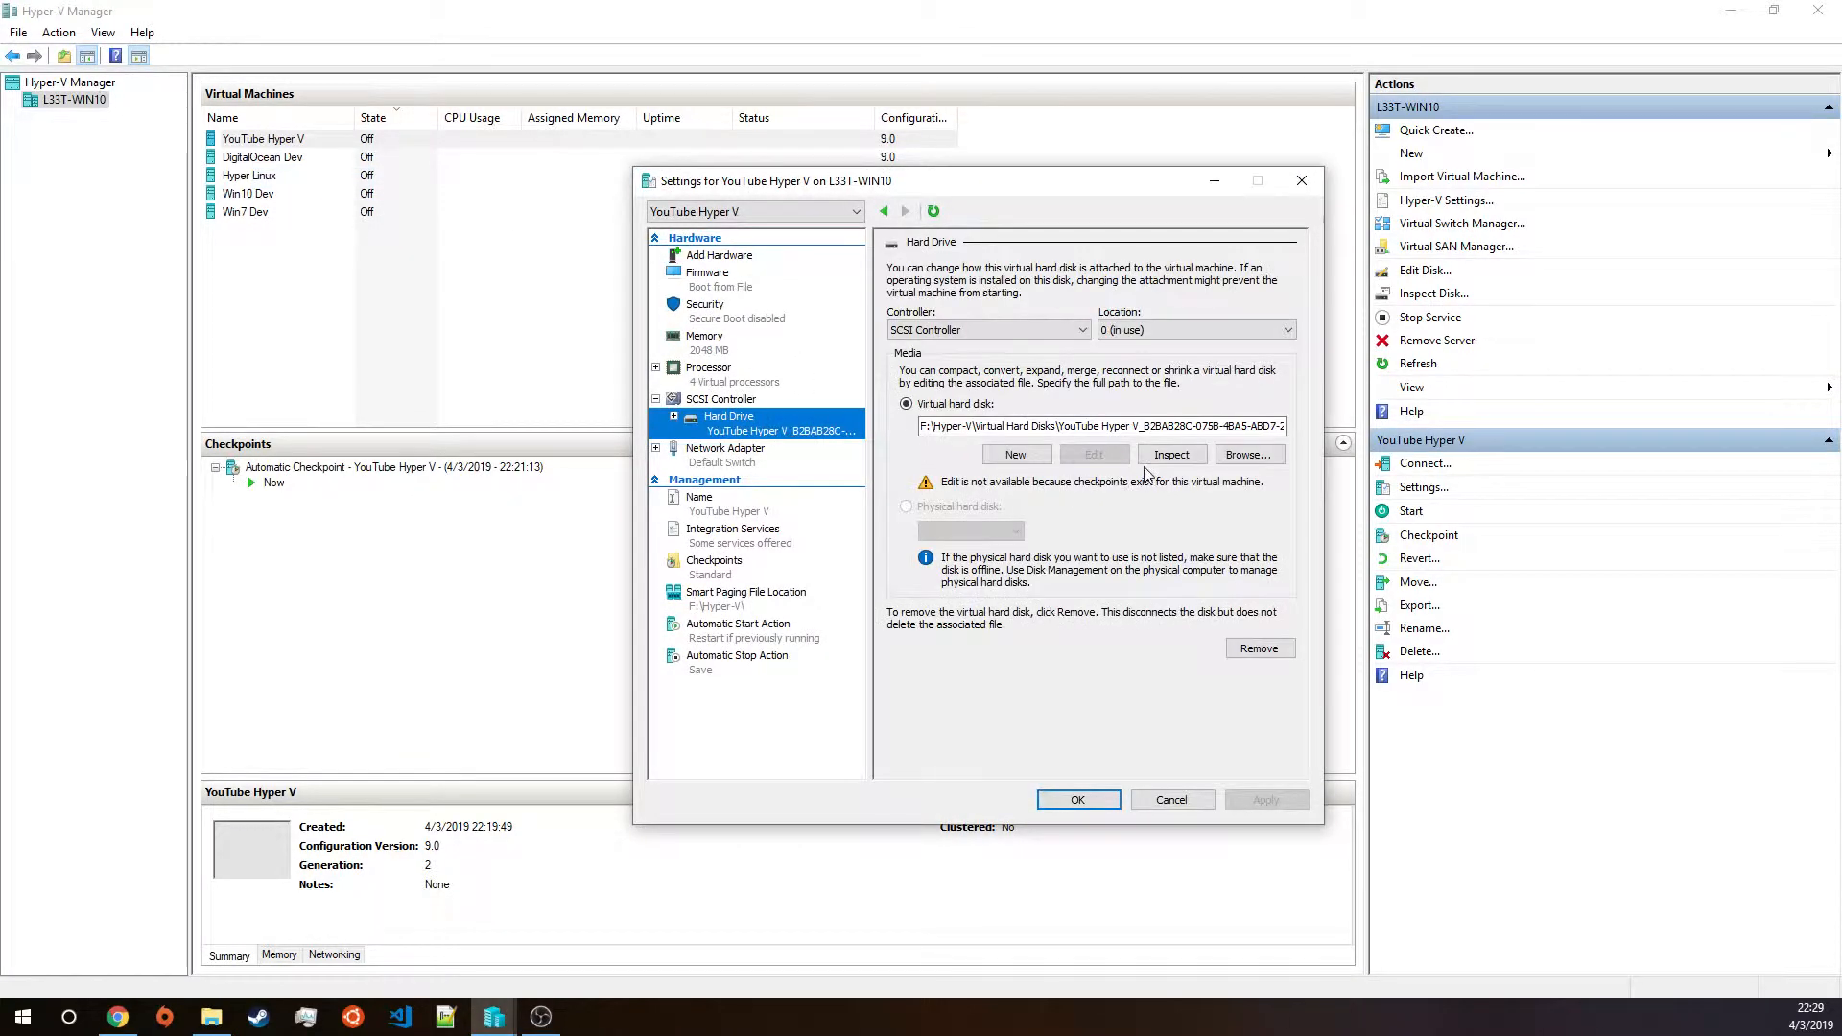
pyautogui.moveTo(1079, 492)
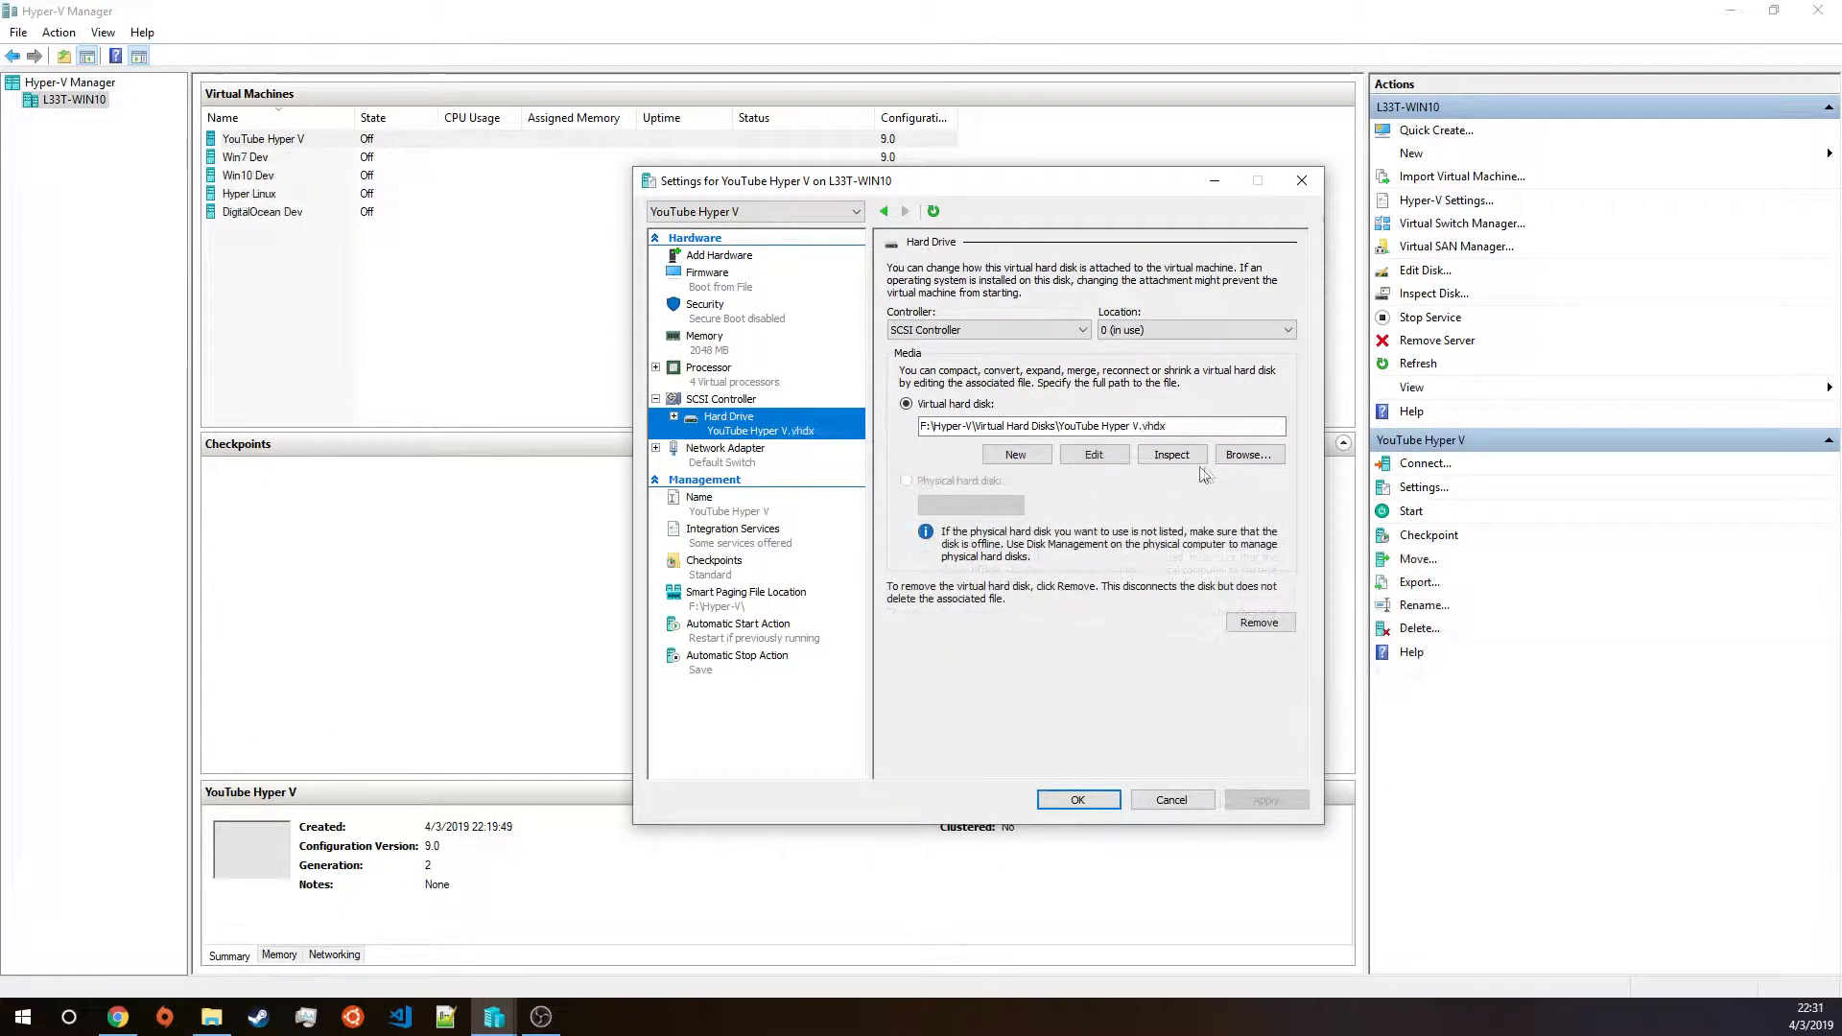
pyautogui.click(1172, 455)
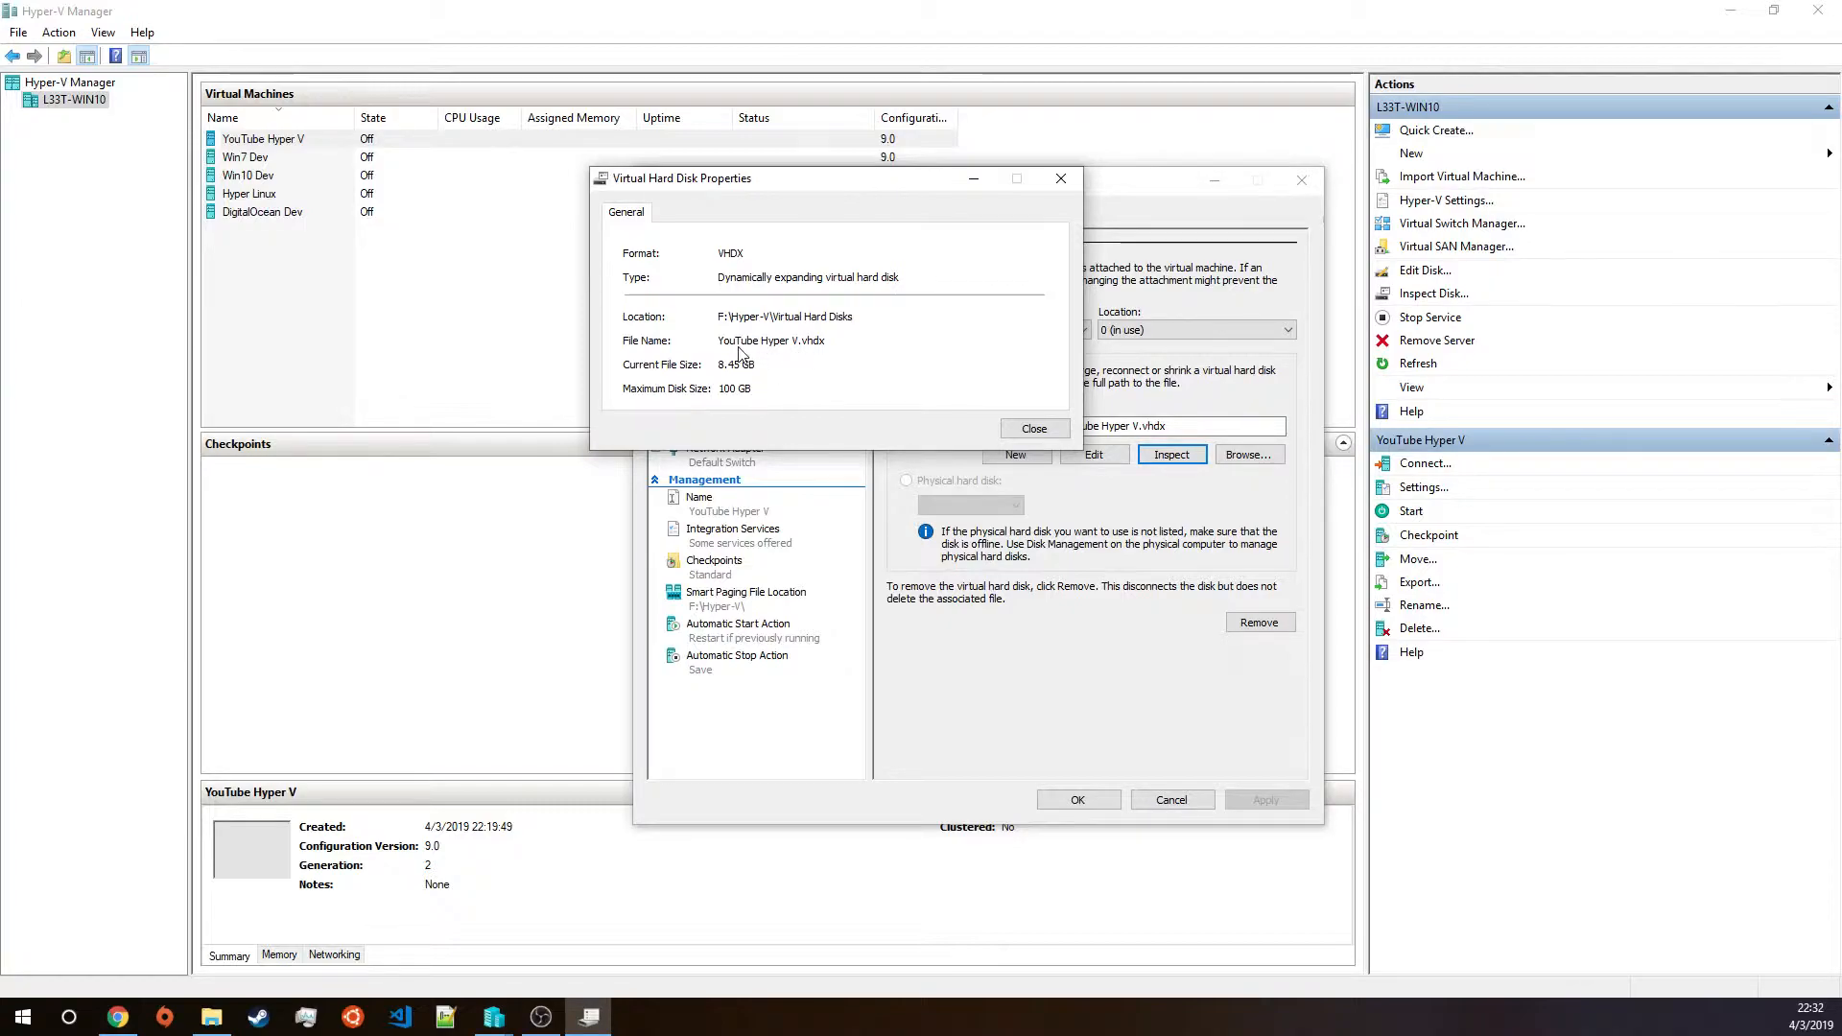
pyautogui.click(1032, 428)
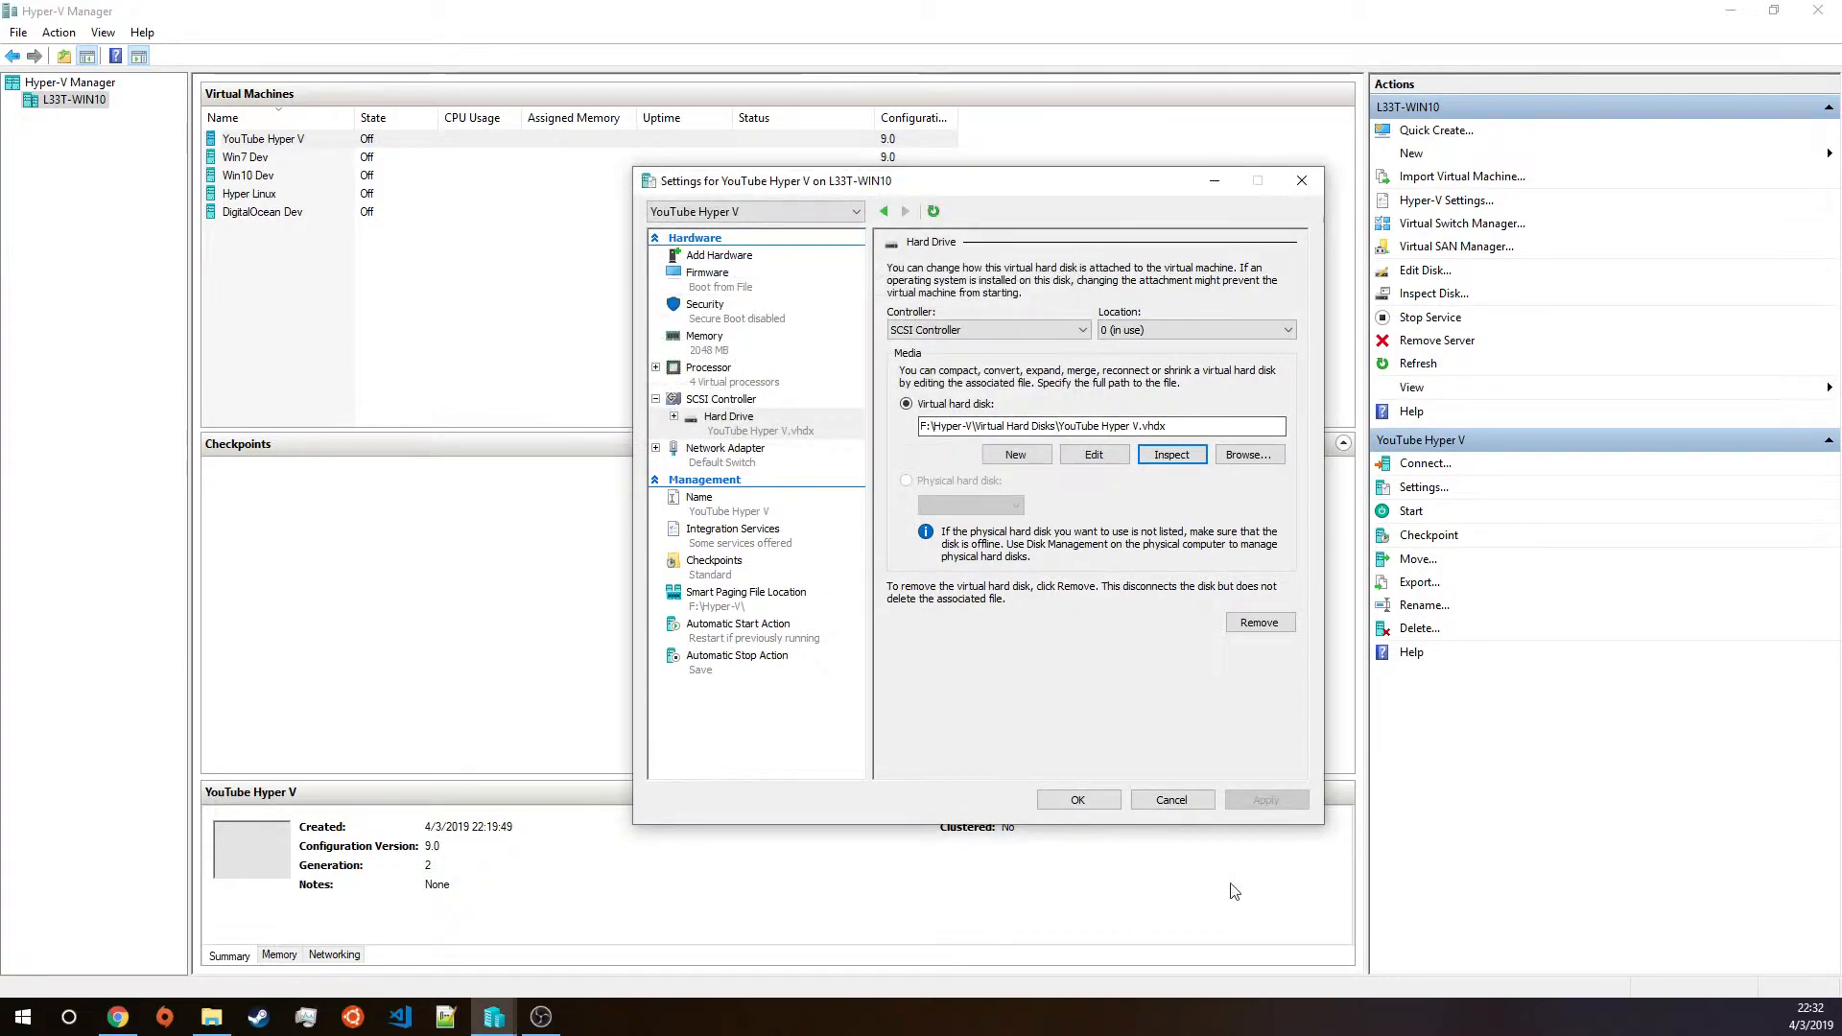
# - Delete the YouTube Hyper V machine and check drive F in File Explorer
pyautogui.rightClick(258, 138)
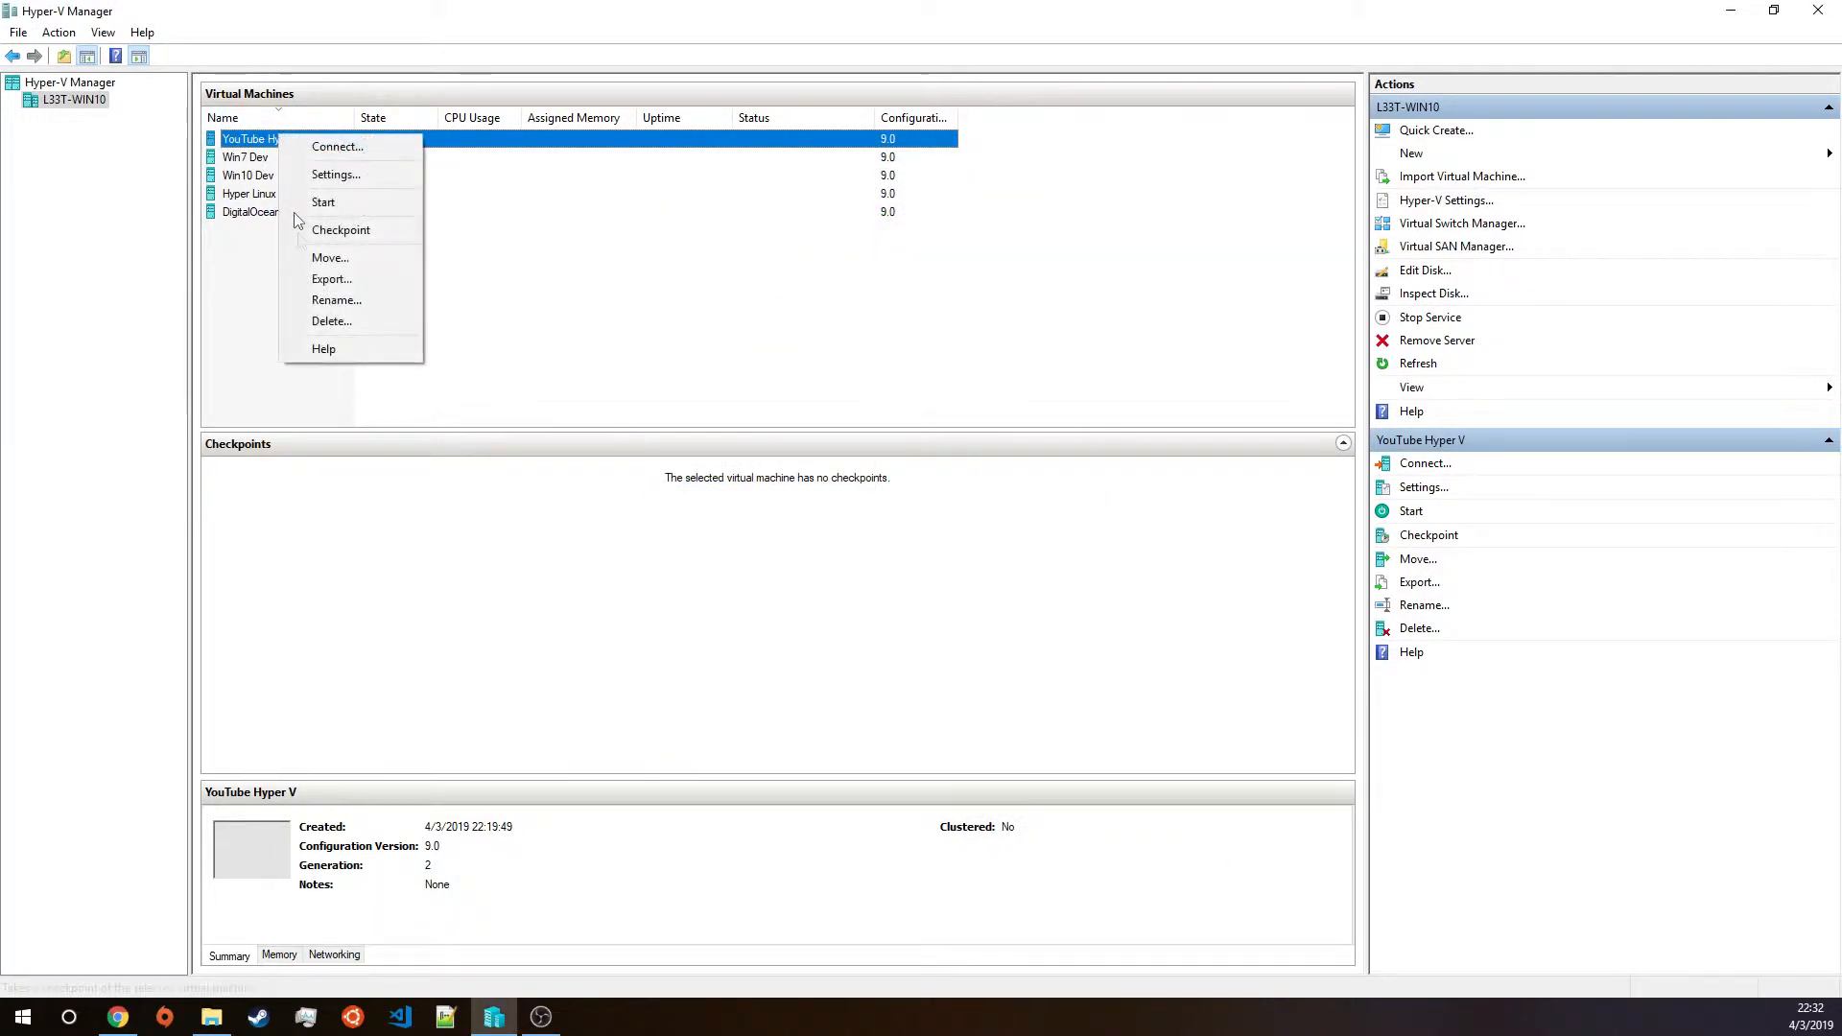
pyautogui.click(331, 321)
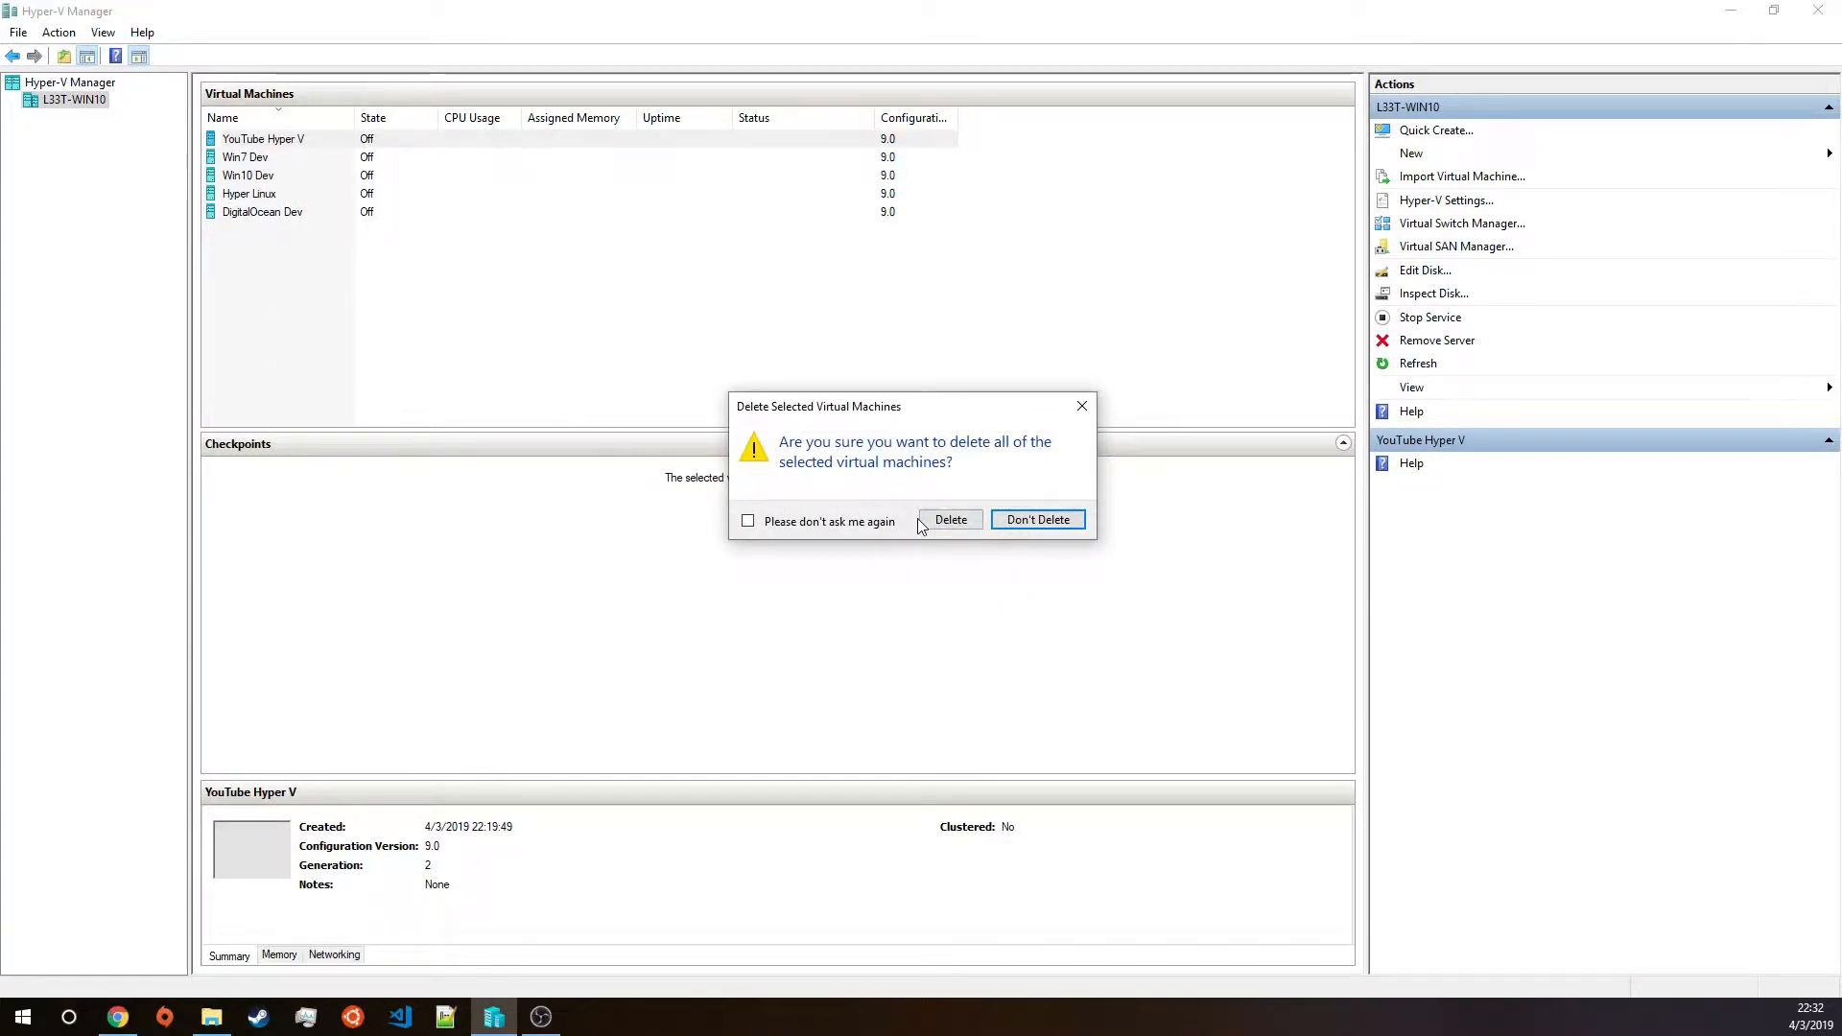
pyautogui.click(950, 519)
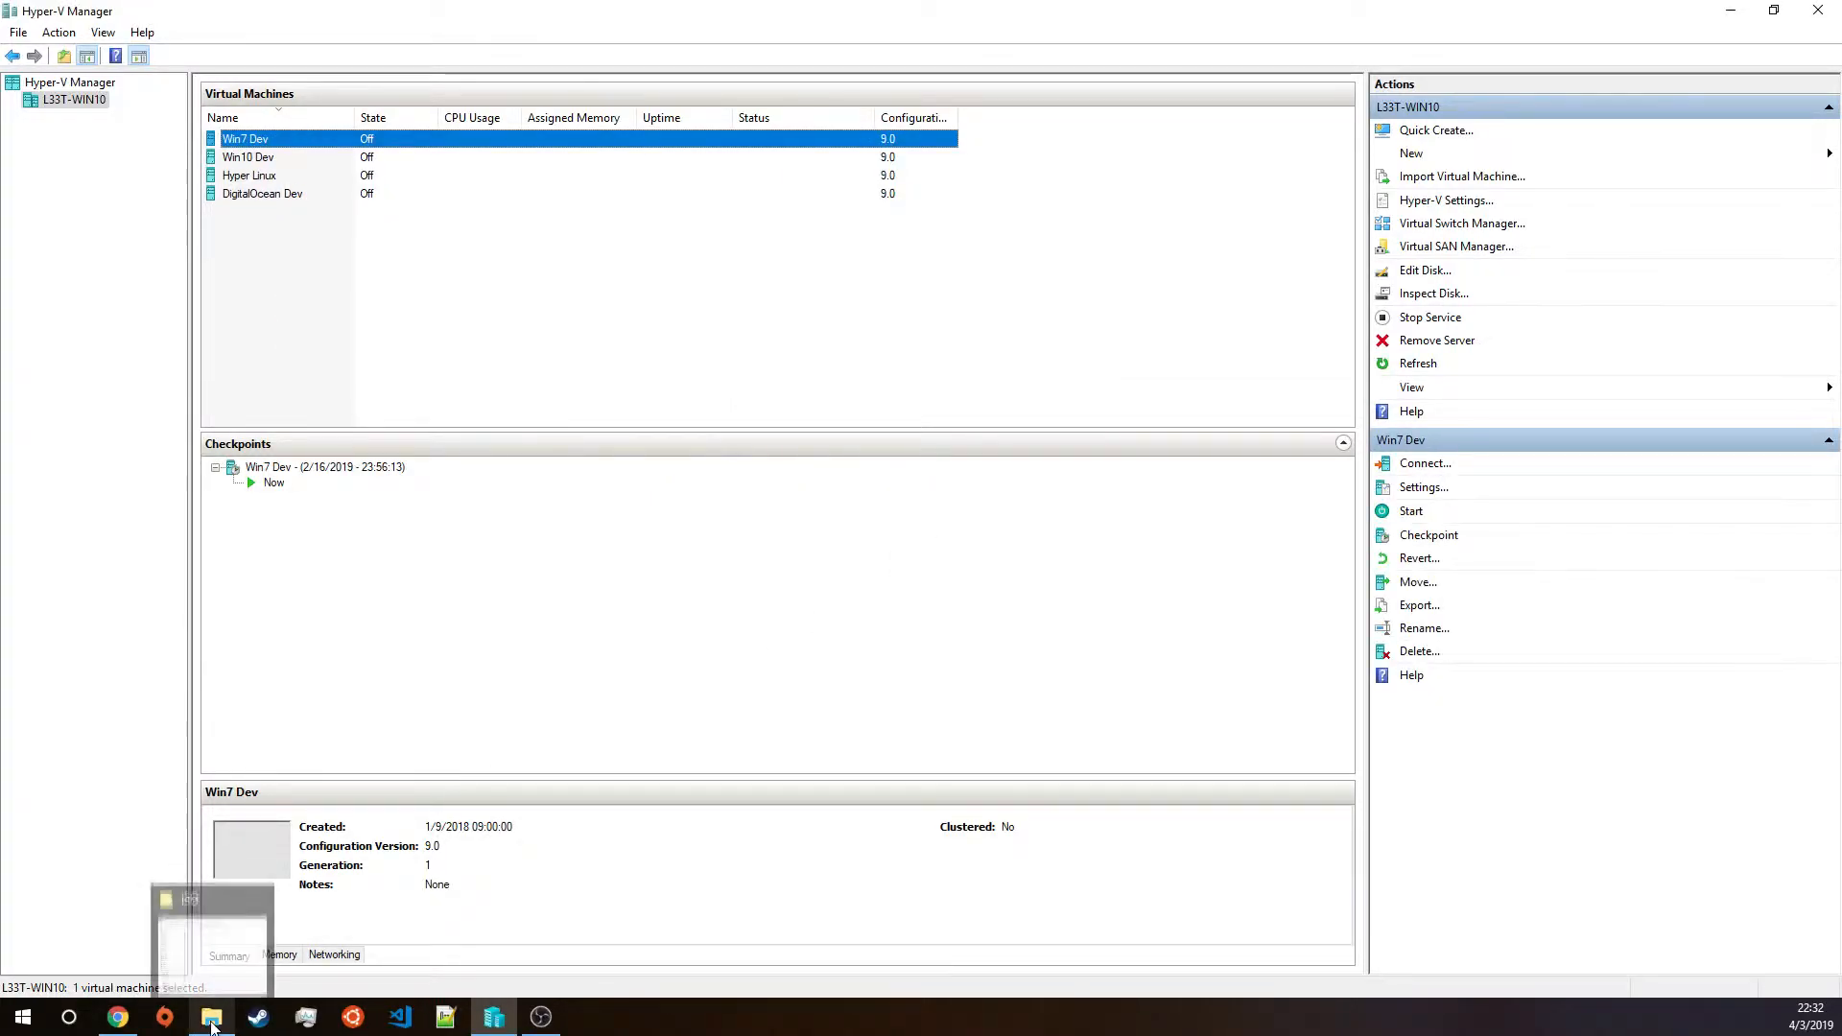
pyautogui.click(211, 1016)
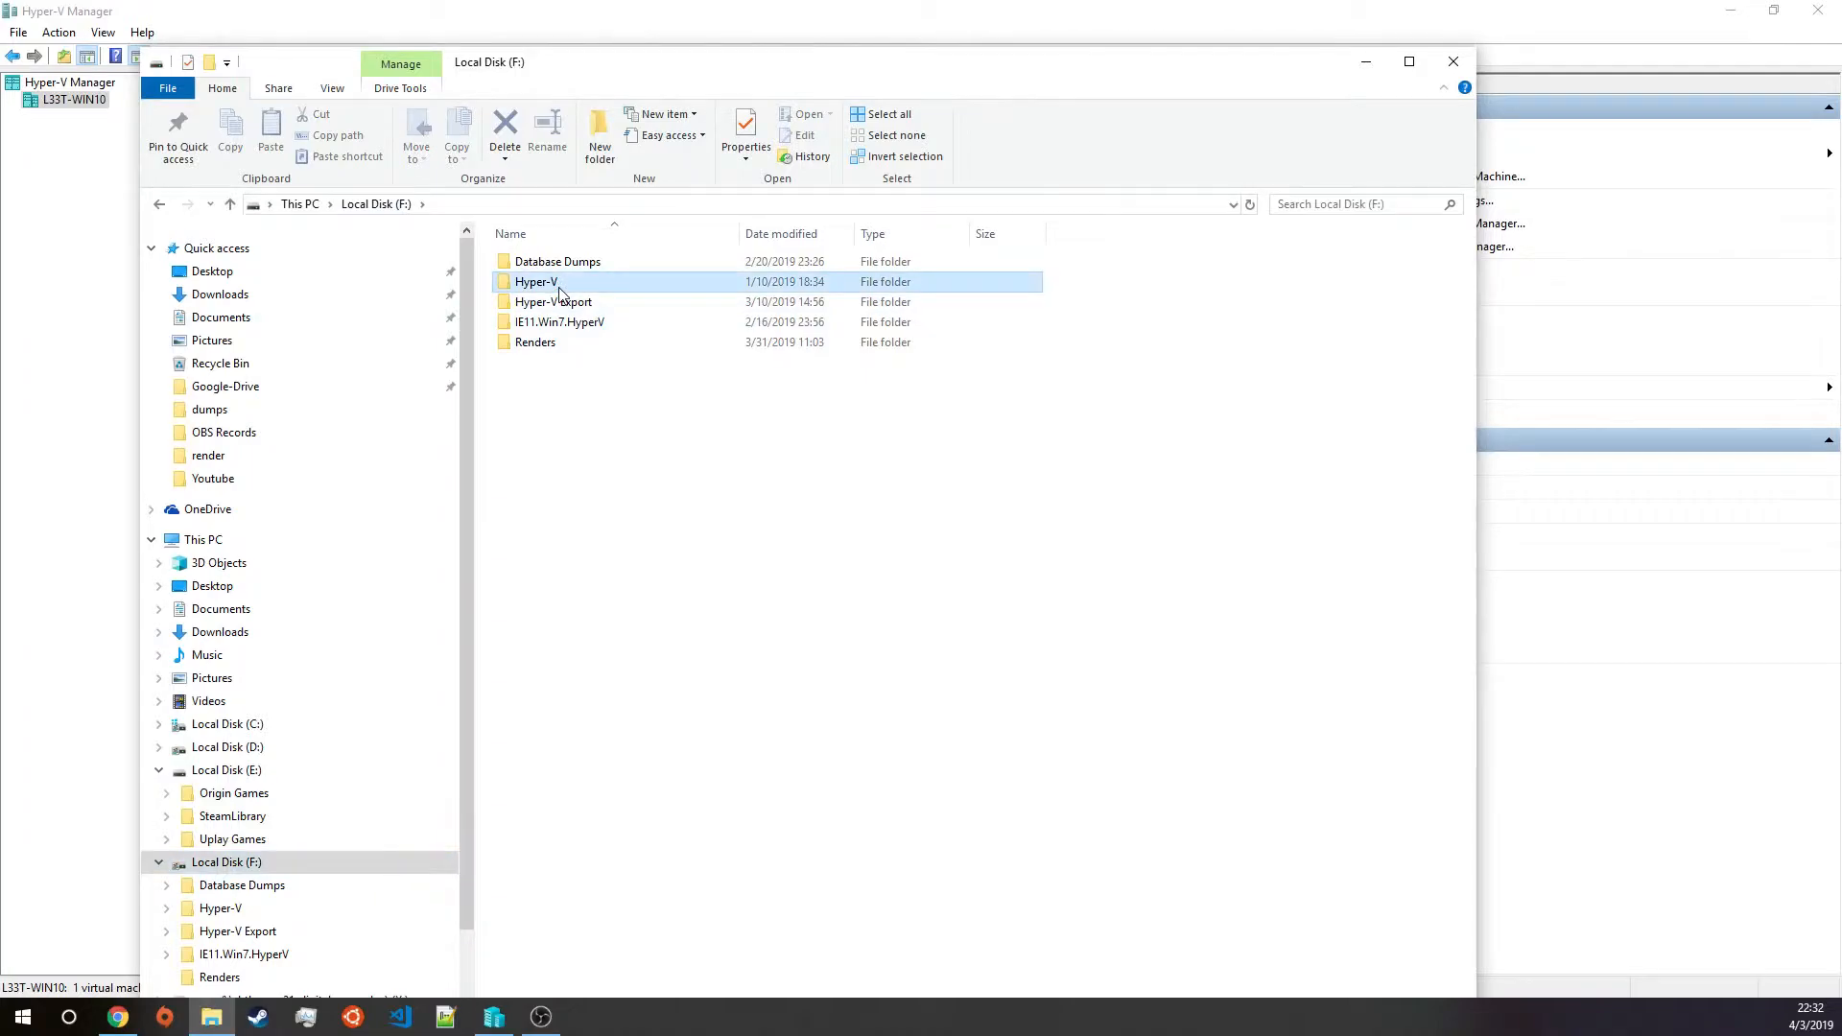